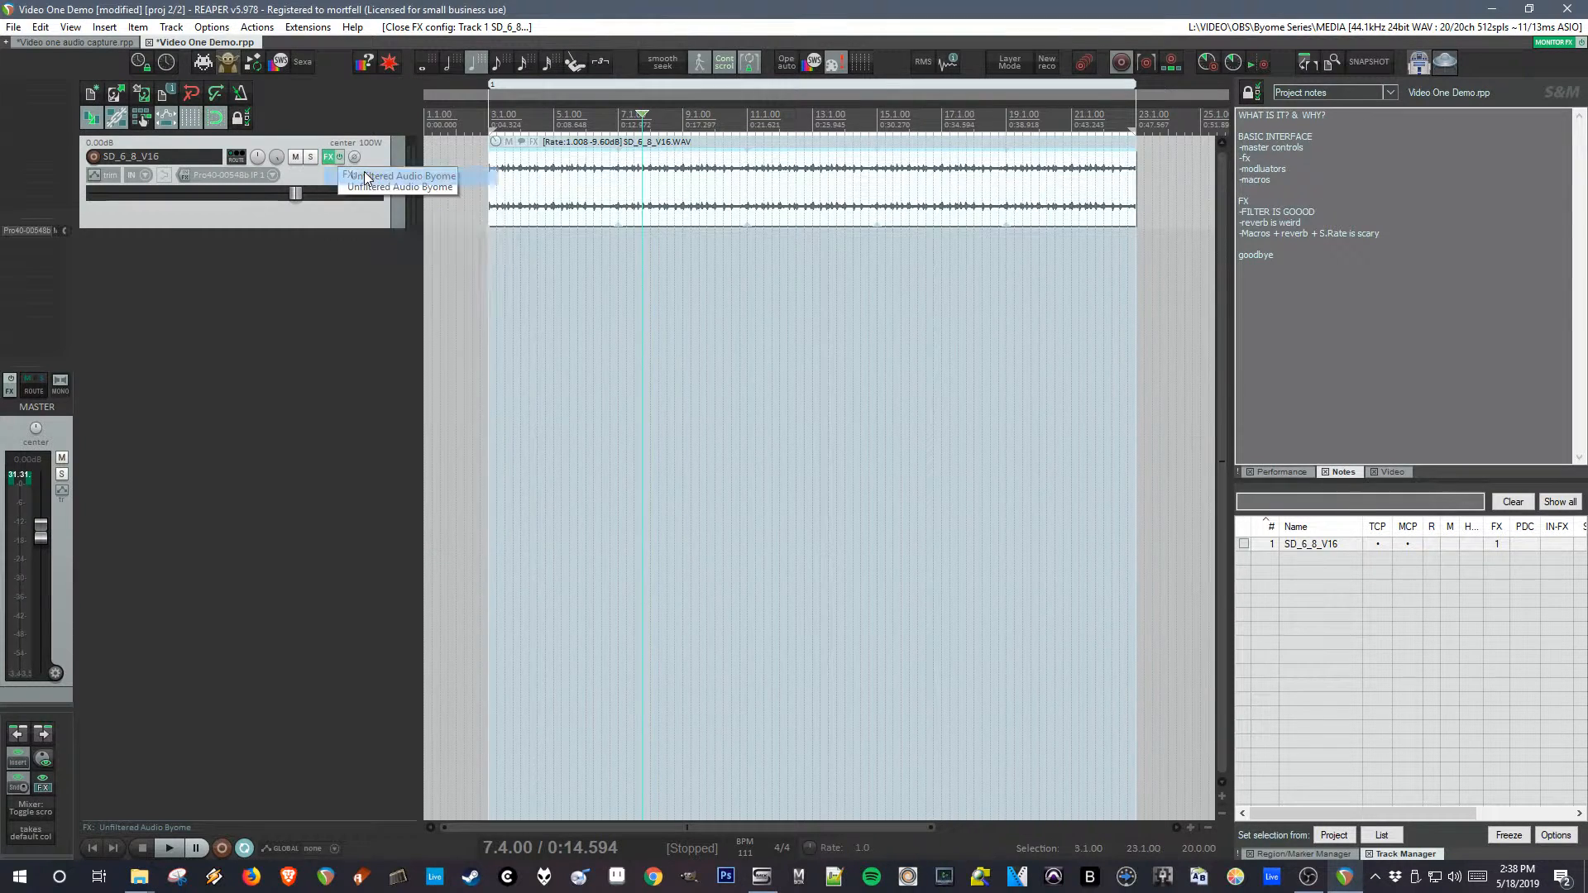
- Bring up the track's Unfiltered Audio Byome plugin window from its FX button
click(398, 178)
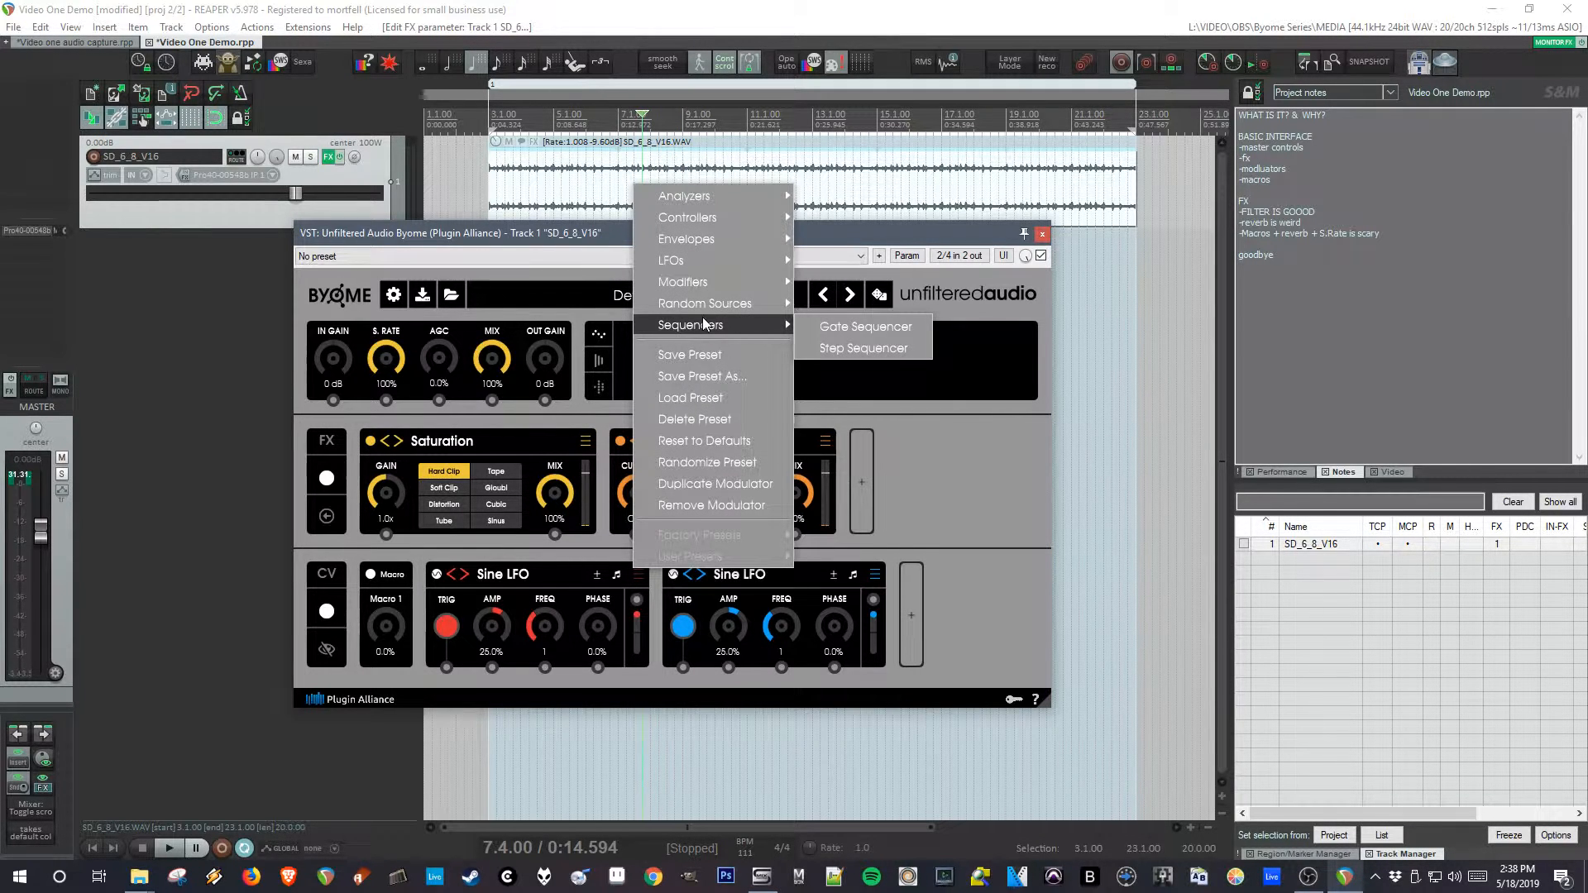
mouse_move(712, 291)
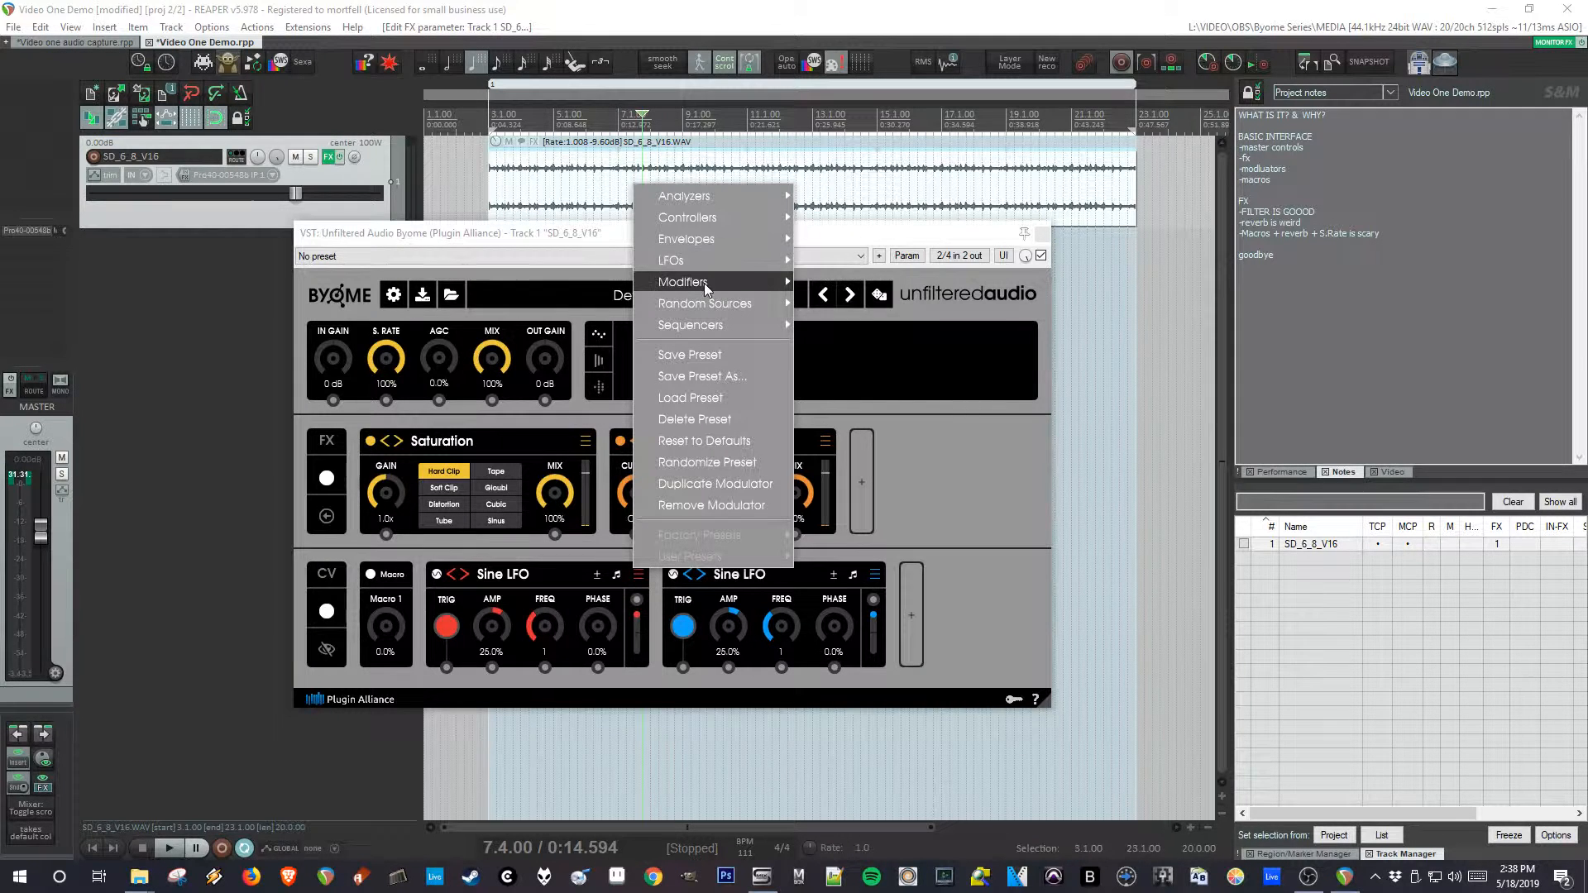
mouse_move(685, 195)
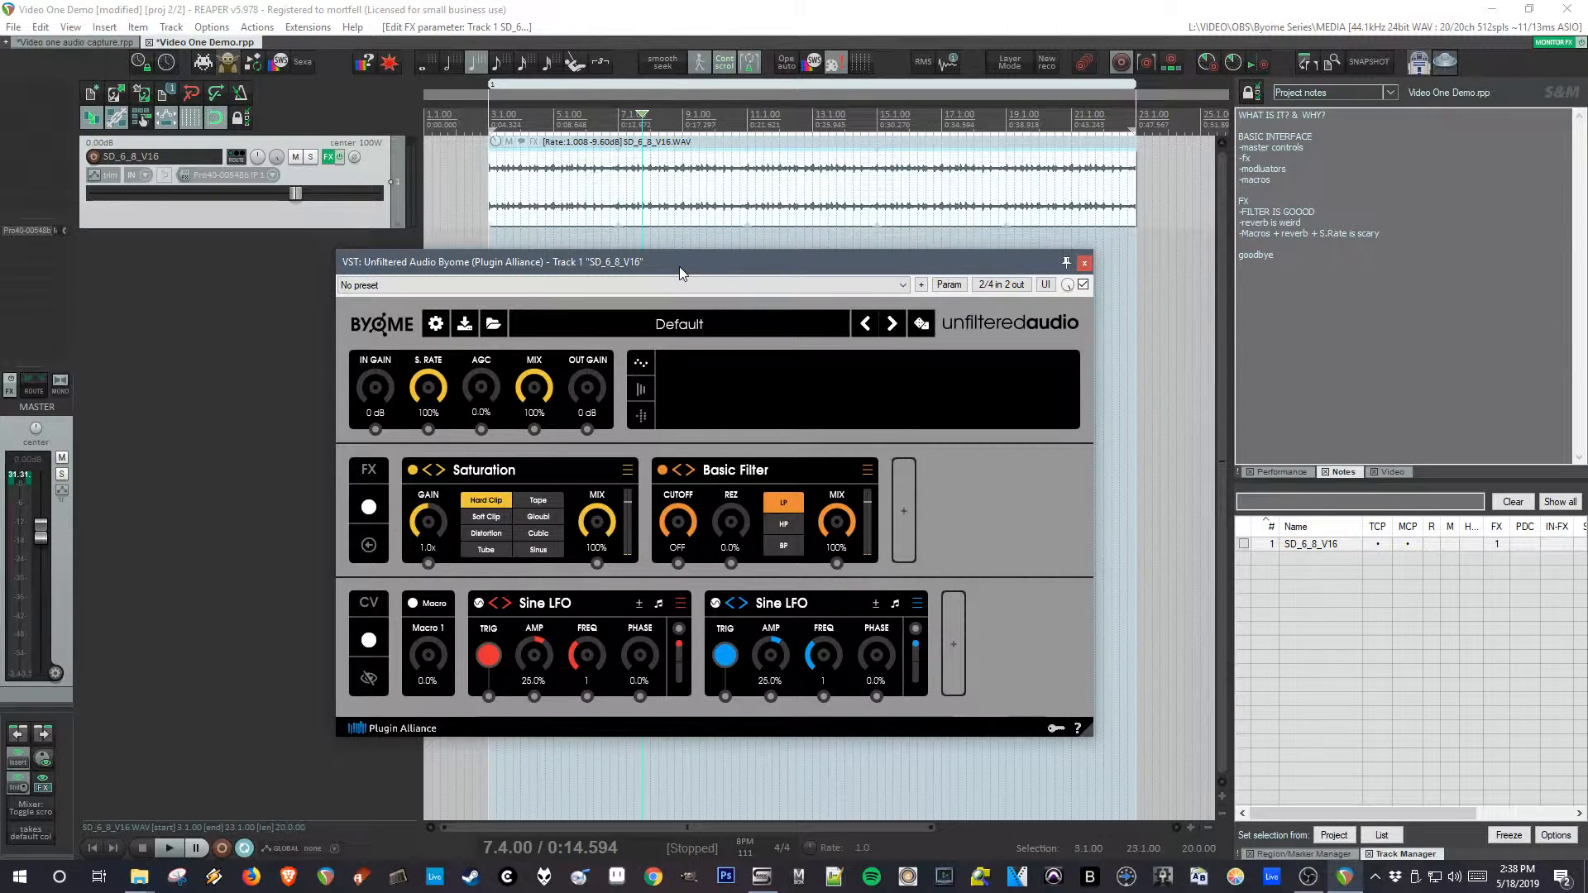
- Reposition the Byome plugin window higher on screen for a clearer view
drag(678, 261, 689, 249)
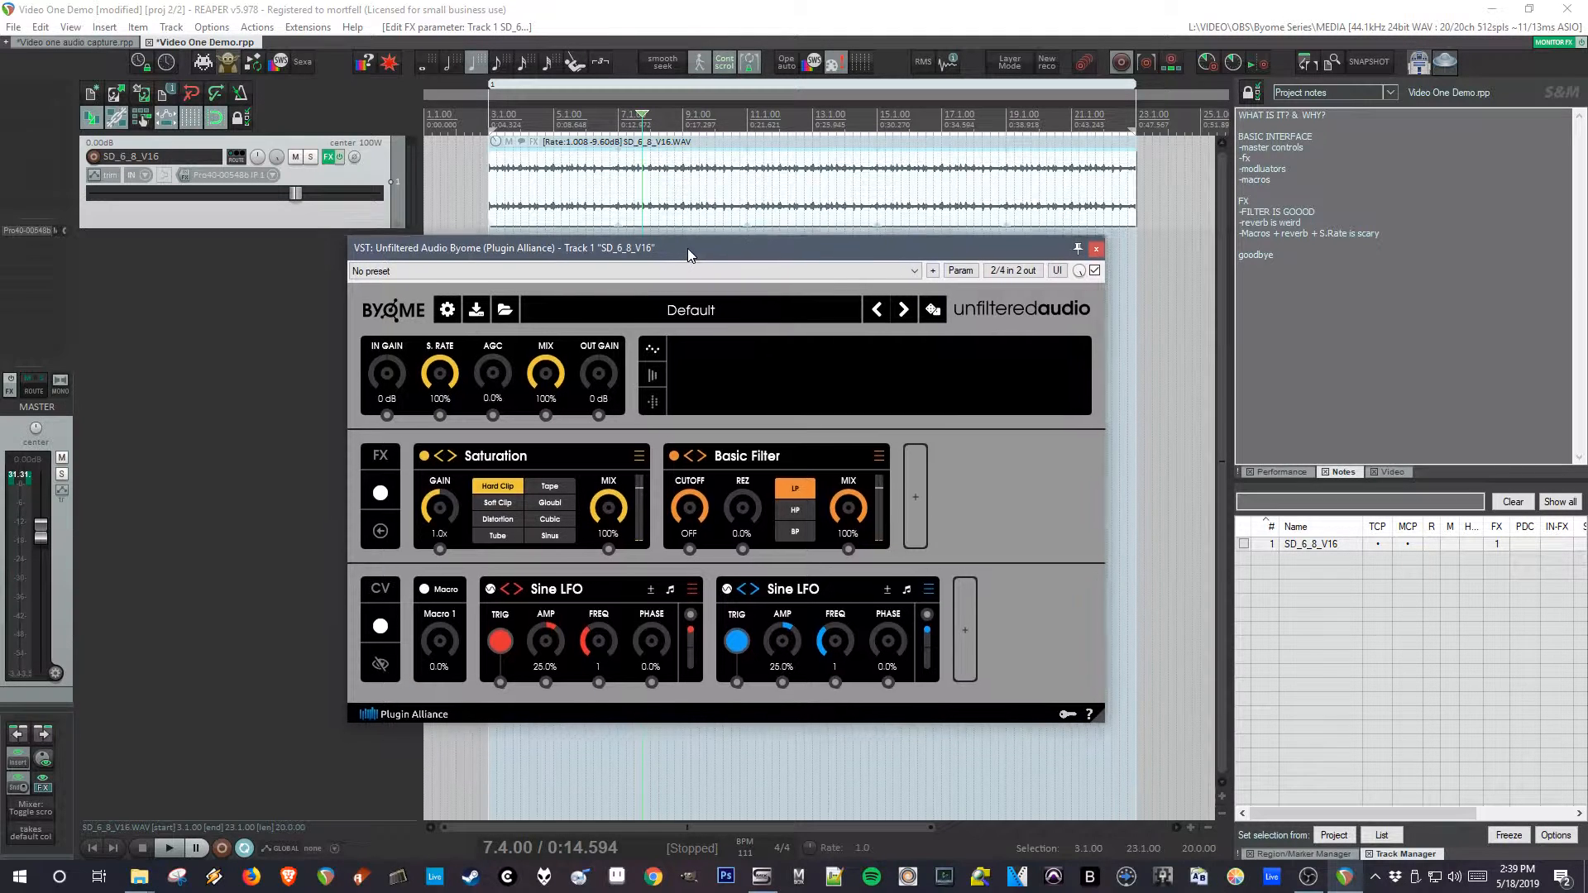
drag(689, 248, 688, 150)
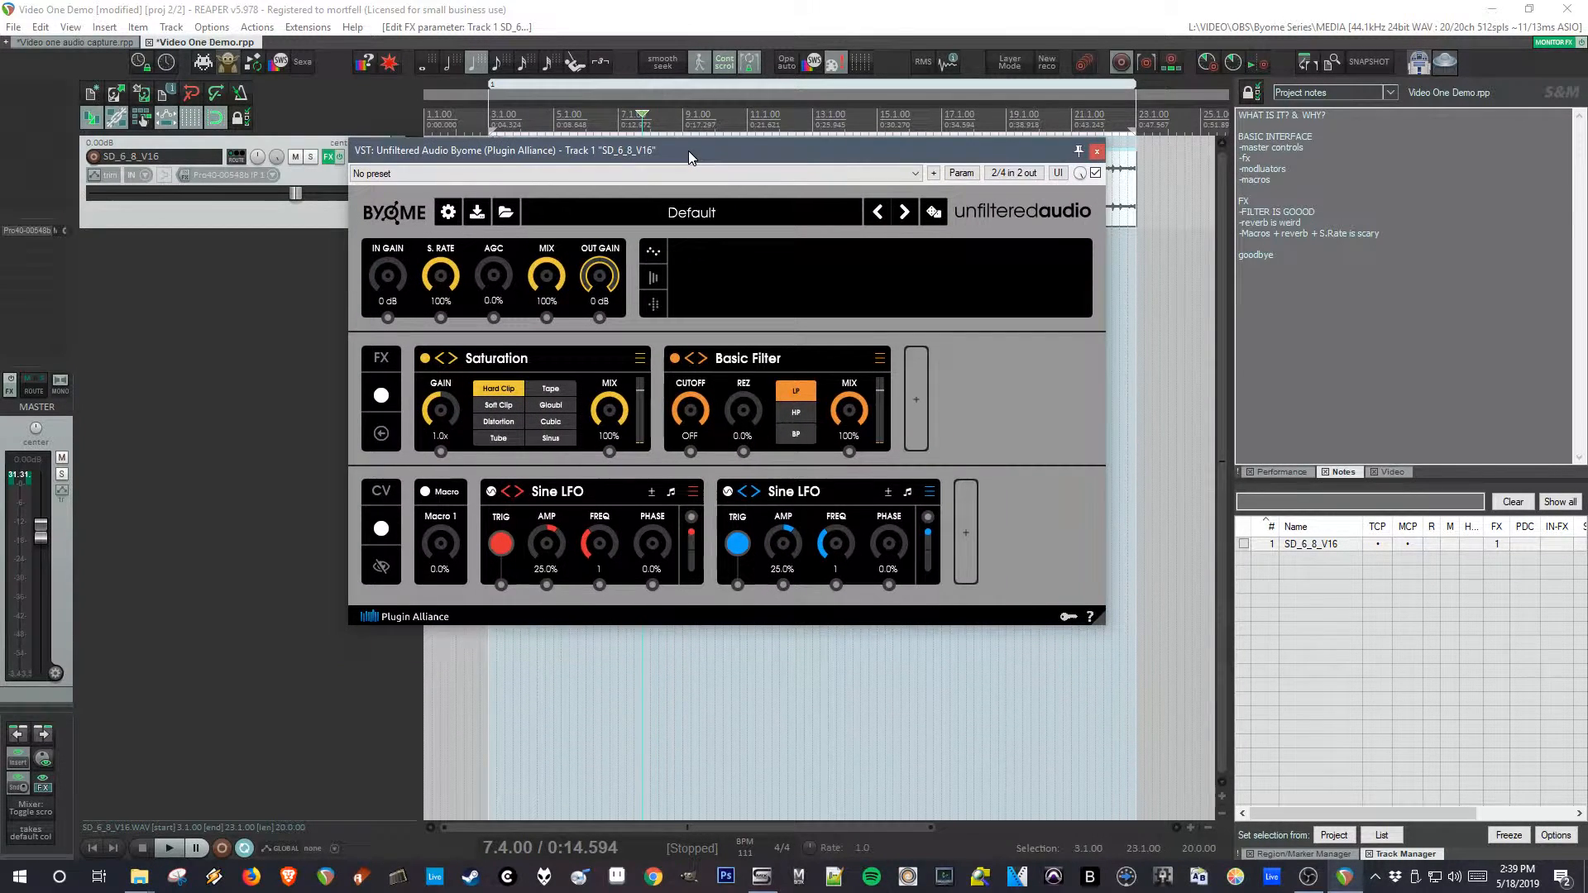
mouse_move(599, 277)
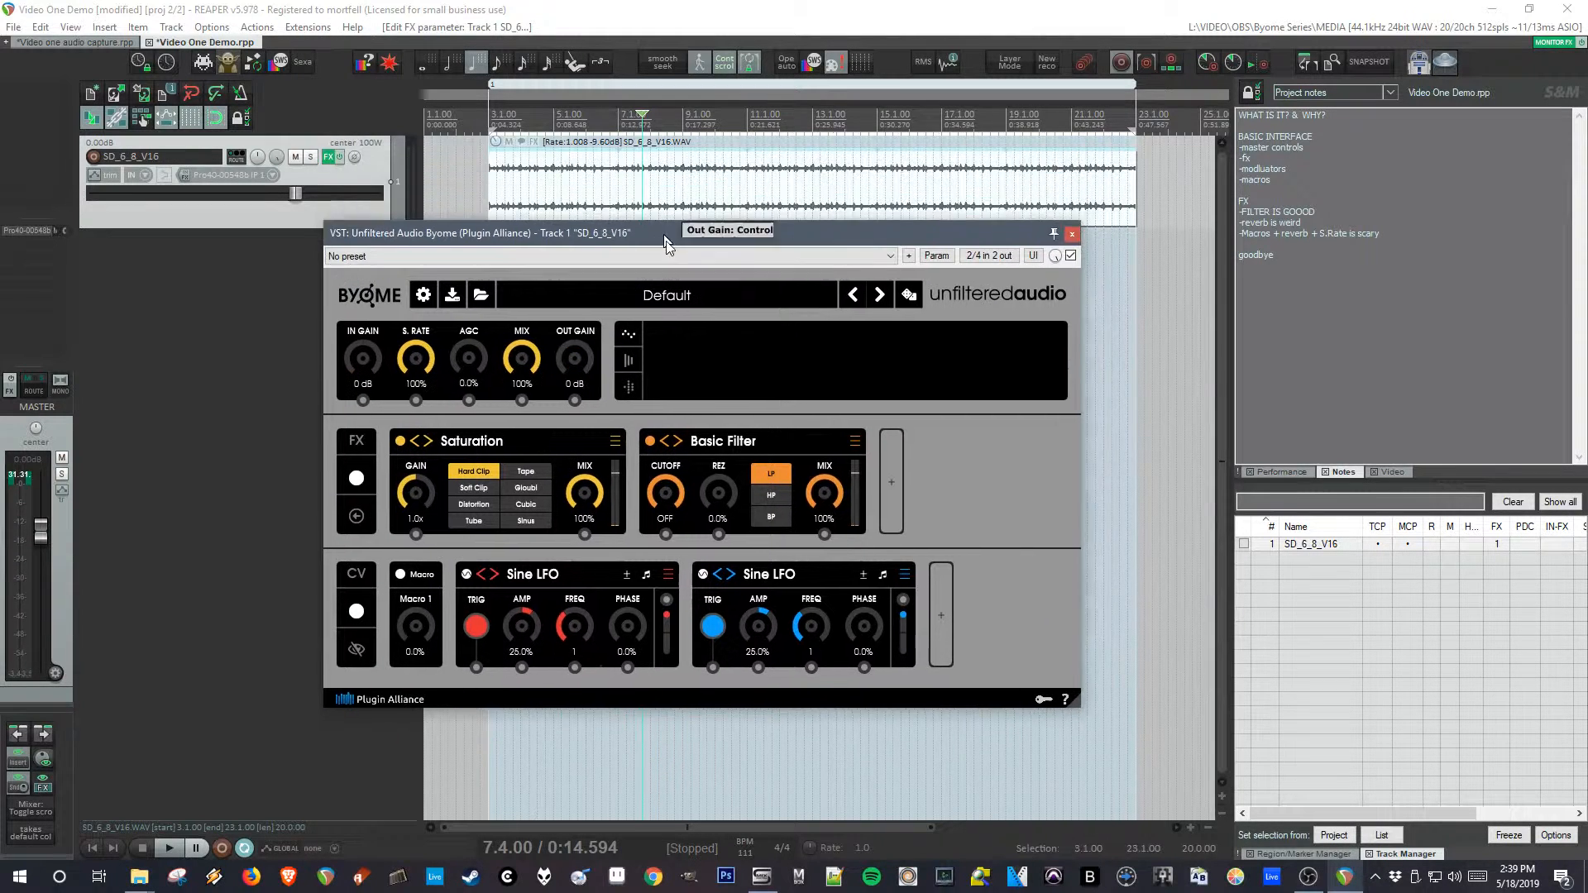
drag(666, 230, 615, 148)
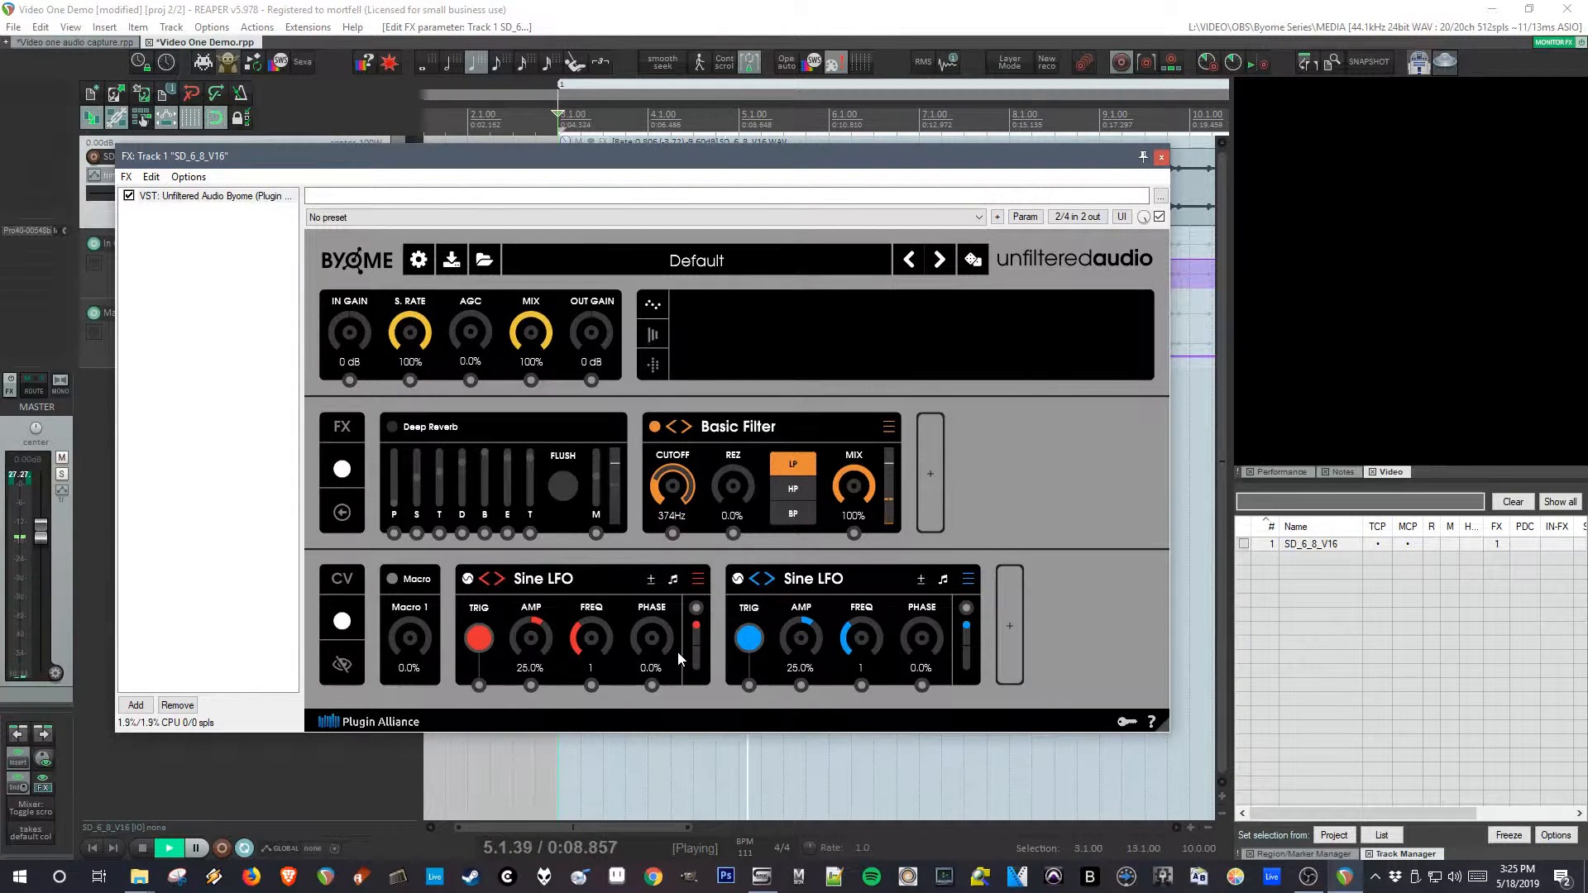
click(418, 259)
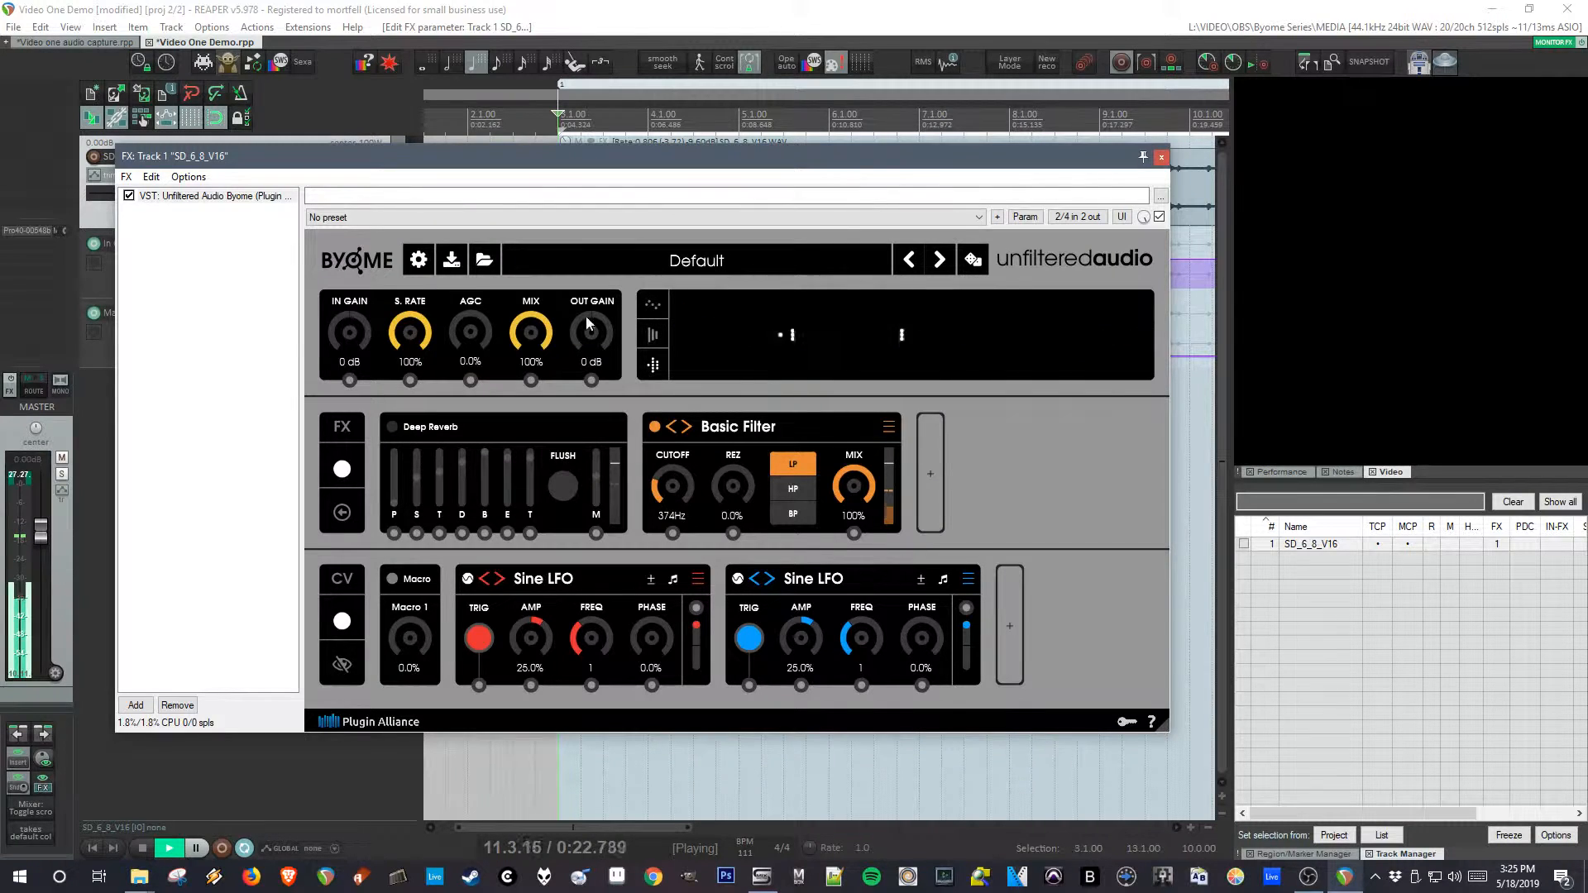
click(418, 260)
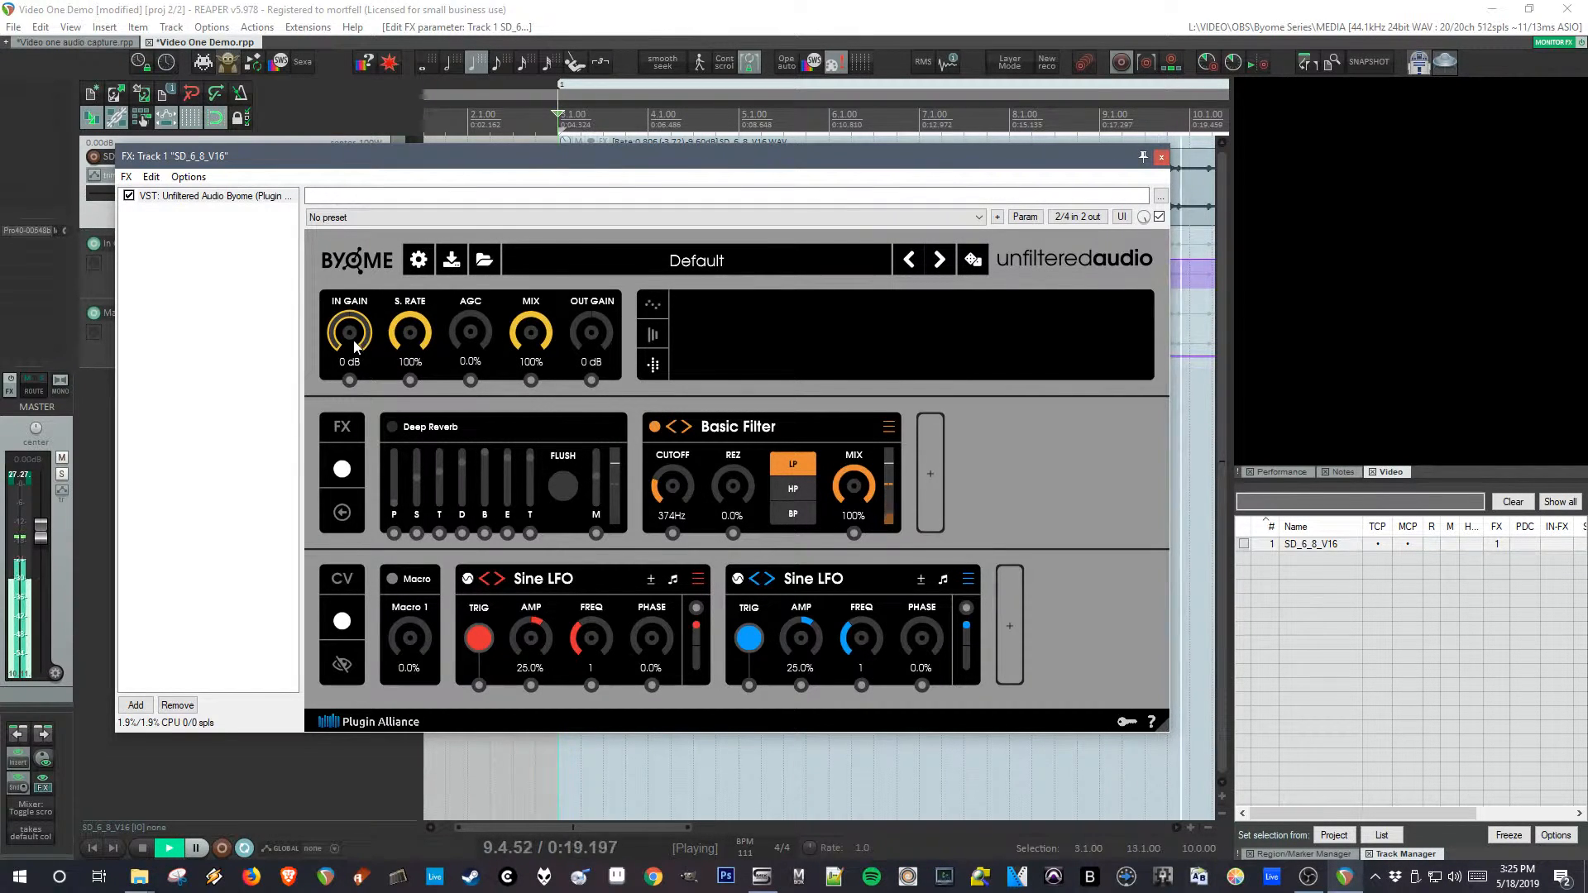
- Nudge IN GAIN back to 0 dB, sweep CUTOFF 6.63kHz to 2.25kHz, then load DIST - Baked Tape
drag(349, 333, 349, 314)
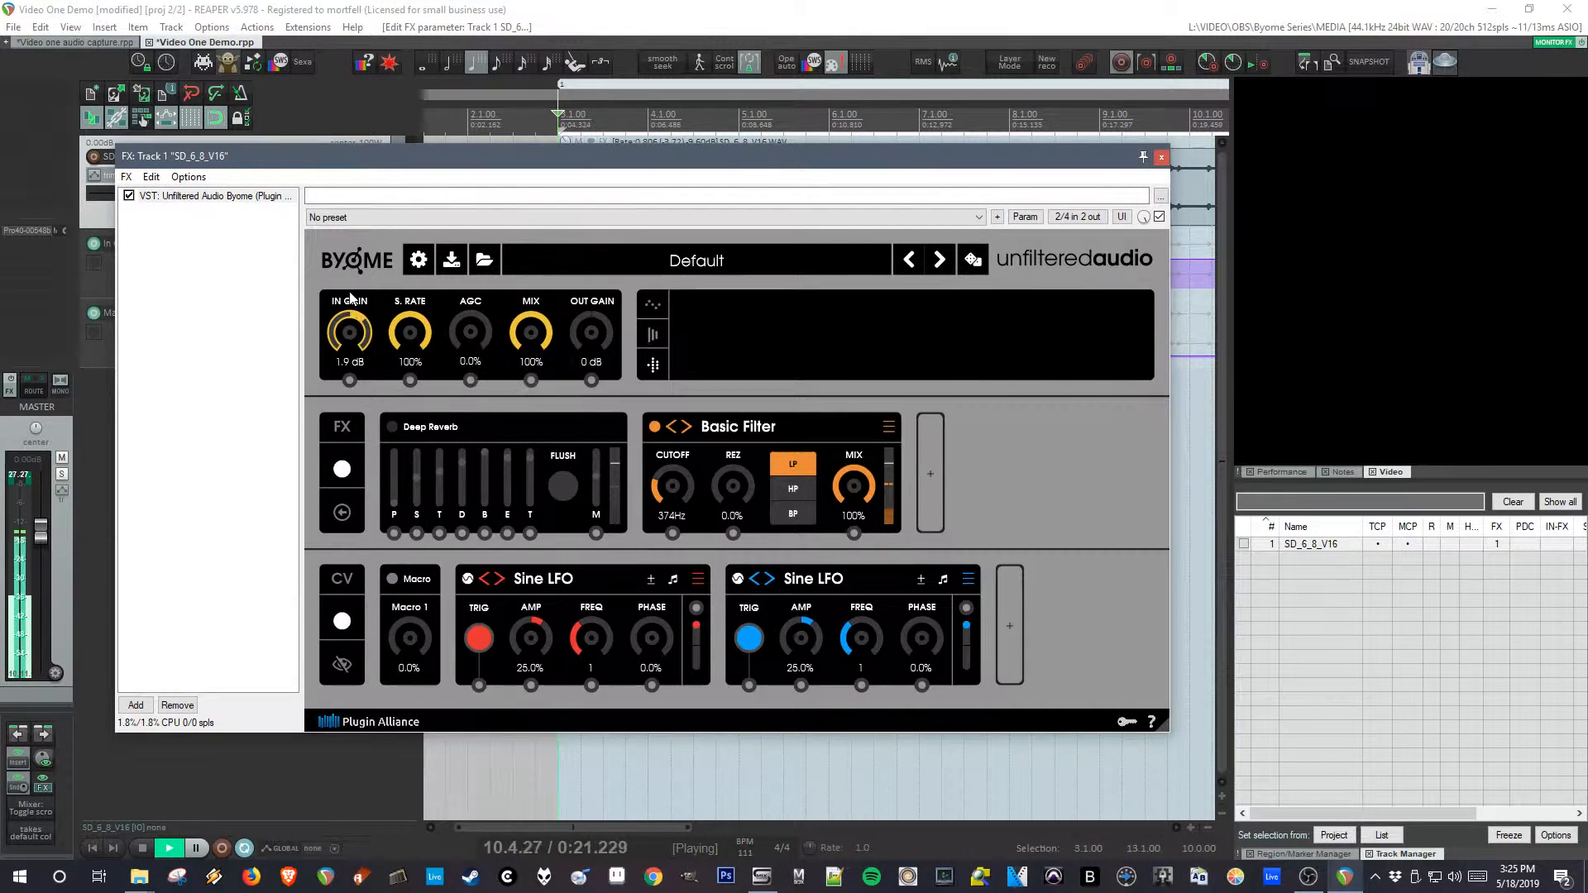
drag(349, 329, 385, 344)
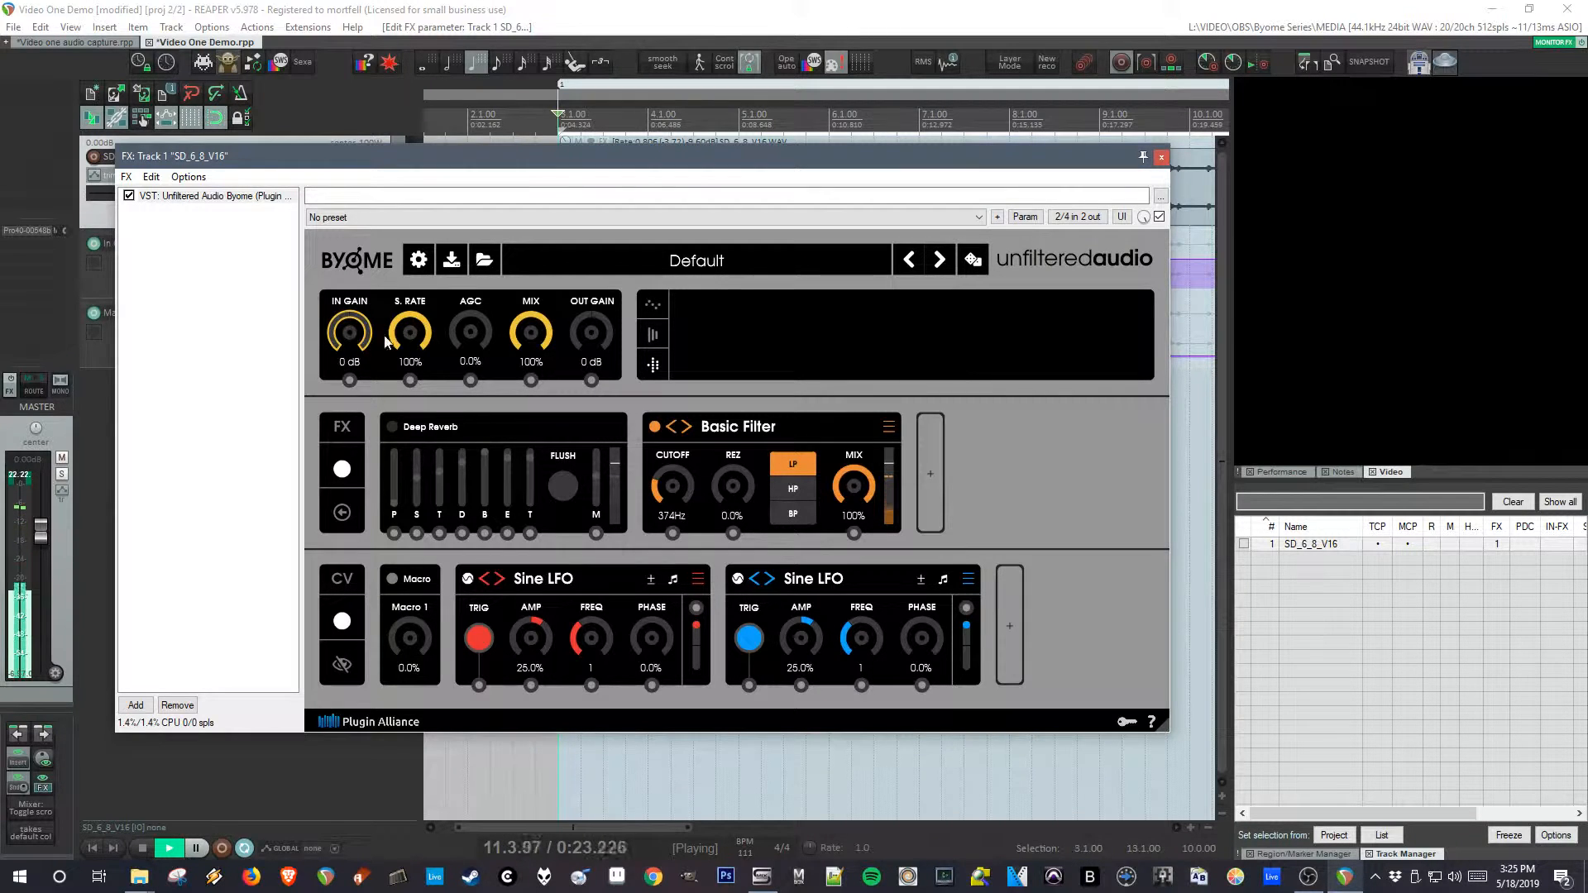
drag(409, 331, 408, 364)
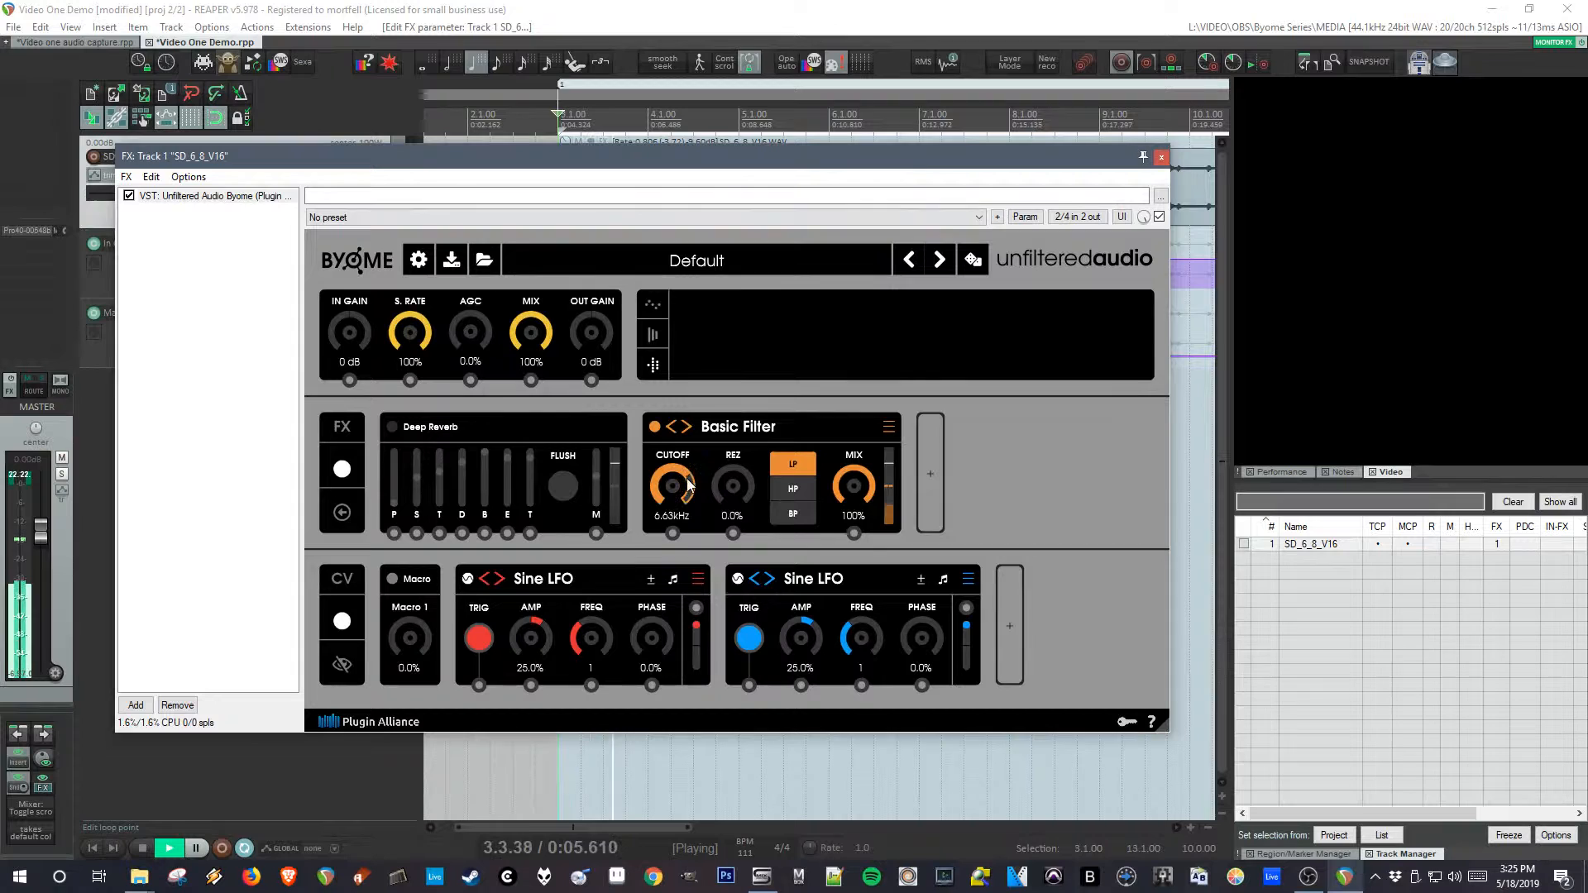
drag(470, 333, 470, 304)
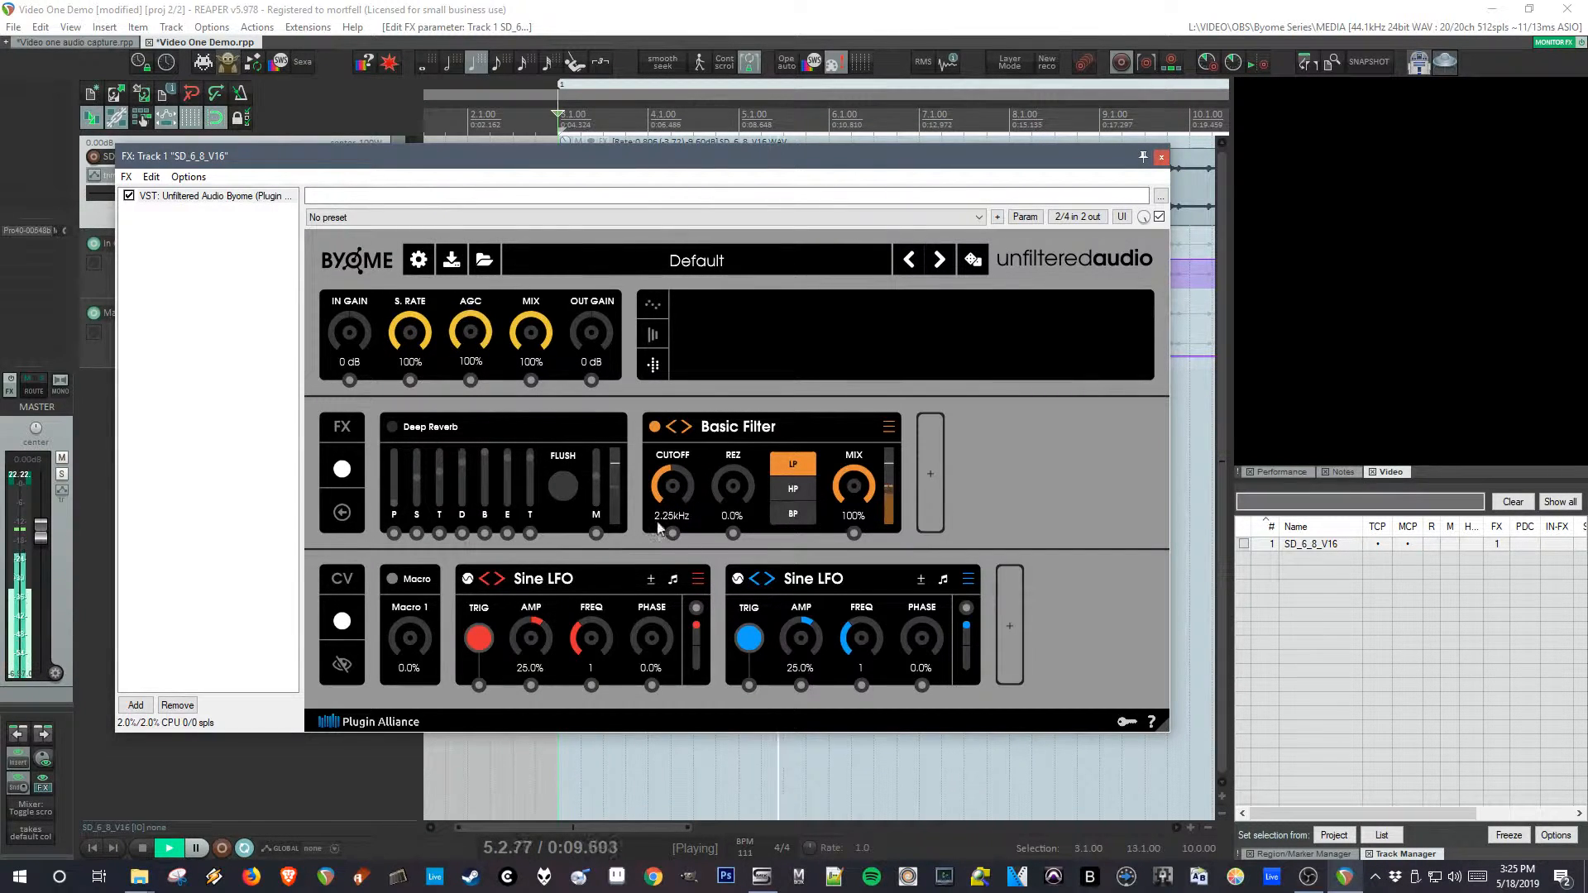
drag(672, 485, 677, 502)
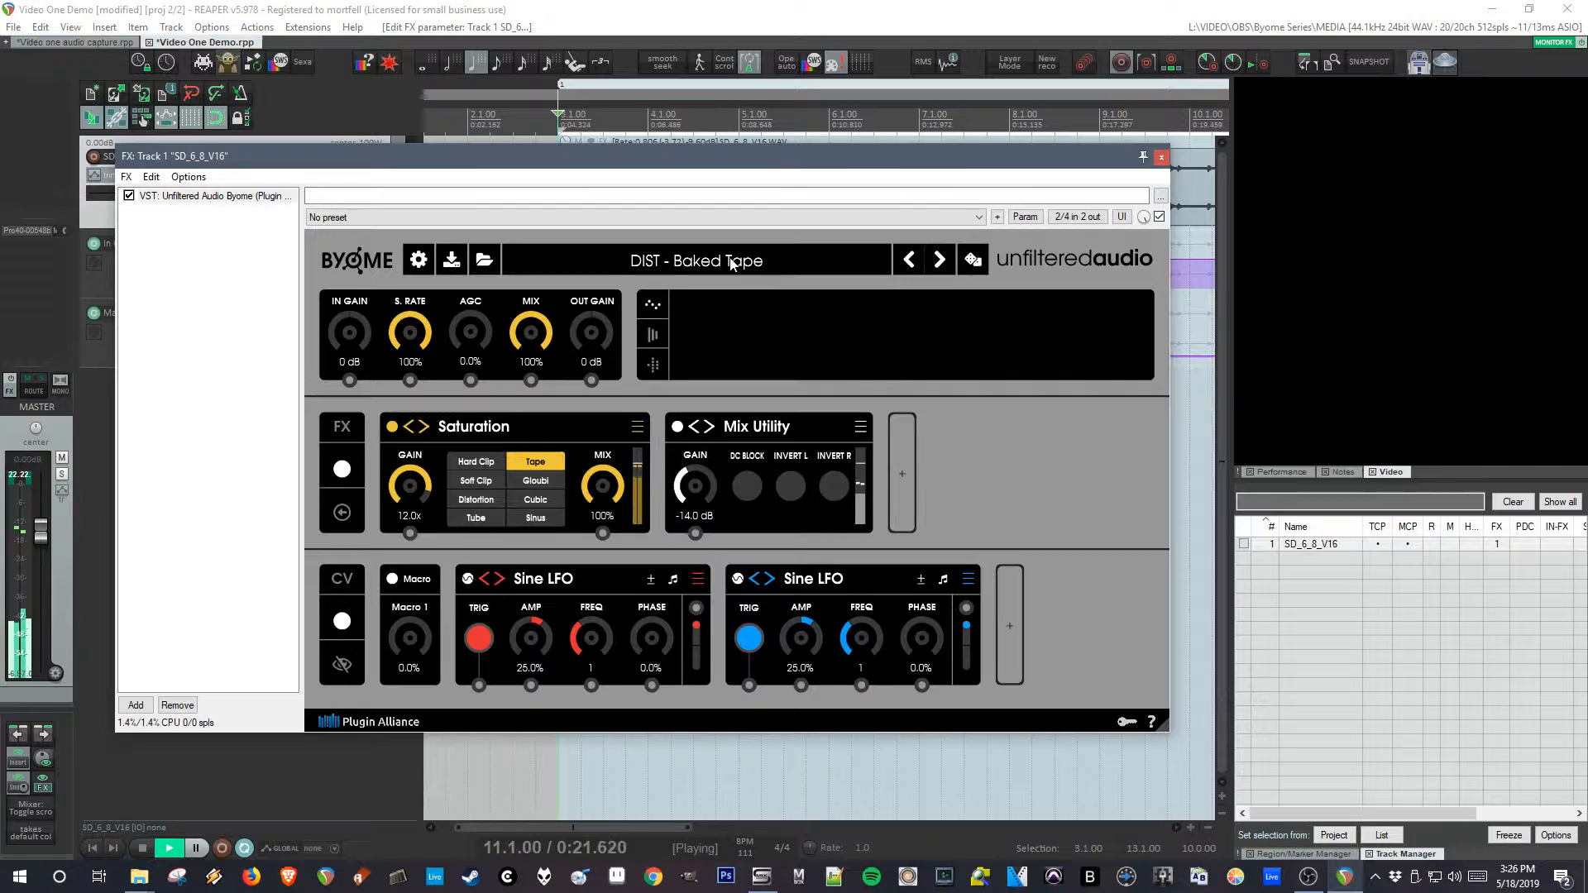
- Browse the factory presets, then reset Byome to its Default patch
click(417, 259)
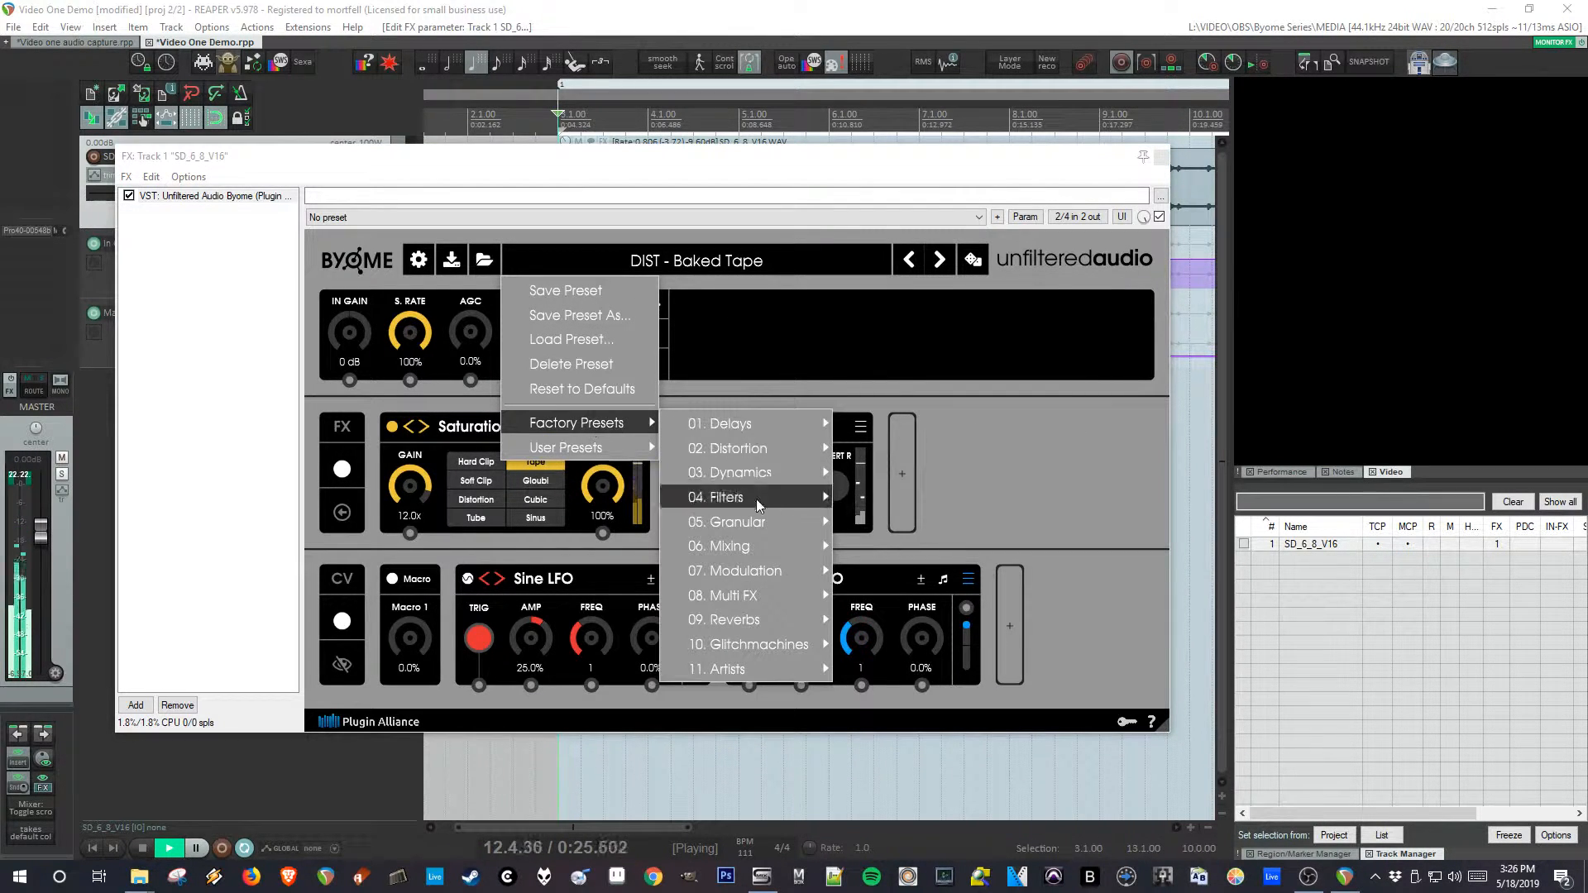
mouse_move(720, 668)
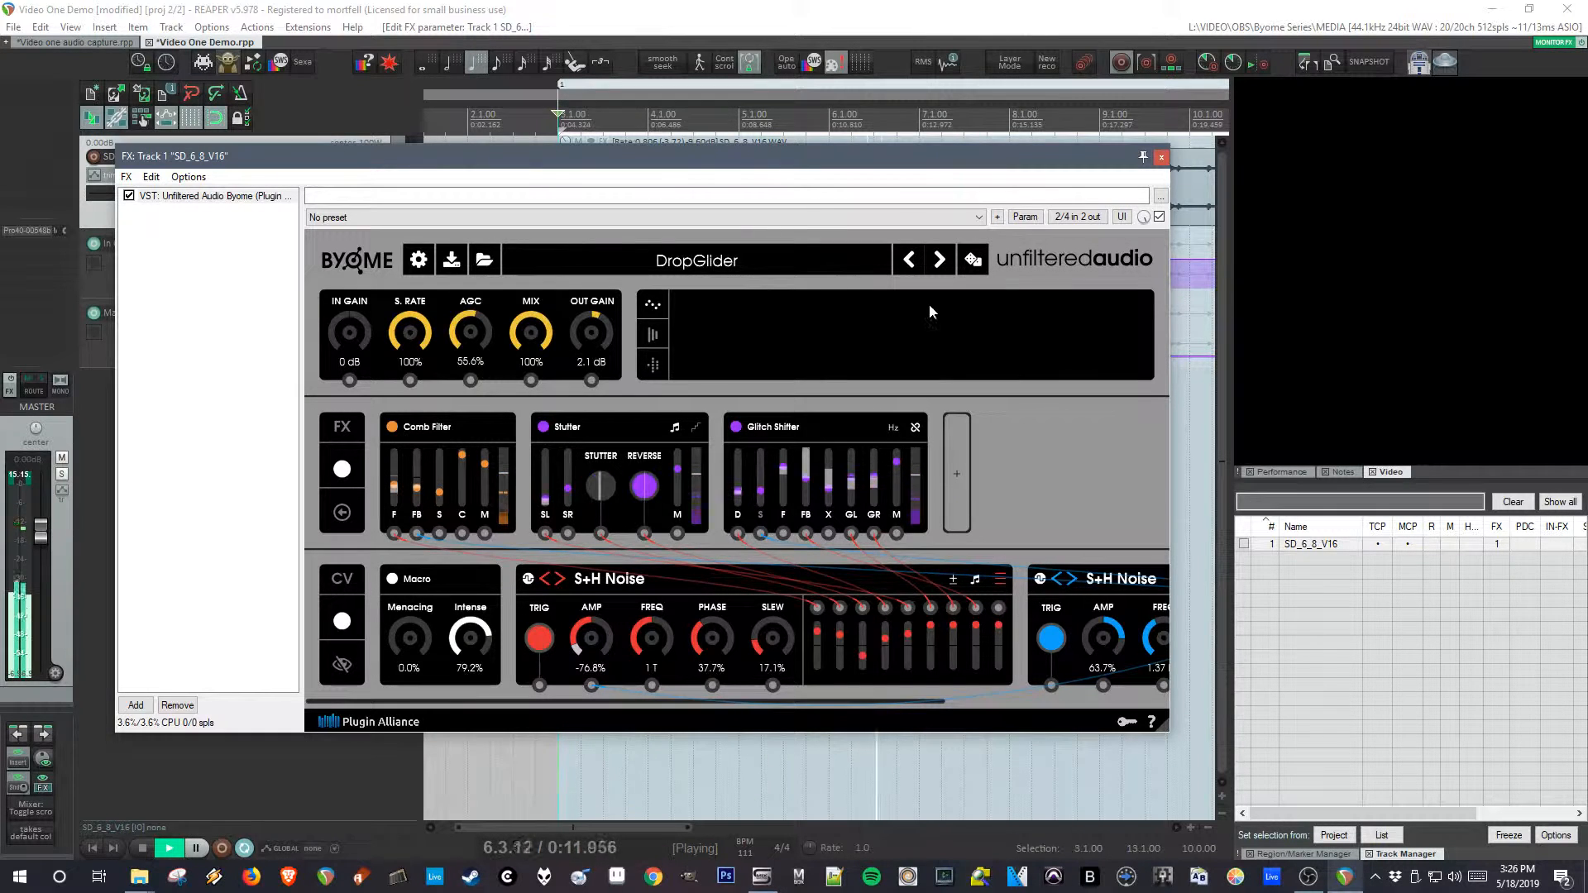
click(450, 260)
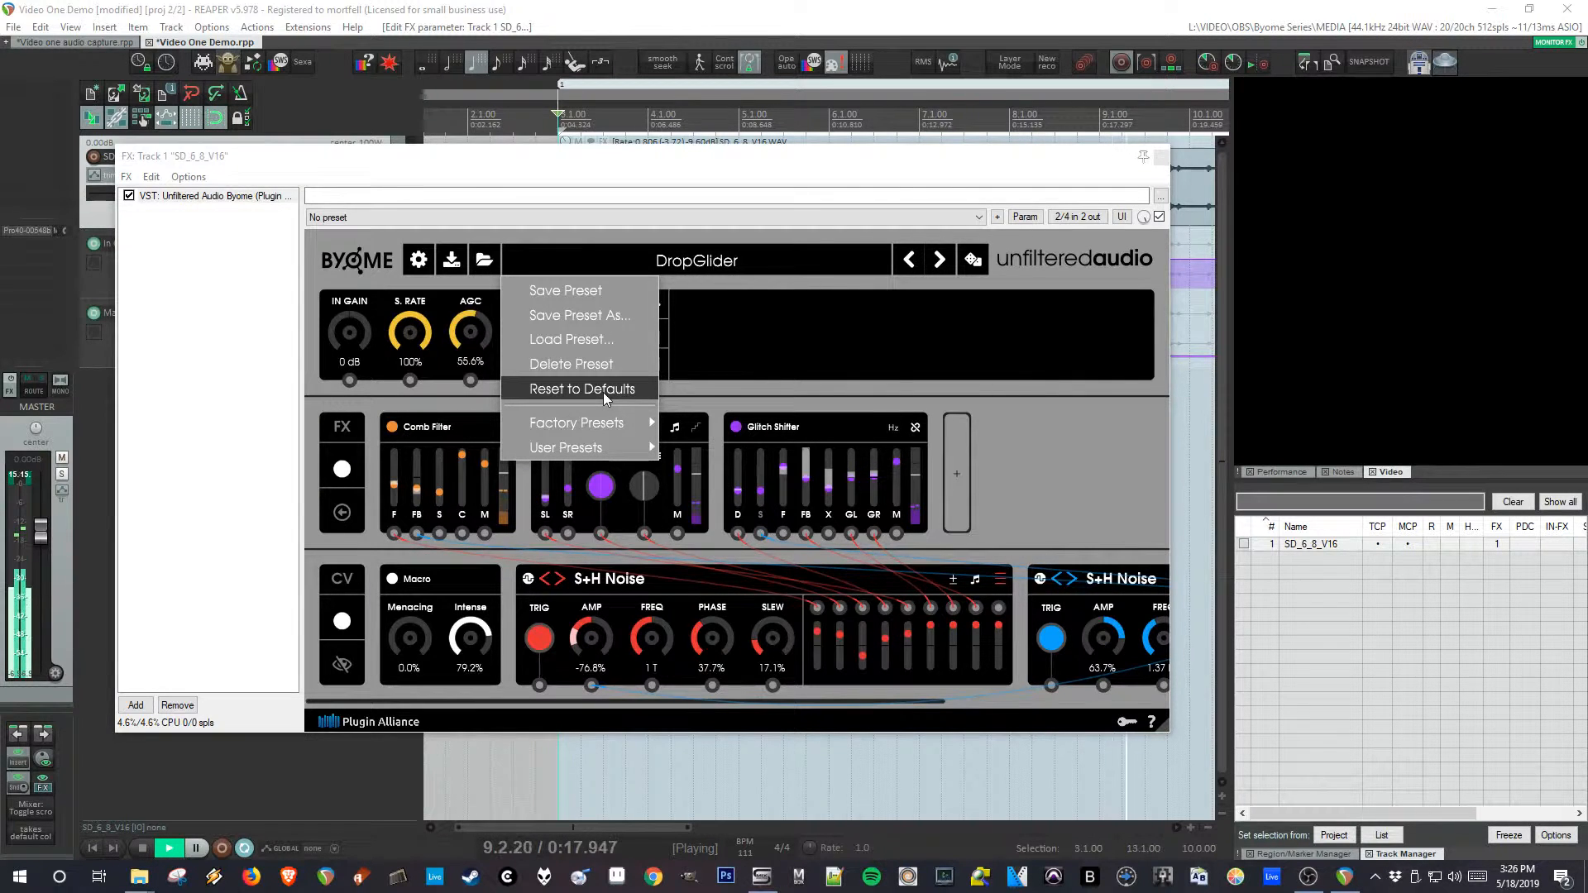
click(581, 389)
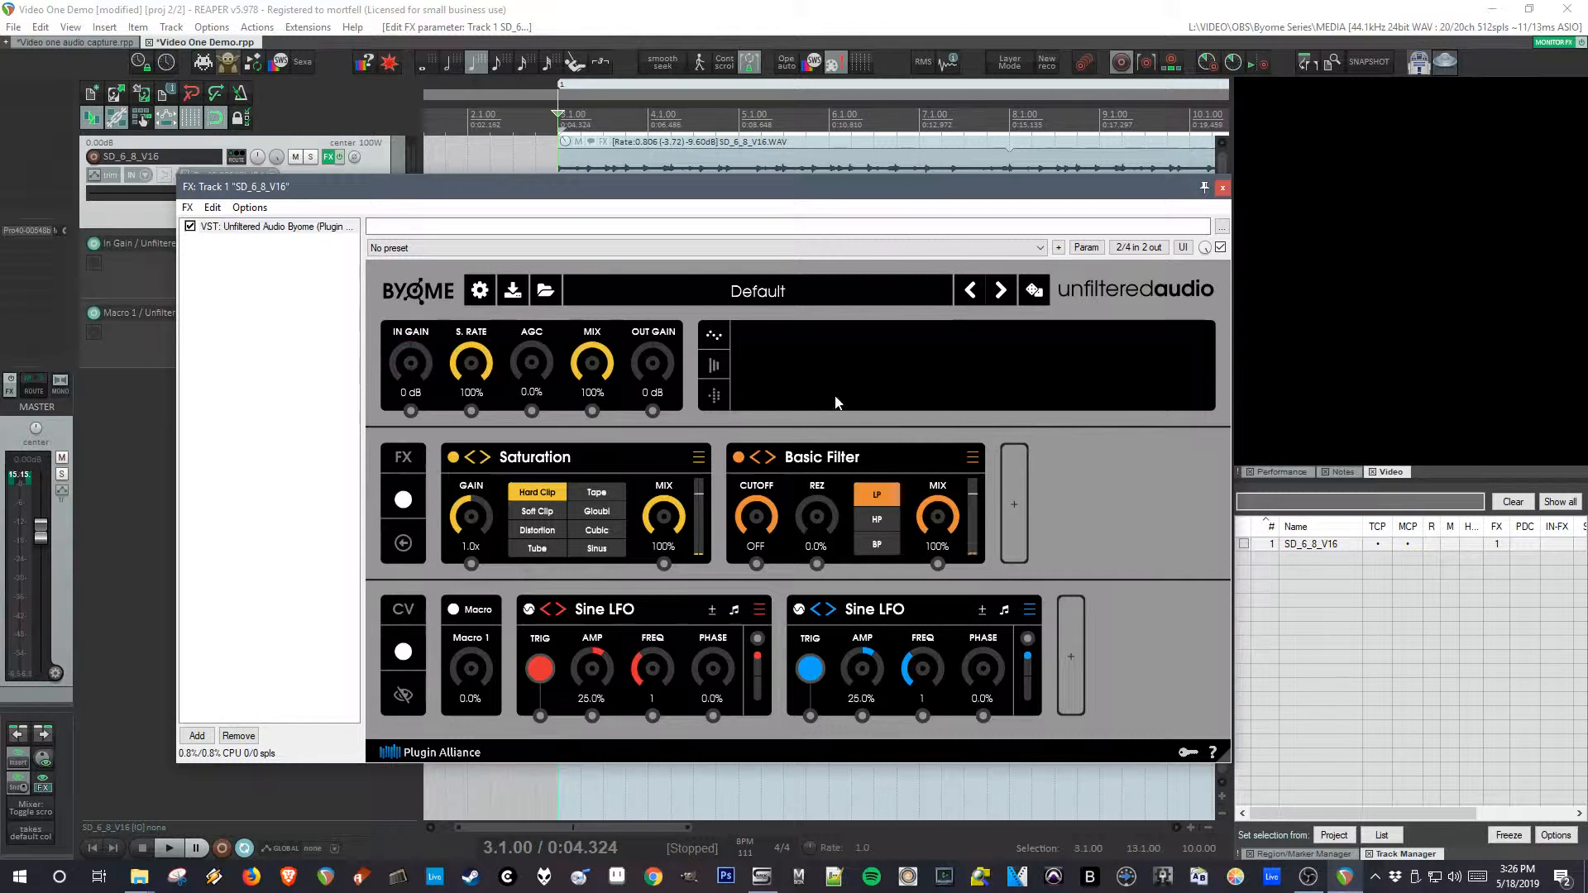
click(1086, 247)
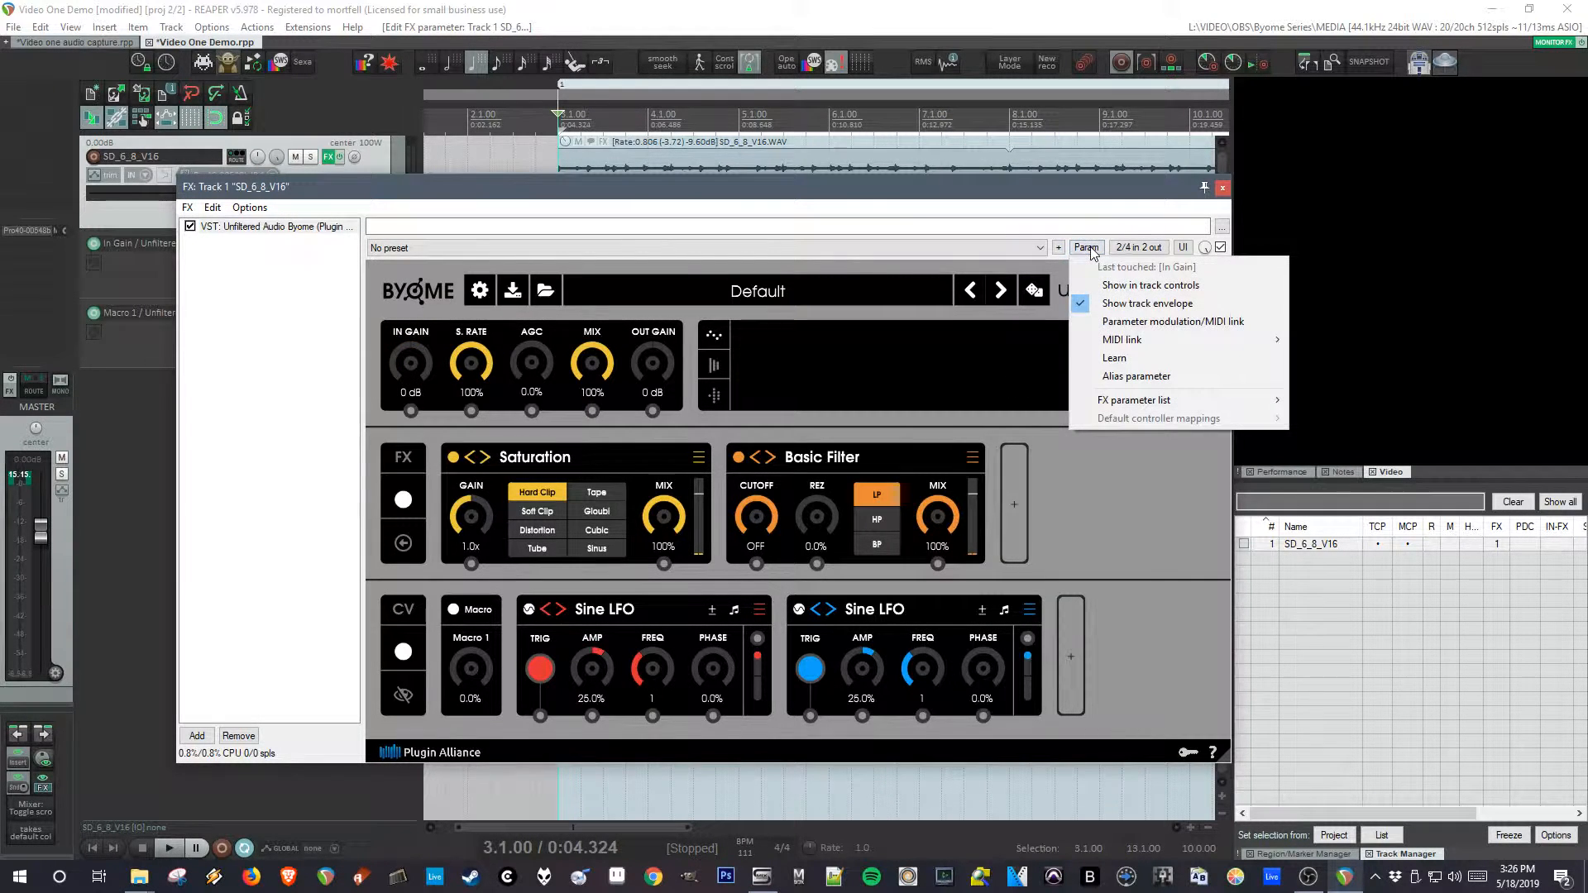
mouse_move(1150, 271)
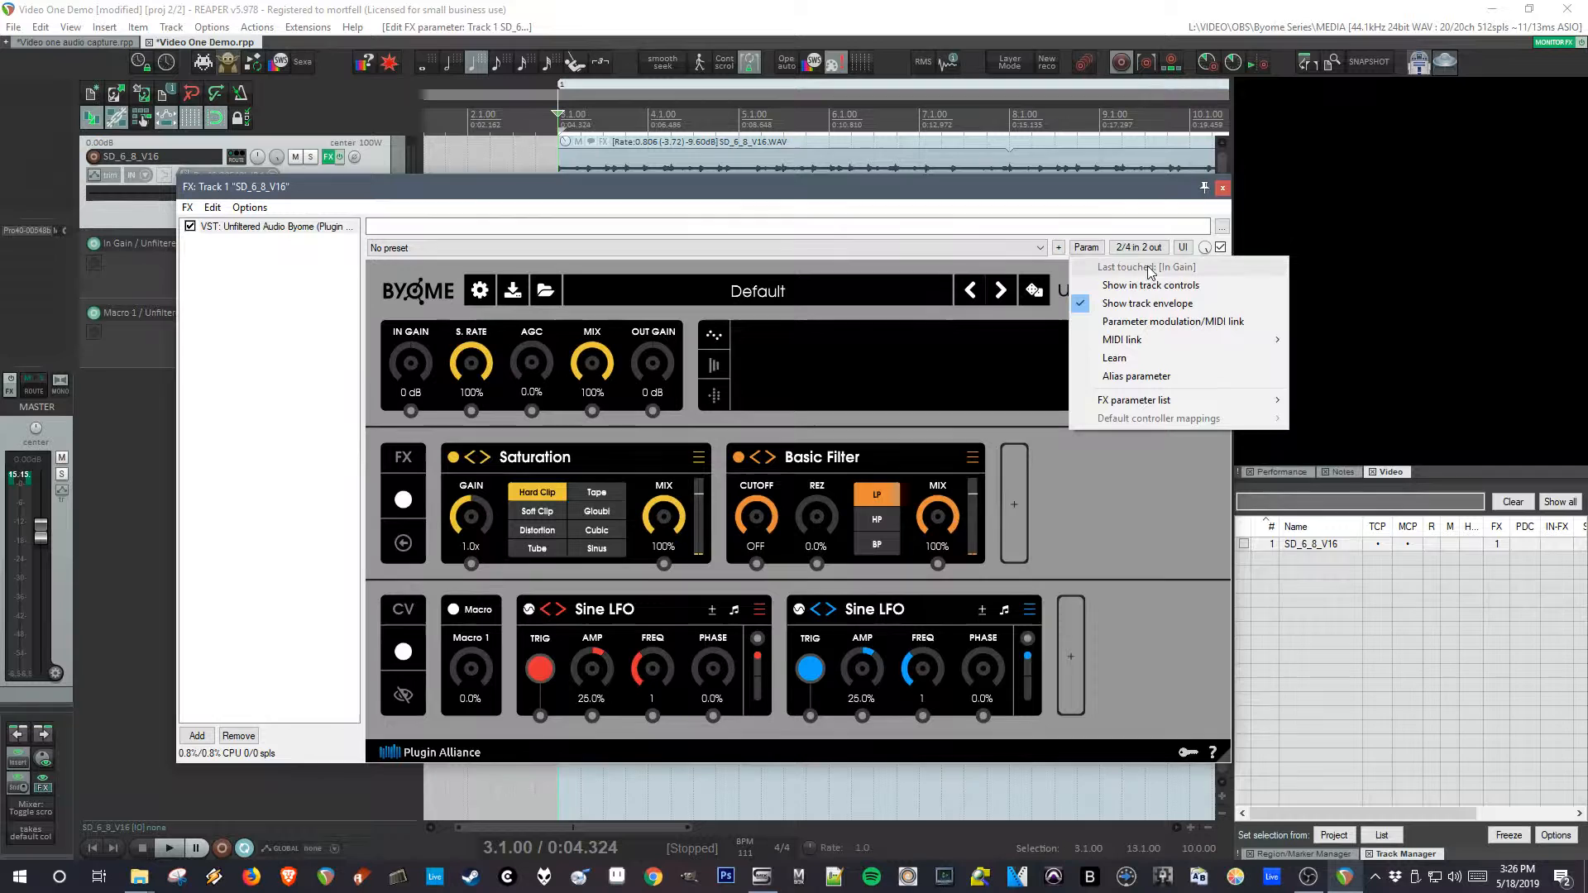
mouse_move(1228, 276)
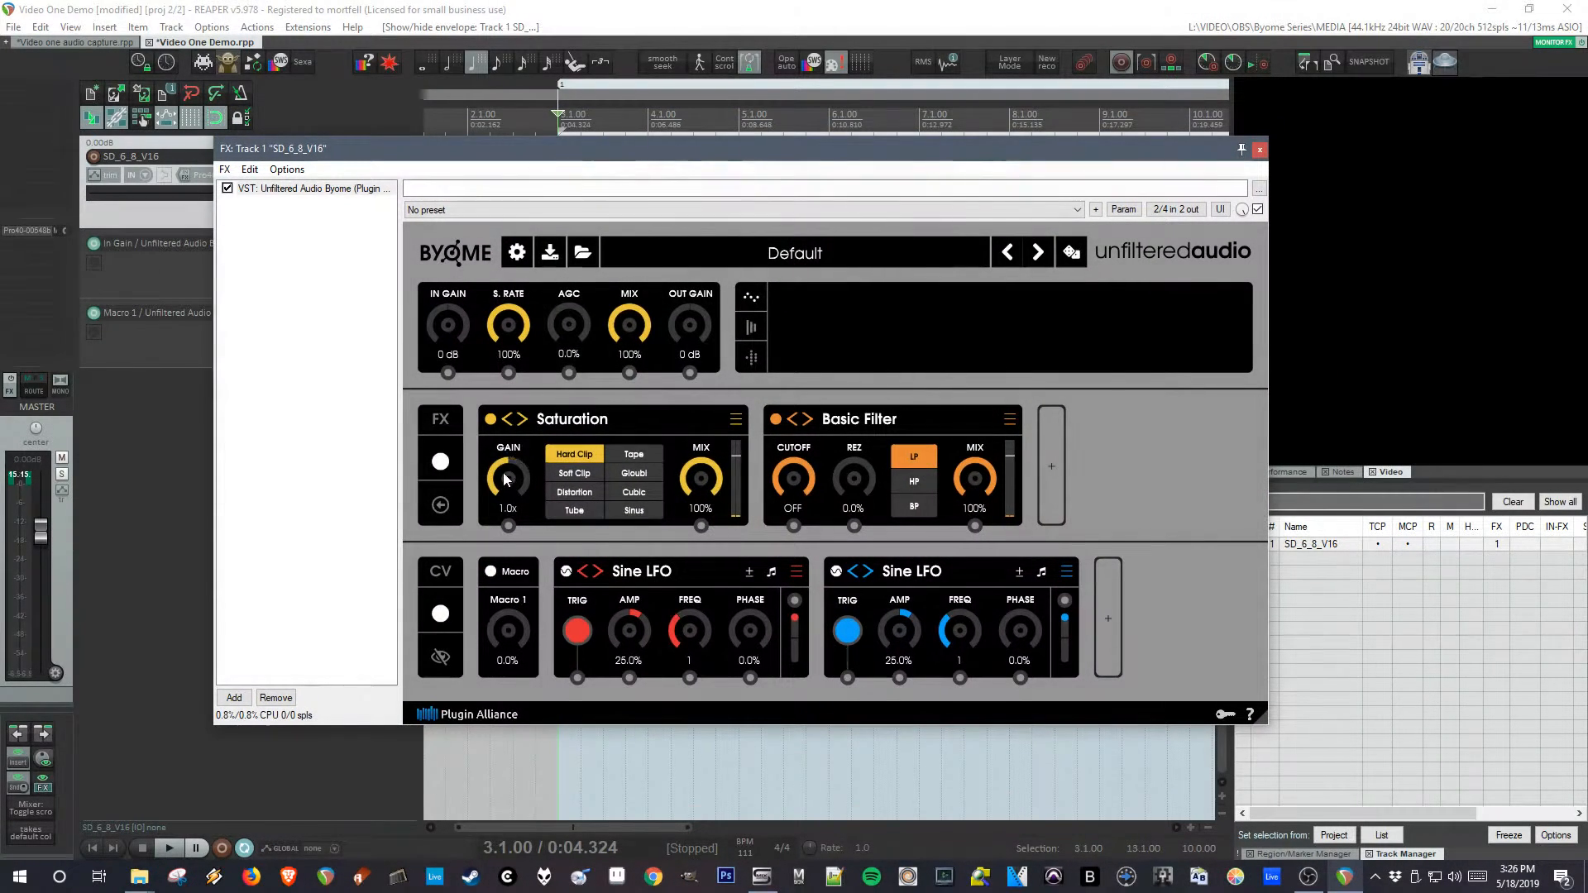
mouse_move(841, 435)
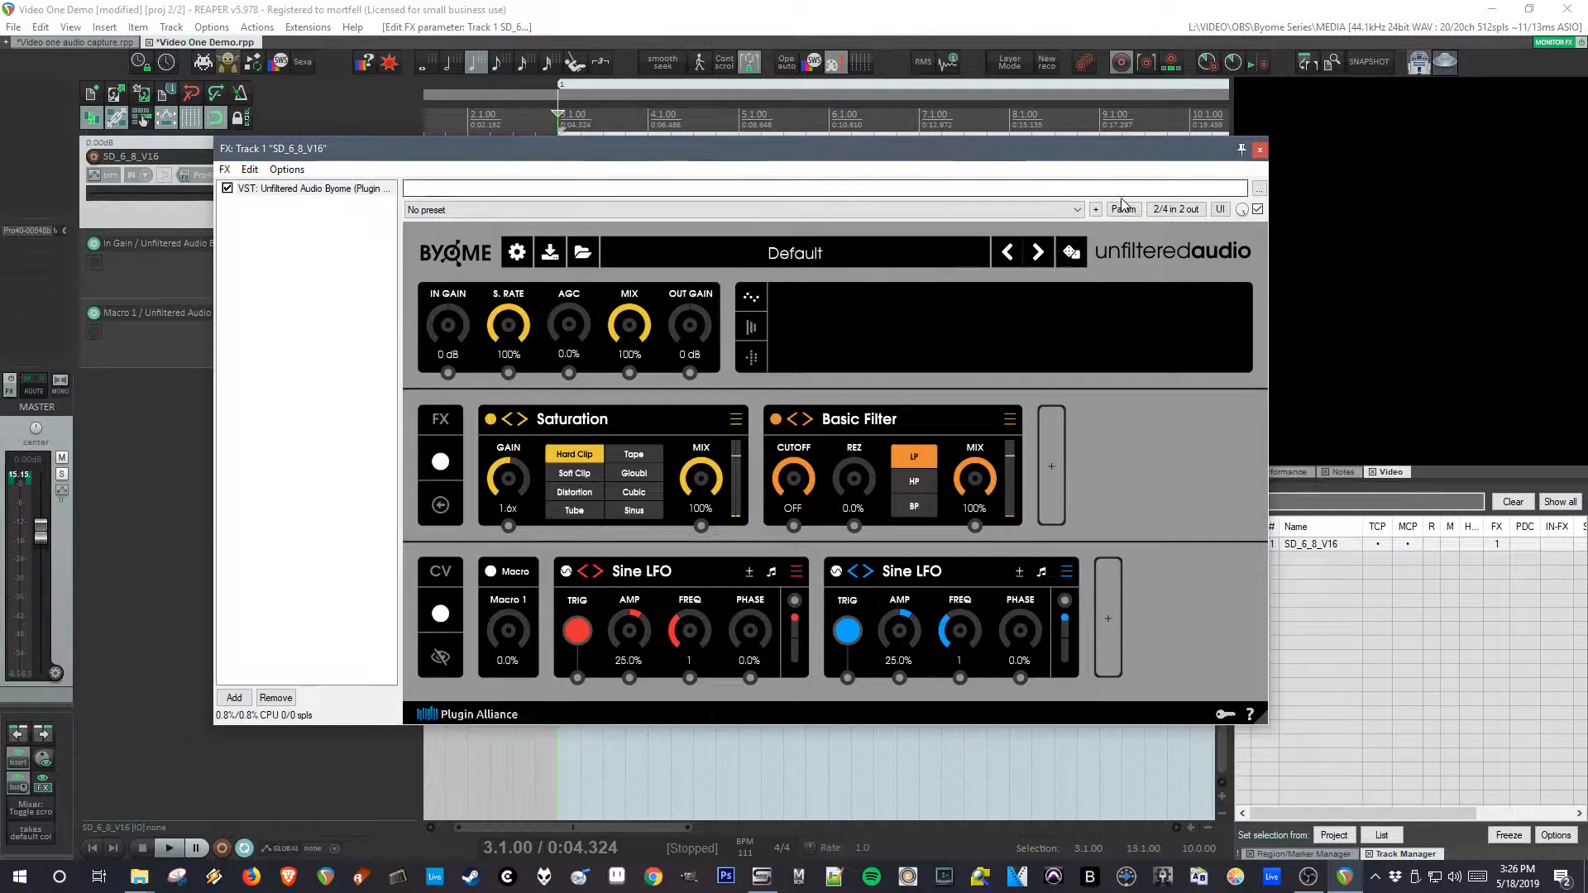
click(1121, 210)
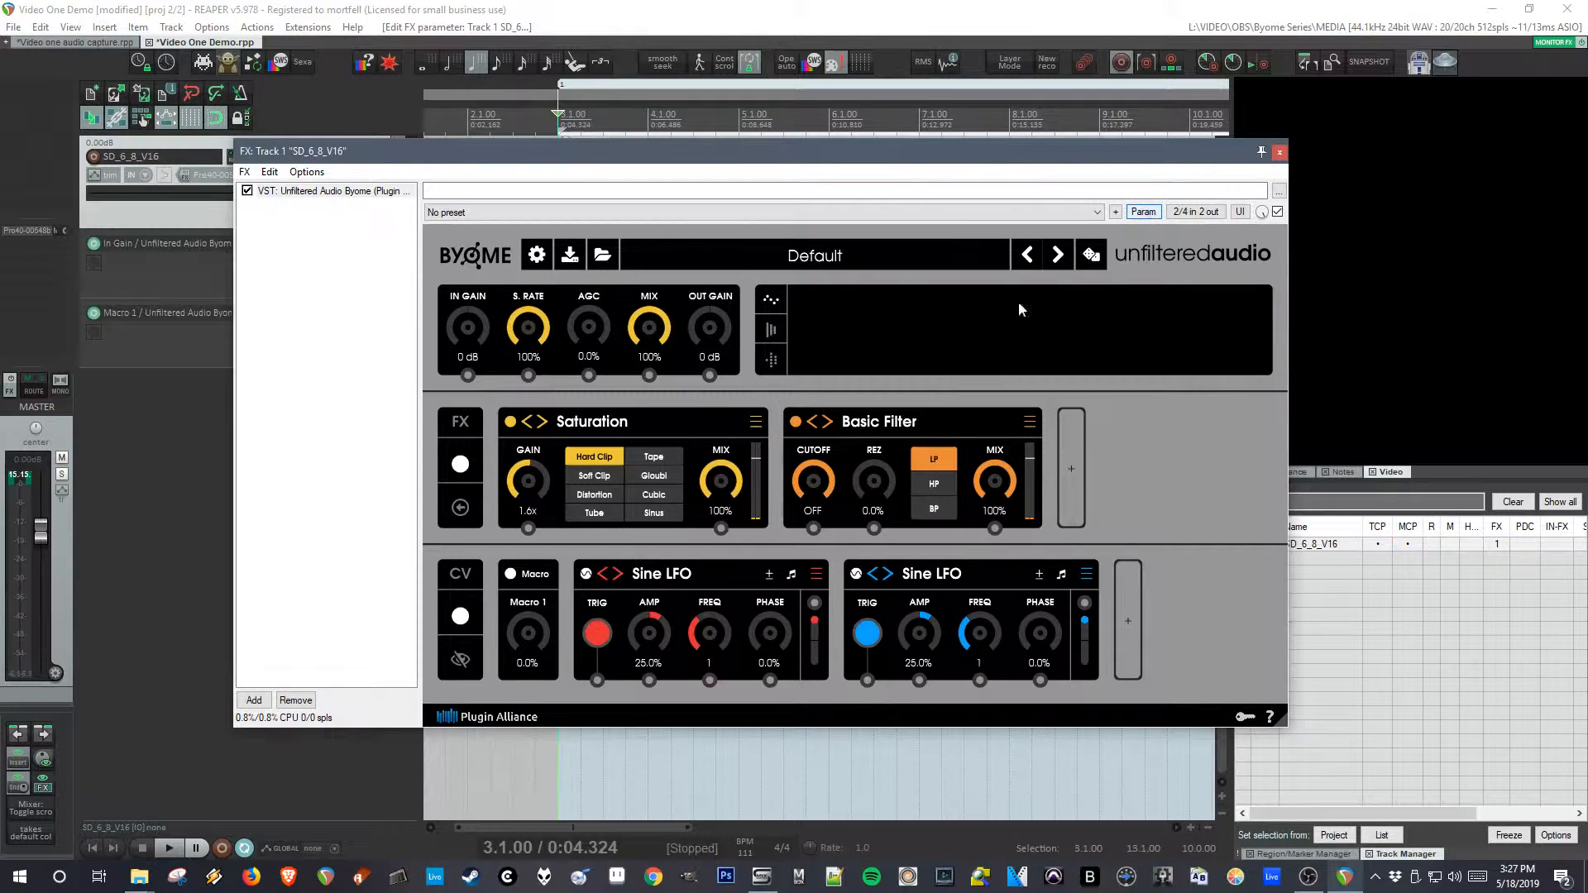
drag(526, 481, 526, 445)
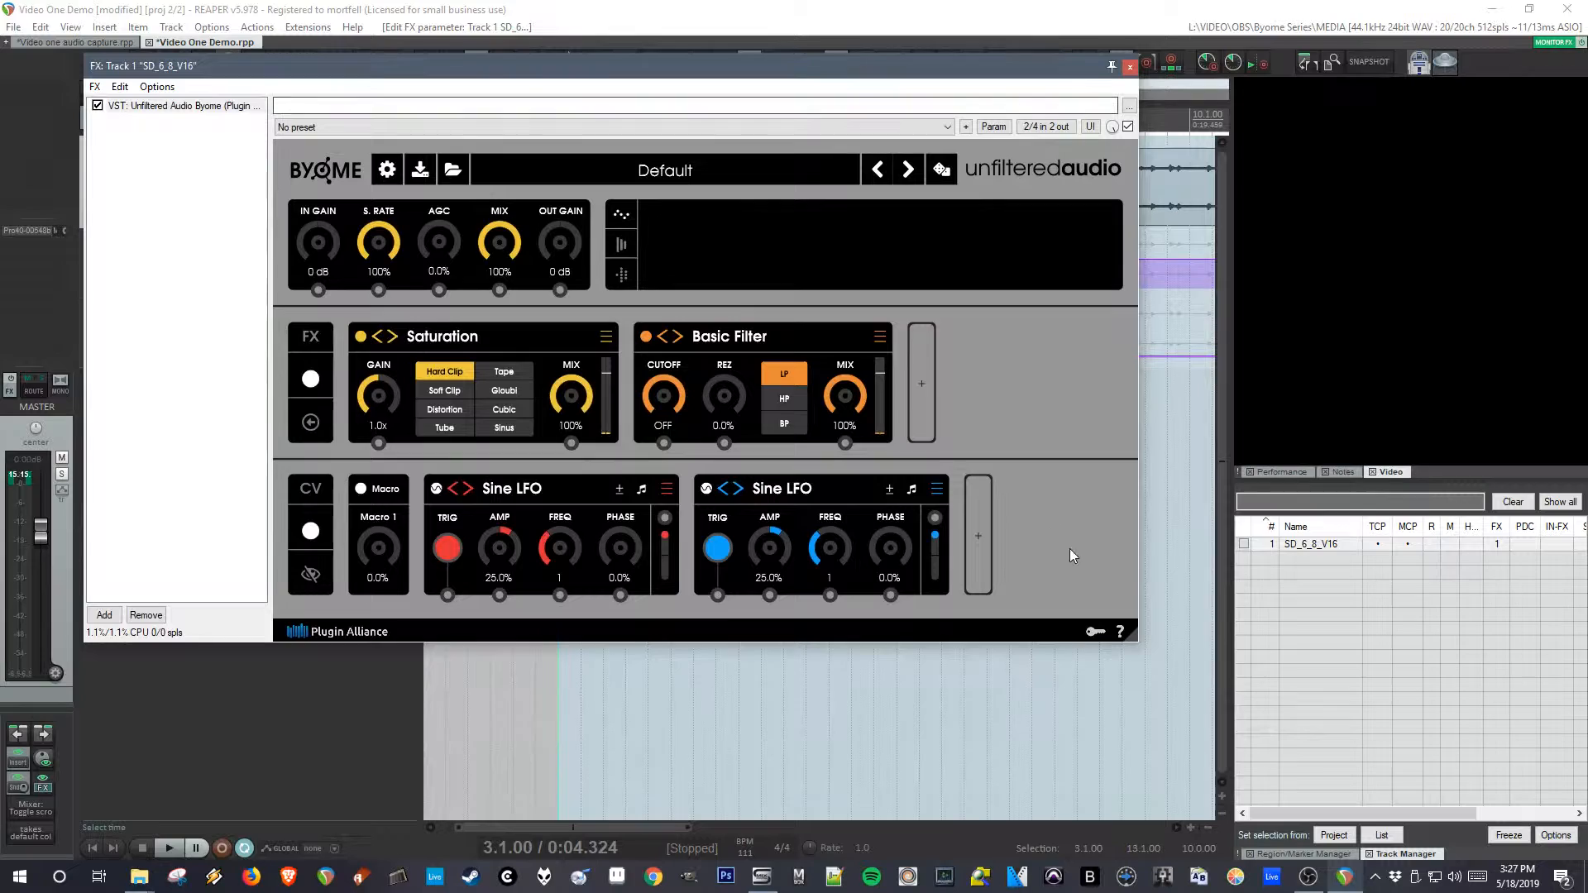
- Start playback and sweep the filter cutoff down to about 1.83kHz
click(169, 847)
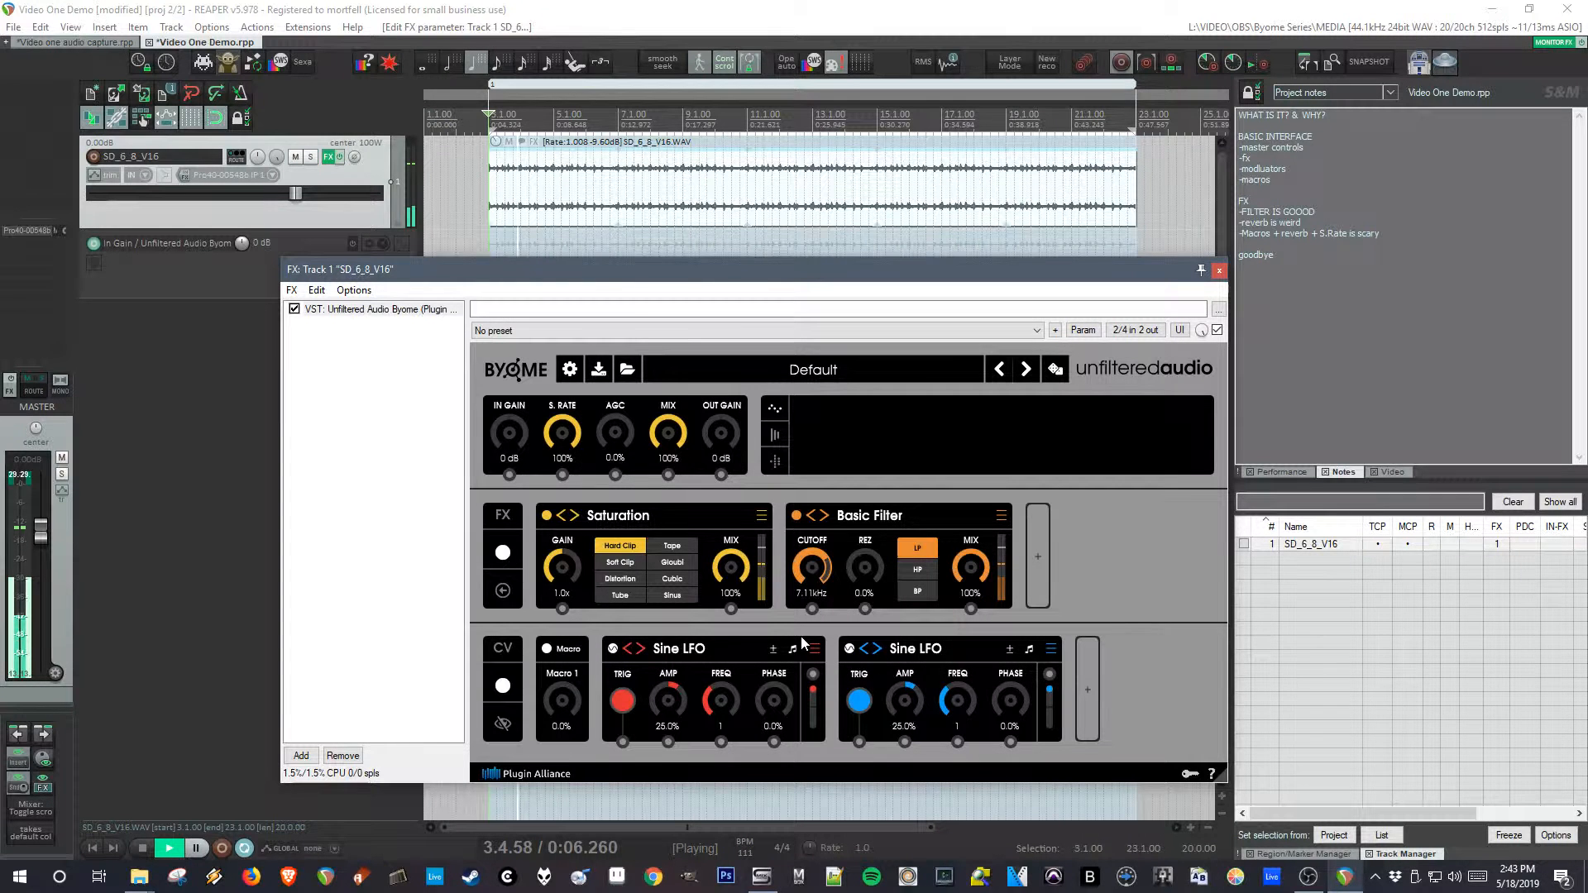
drag(811, 563, 801, 608)
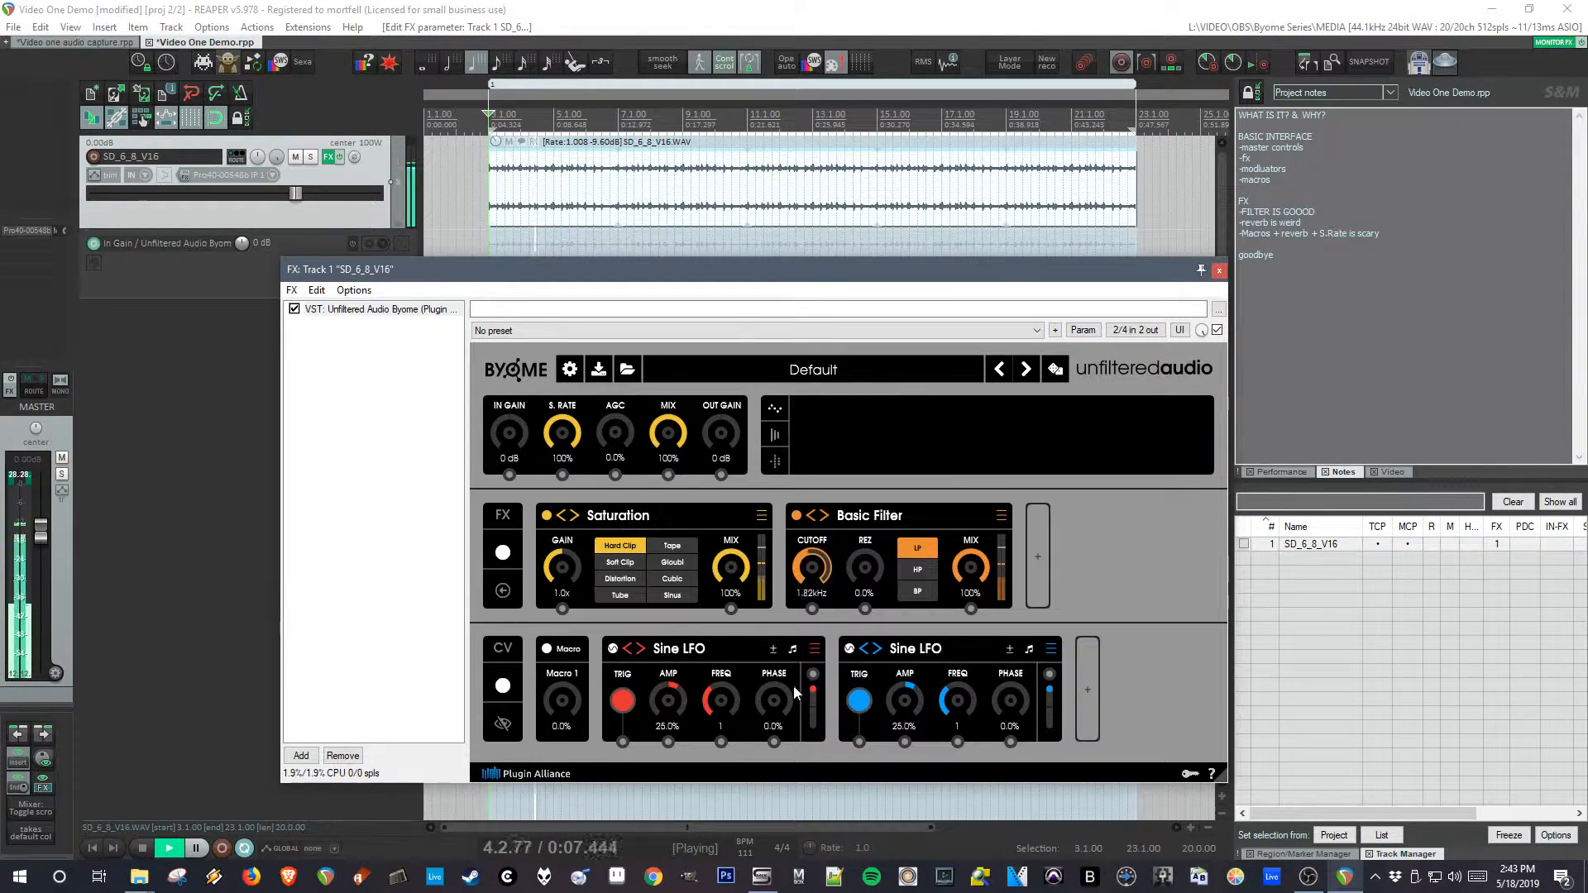
drag(811, 569, 811, 582)
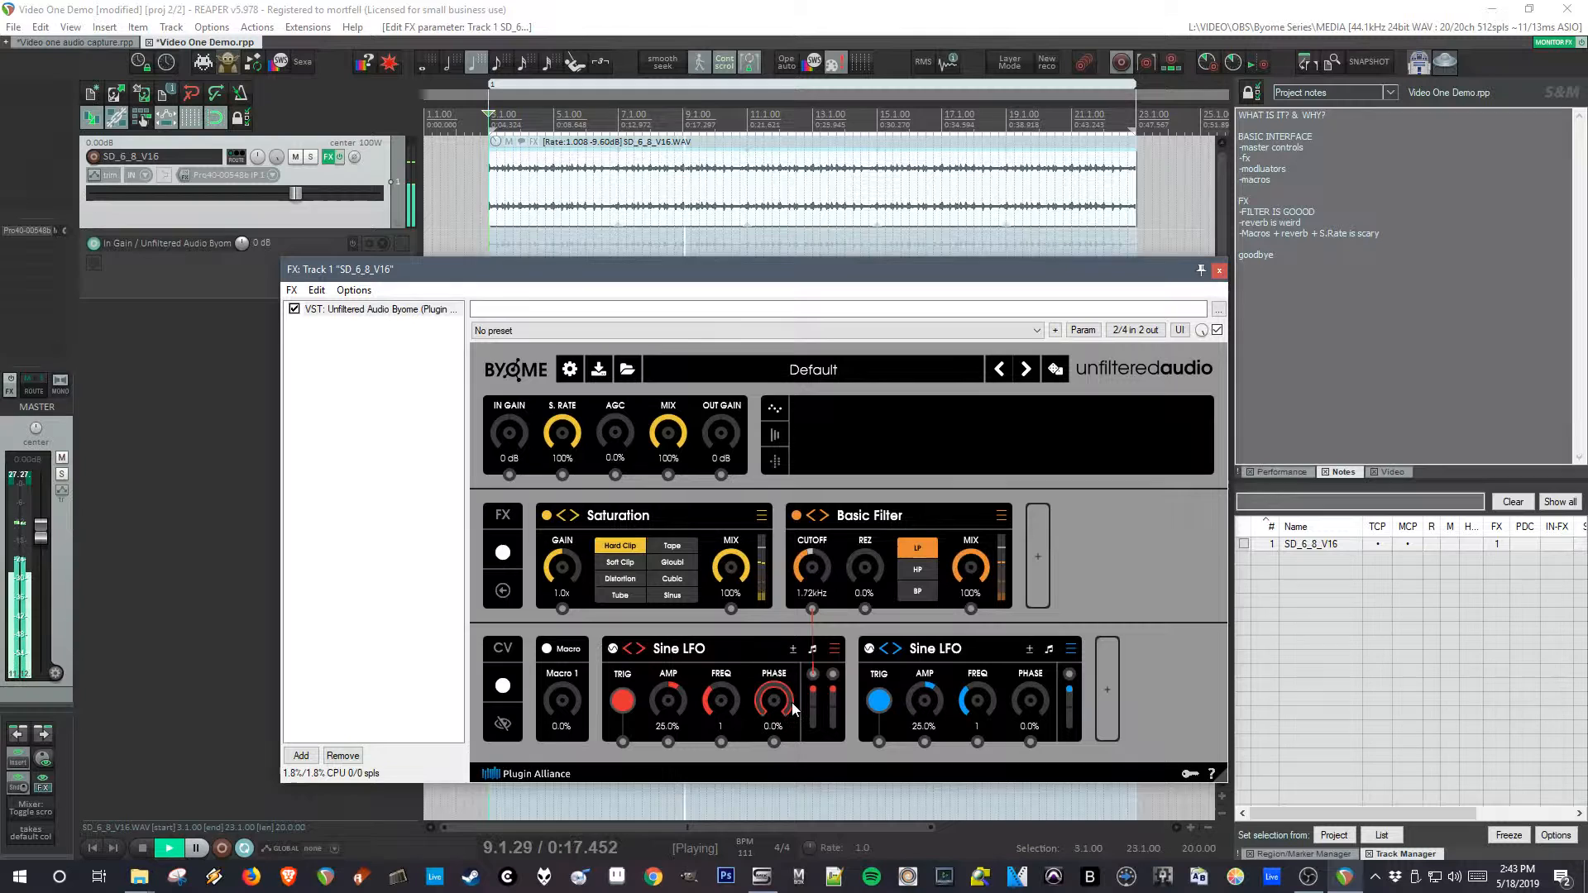
mouse_move(773, 702)
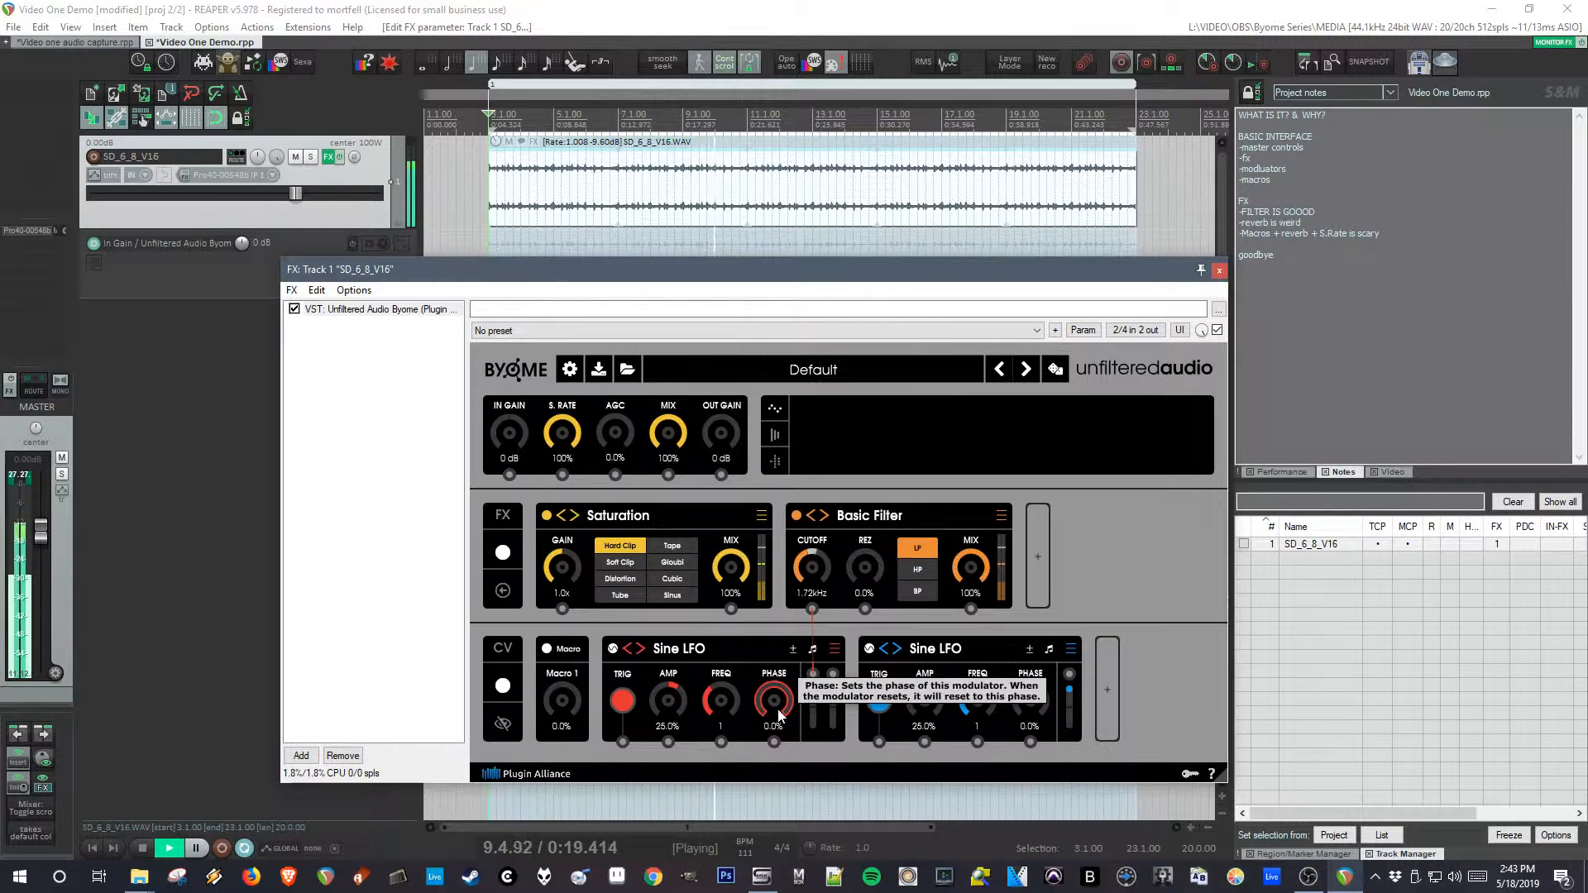
mouse_move(560, 433)
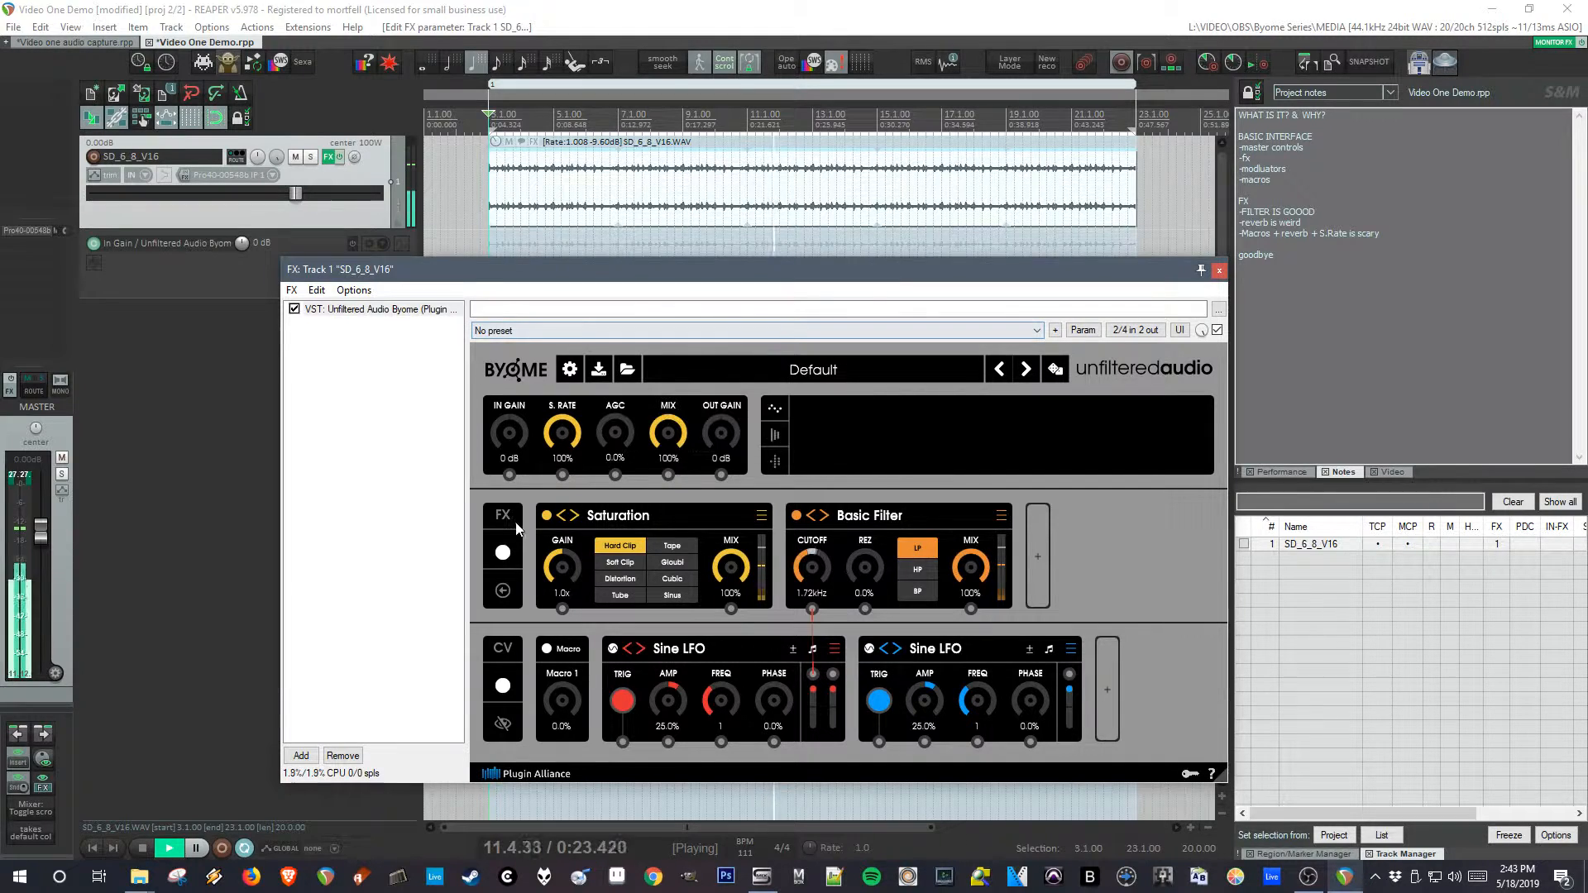
- Sweep Byome's S.RATE down to a very low setting and back to 100%
drag(563, 433, 563, 450)
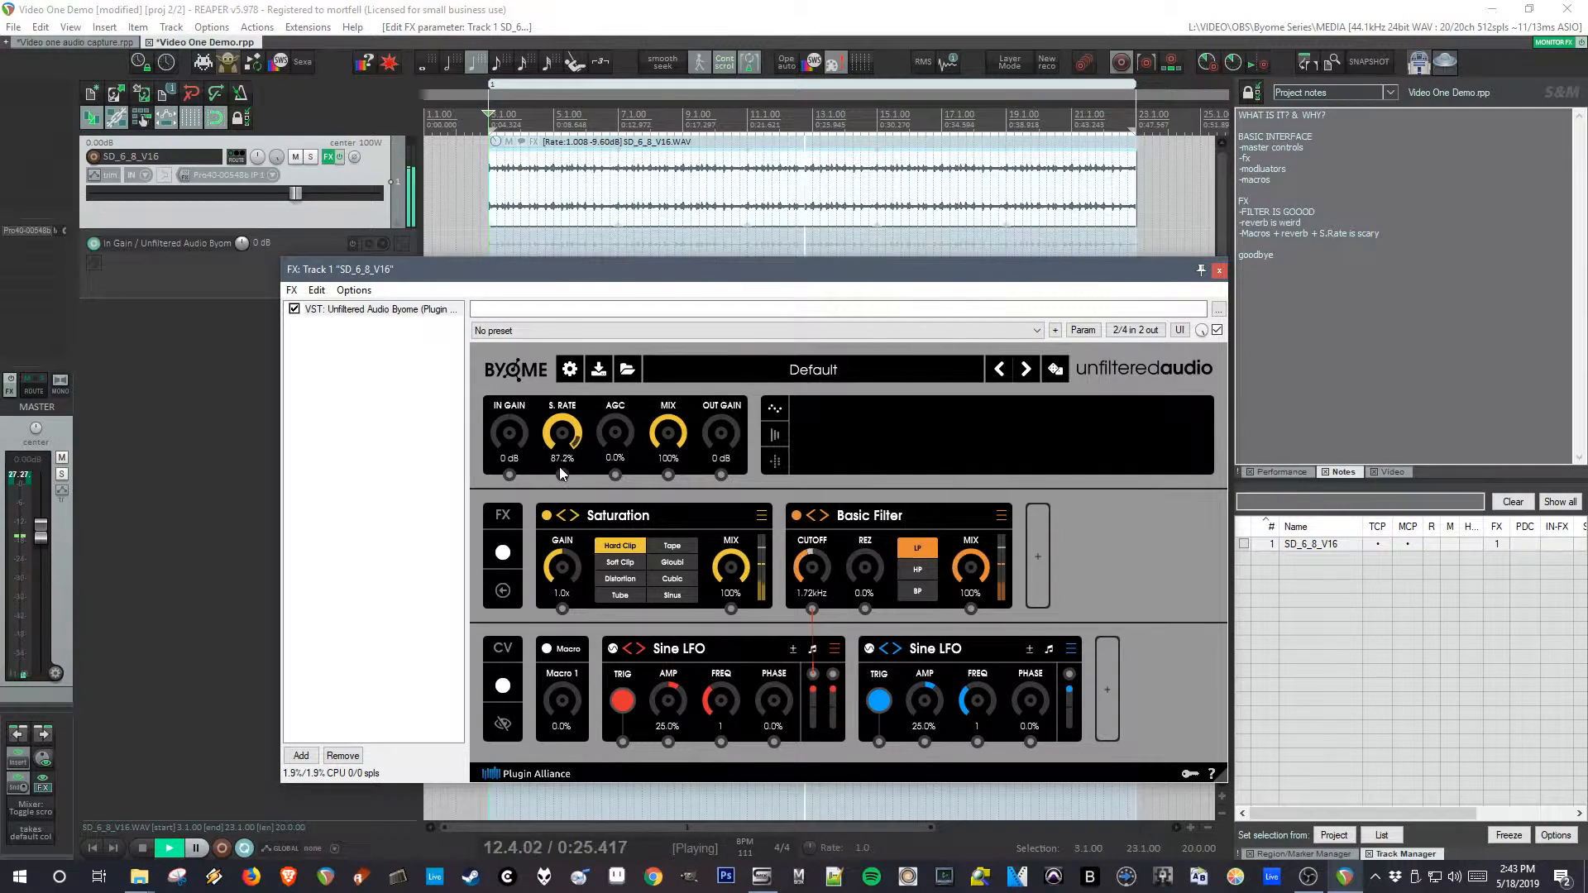
drag(563, 426, 562, 445)
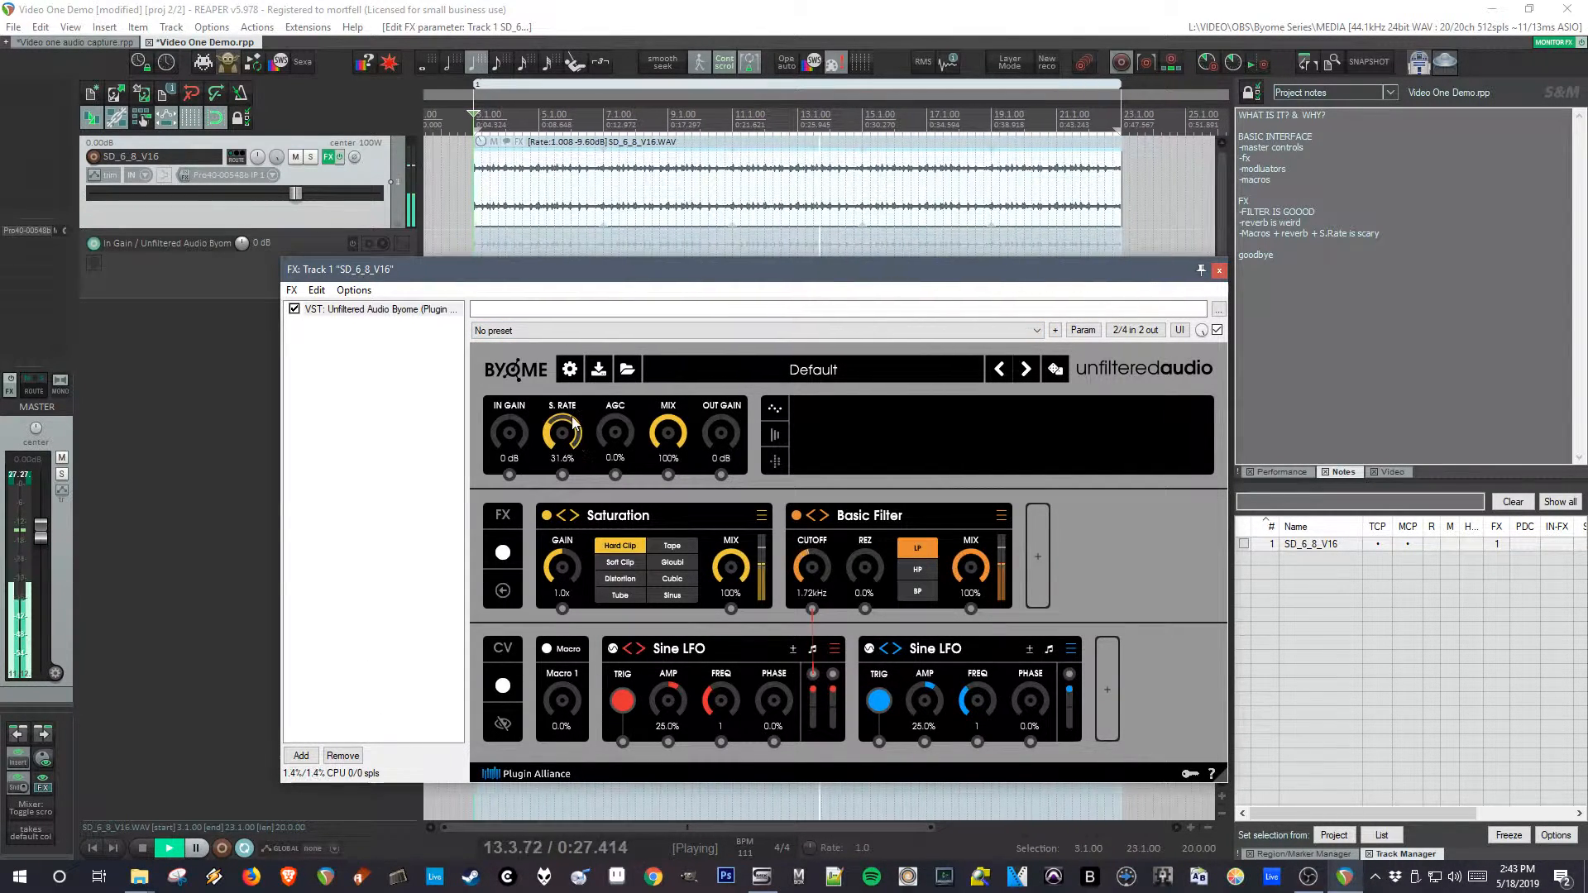
mouse_move(563, 430)
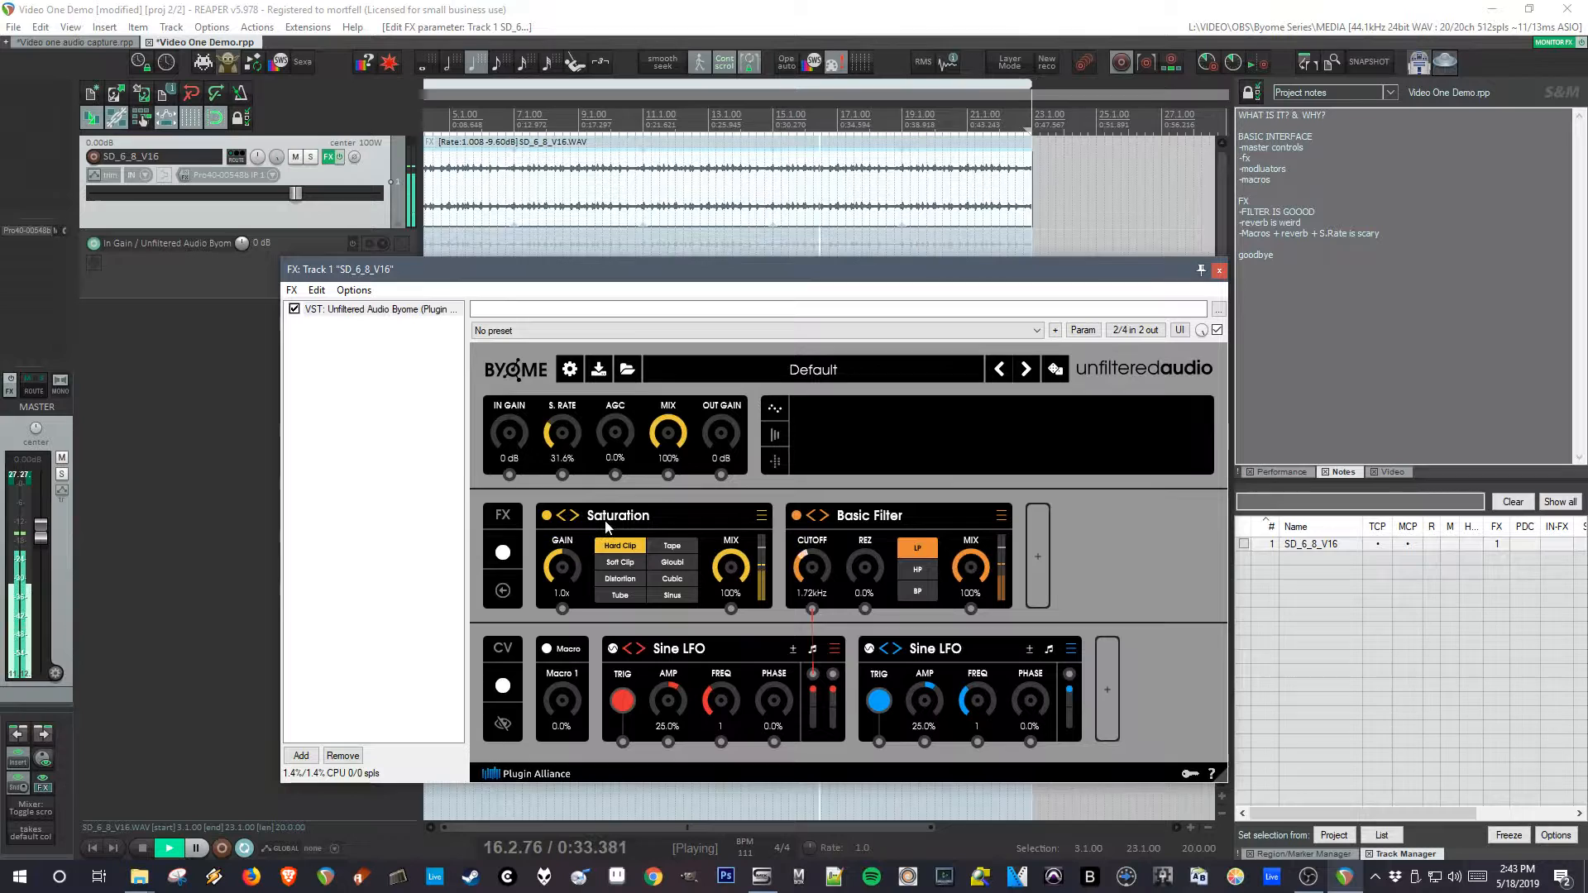
drag(562, 435, 562, 457)
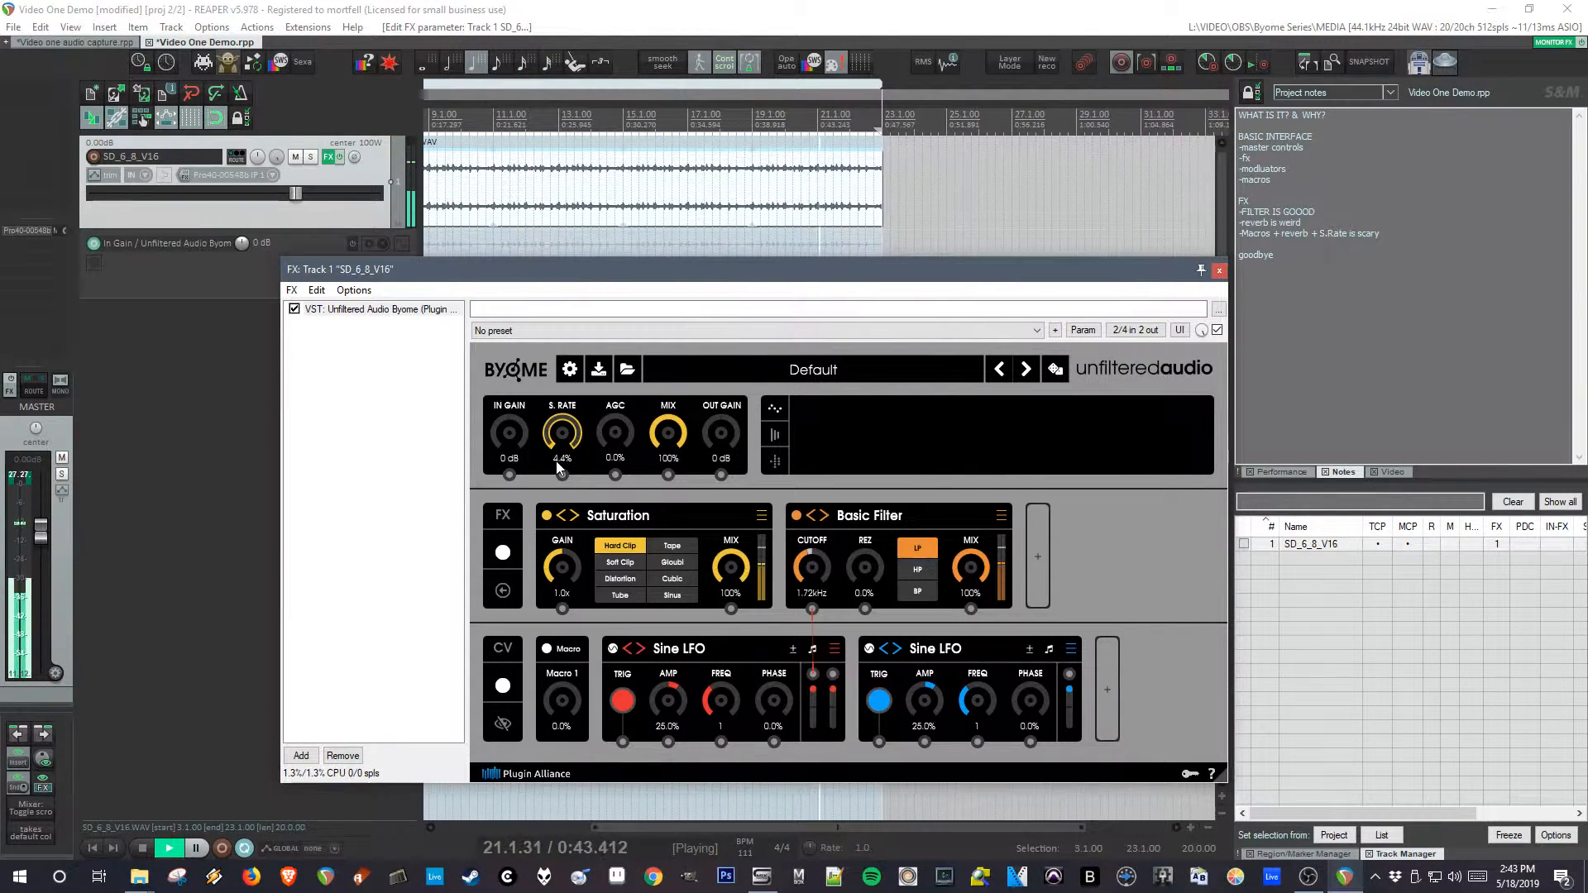
drag(563, 431, 563, 405)
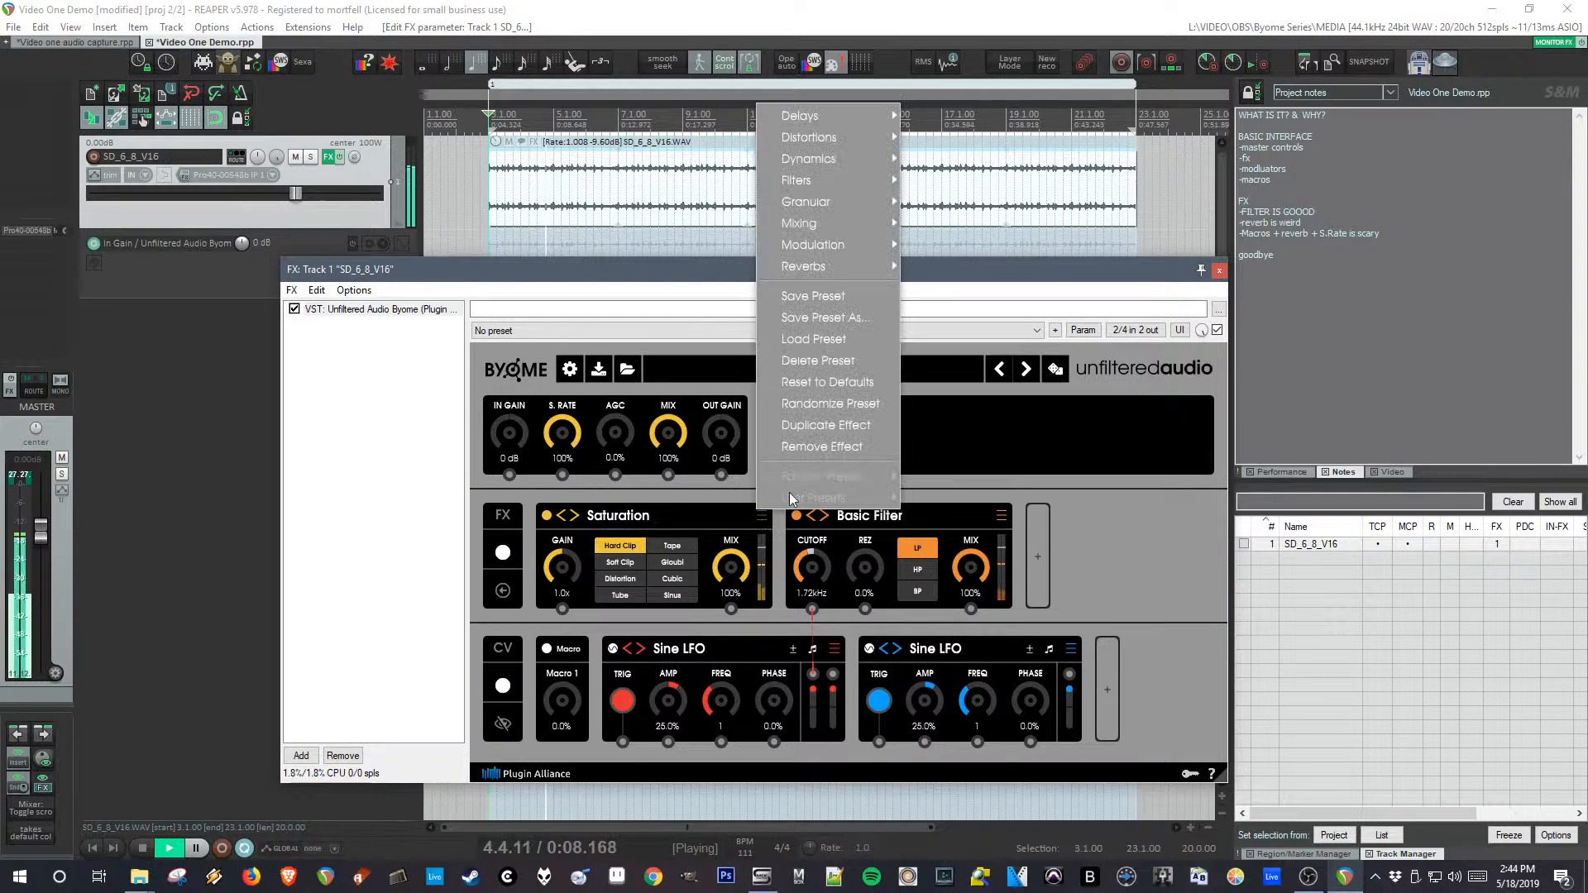
mouse_move(804, 264)
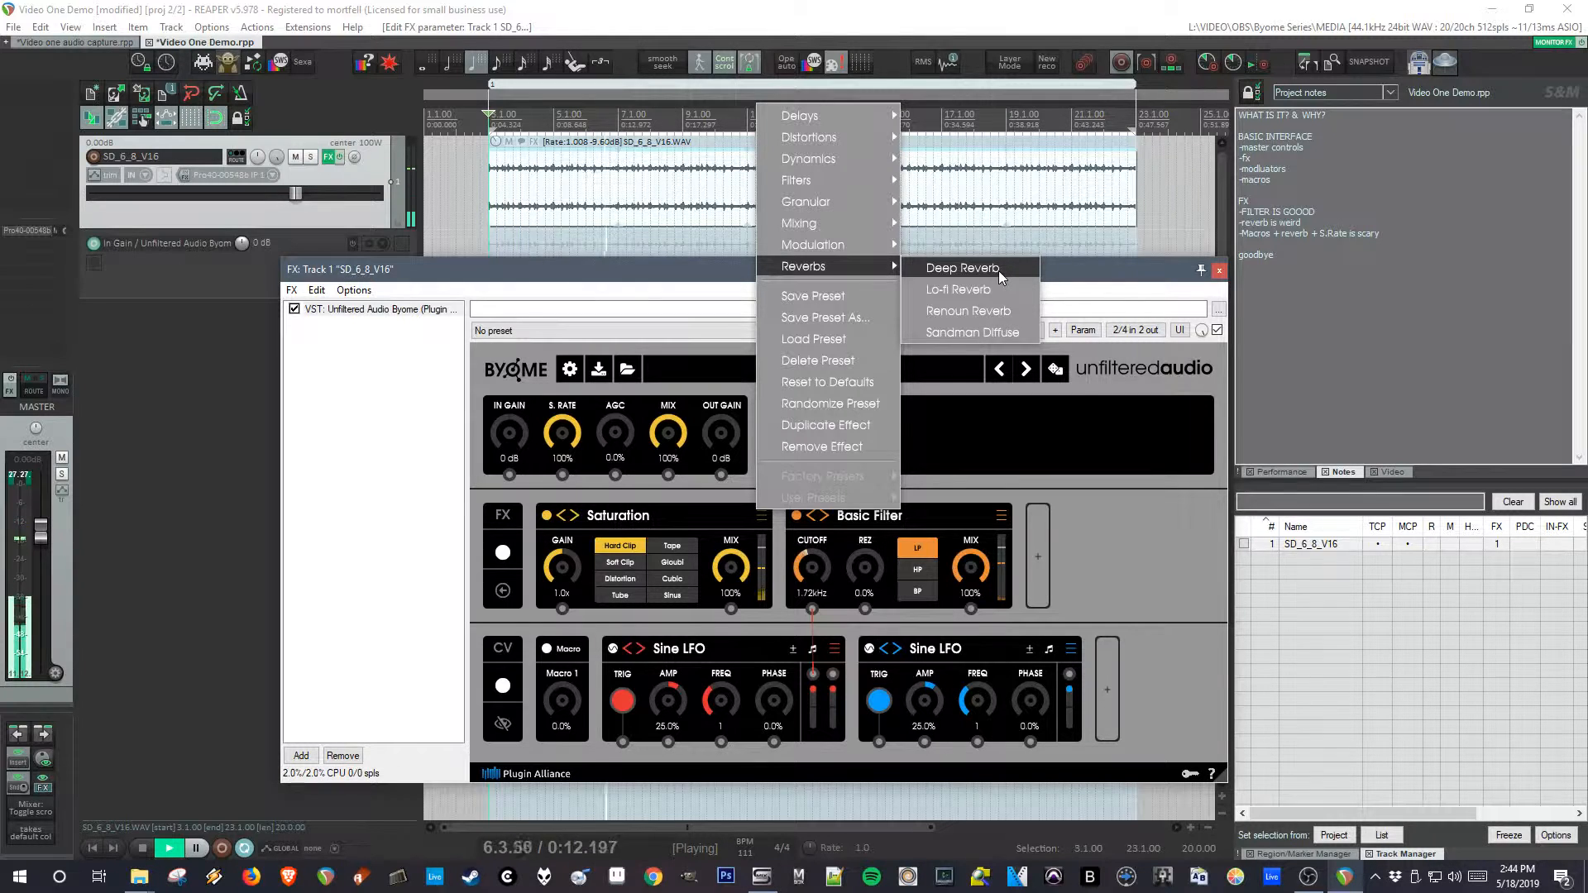
- Replace Saturation with Deep Reverb at about 137 s time and 47.6% mix
click(960, 268)
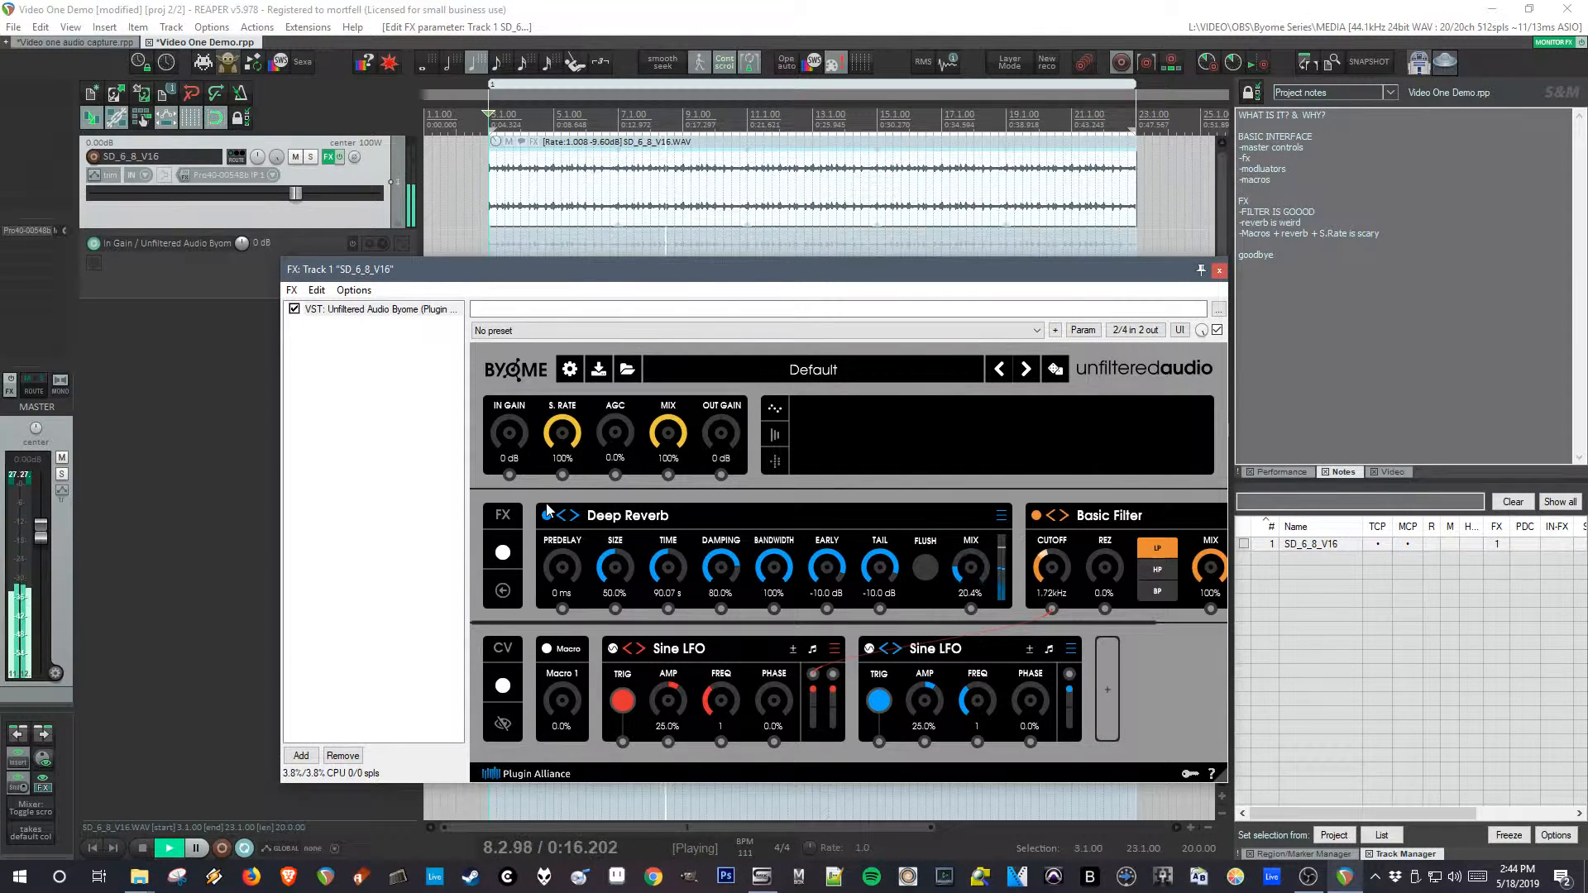
drag(667, 566, 674, 553)
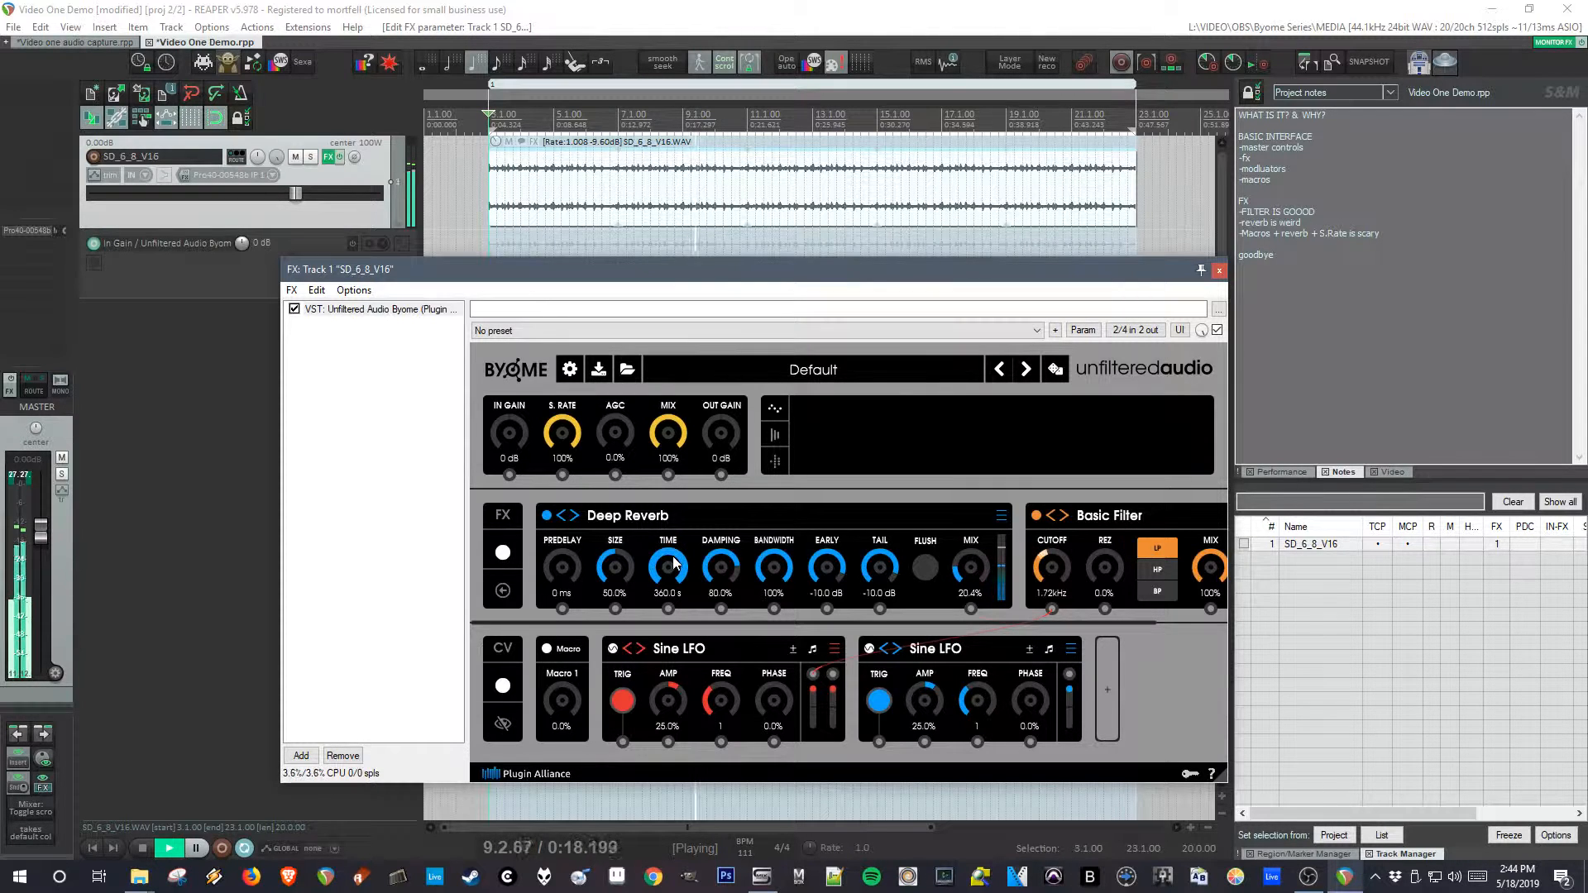
drag(667, 565, 667, 597)
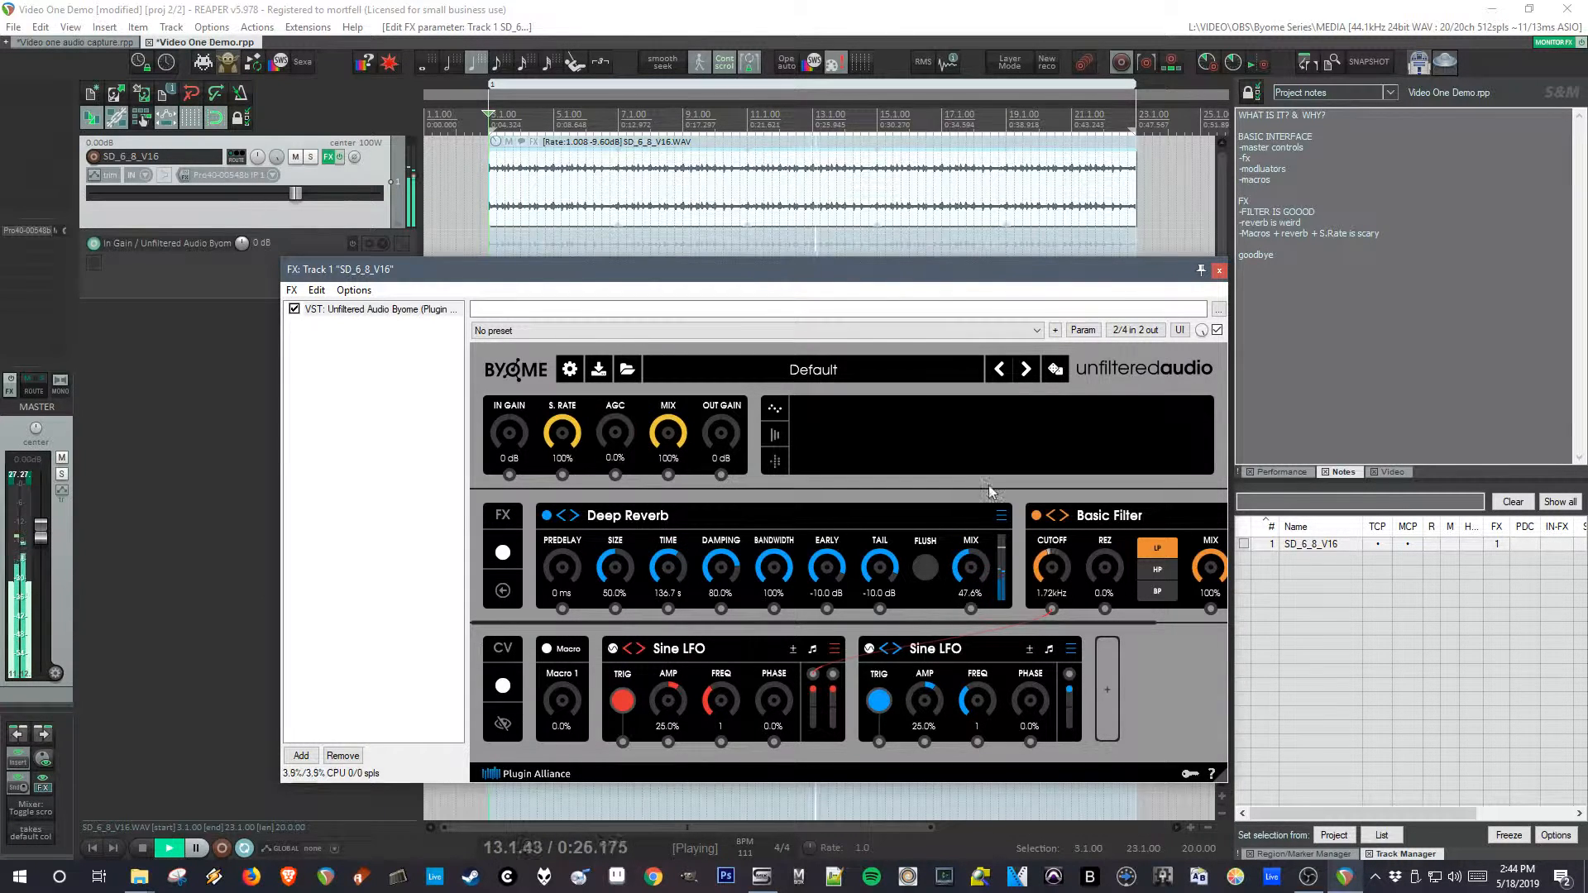
drag(562, 432, 572, 445)
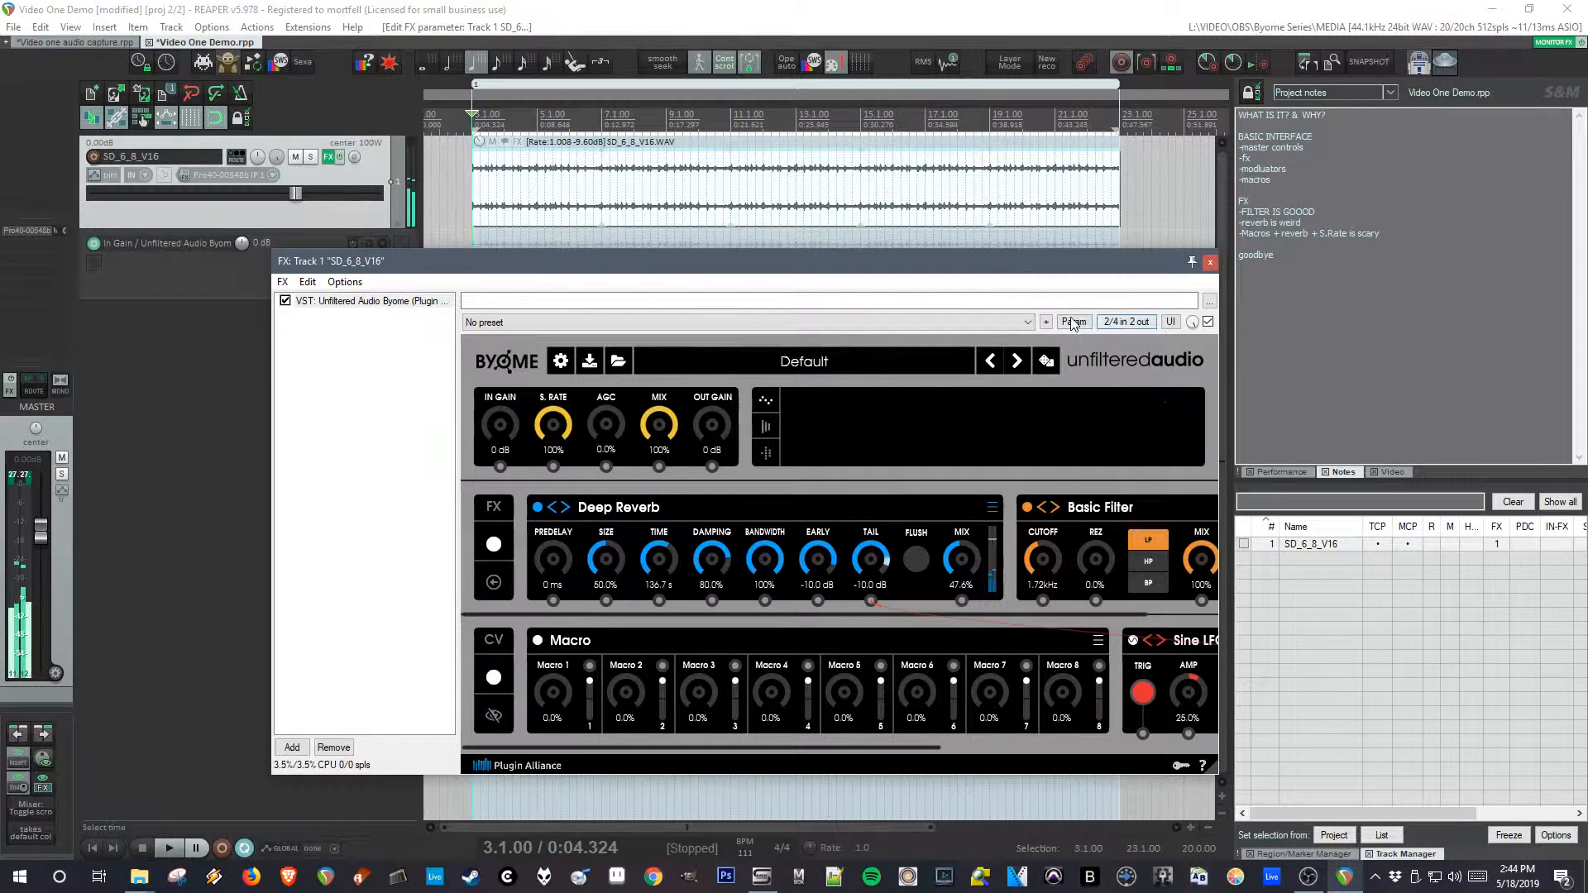
- Show a track envelope for Byome's last-touched Macro 1 and move the FX window aside
click(1072, 323)
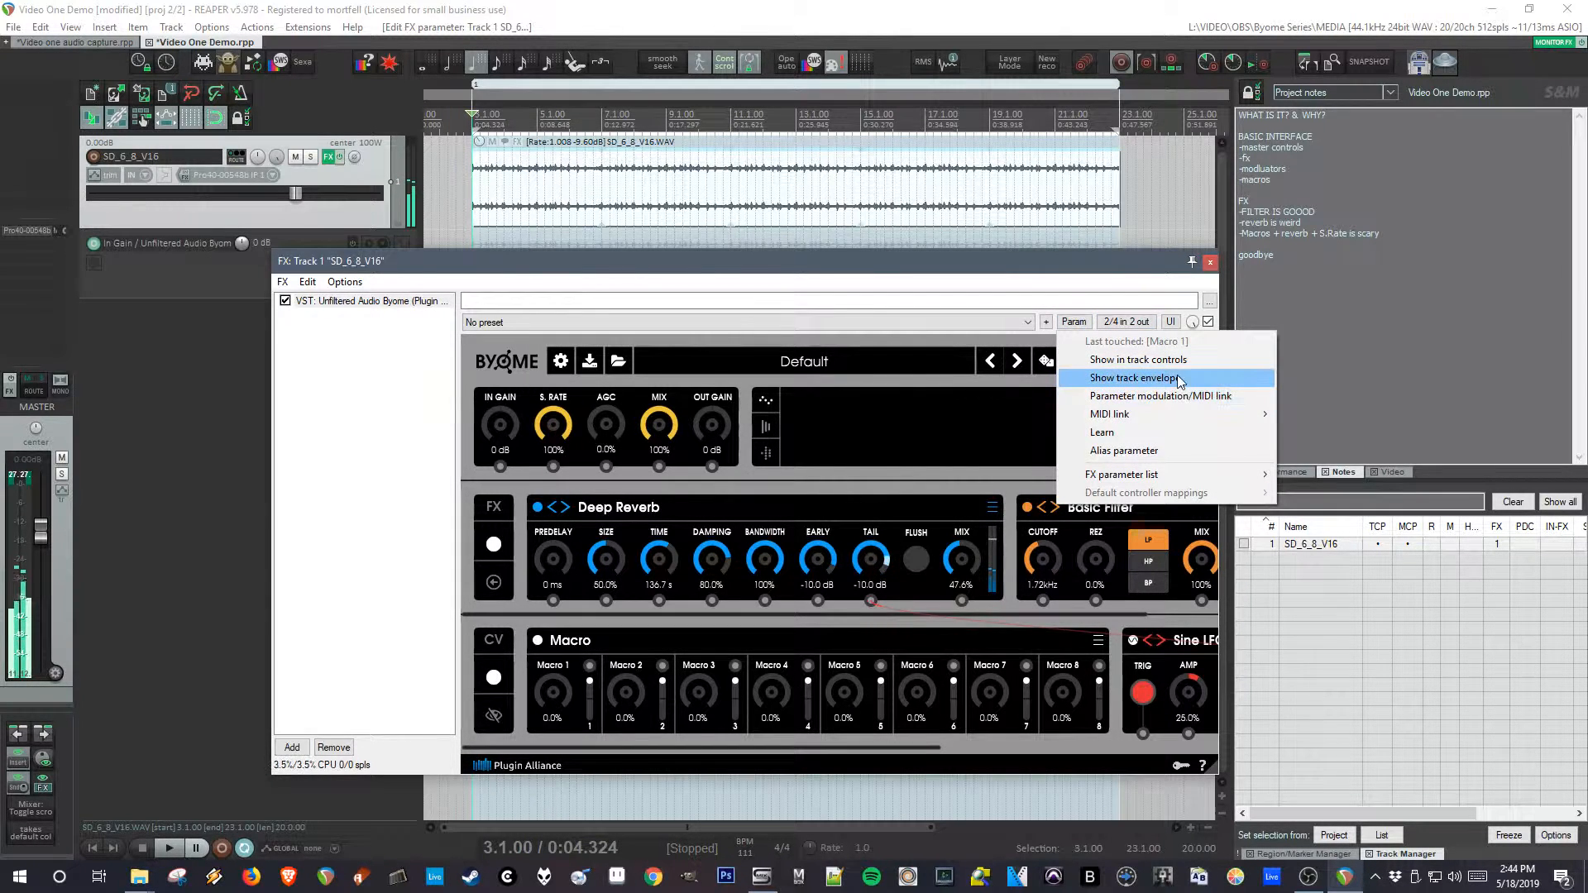
click(1132, 377)
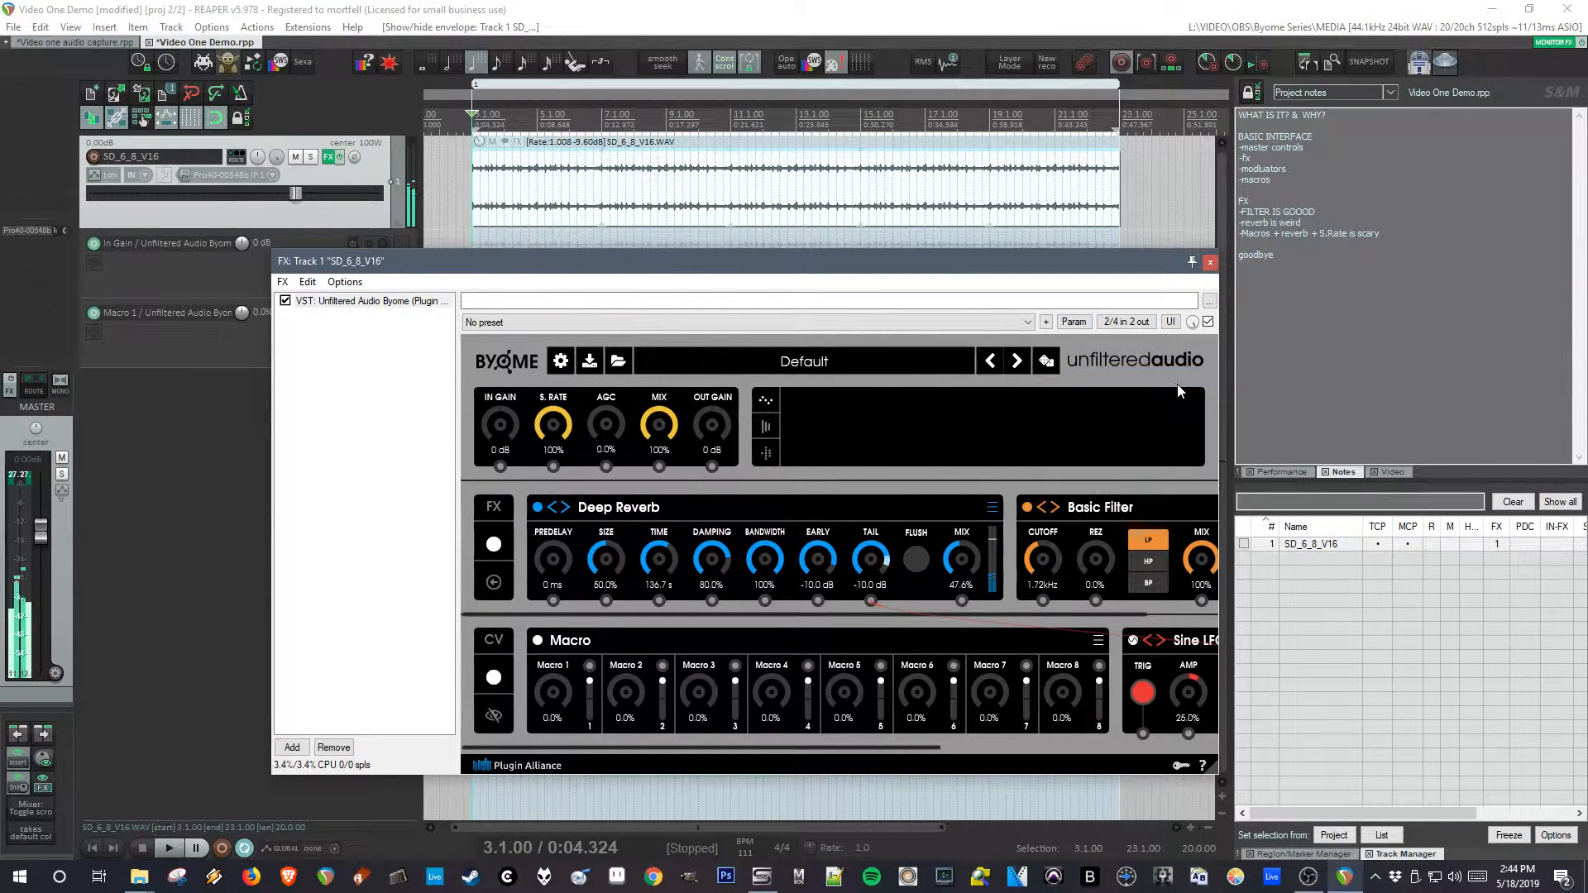
drag(335, 259, 294, 168)
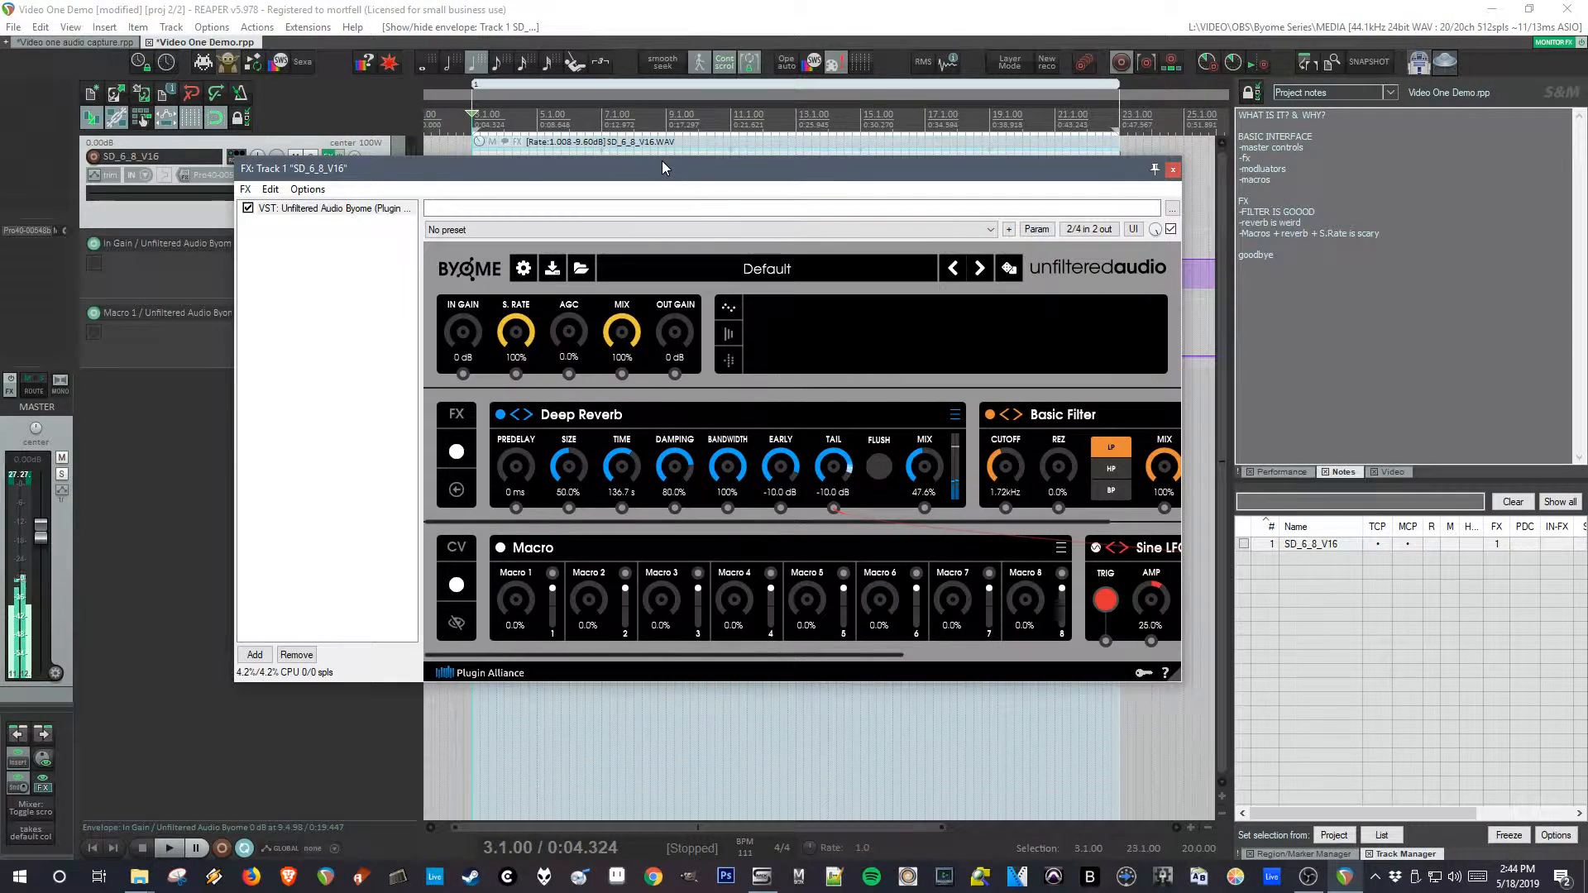
mouse_move(728, 468)
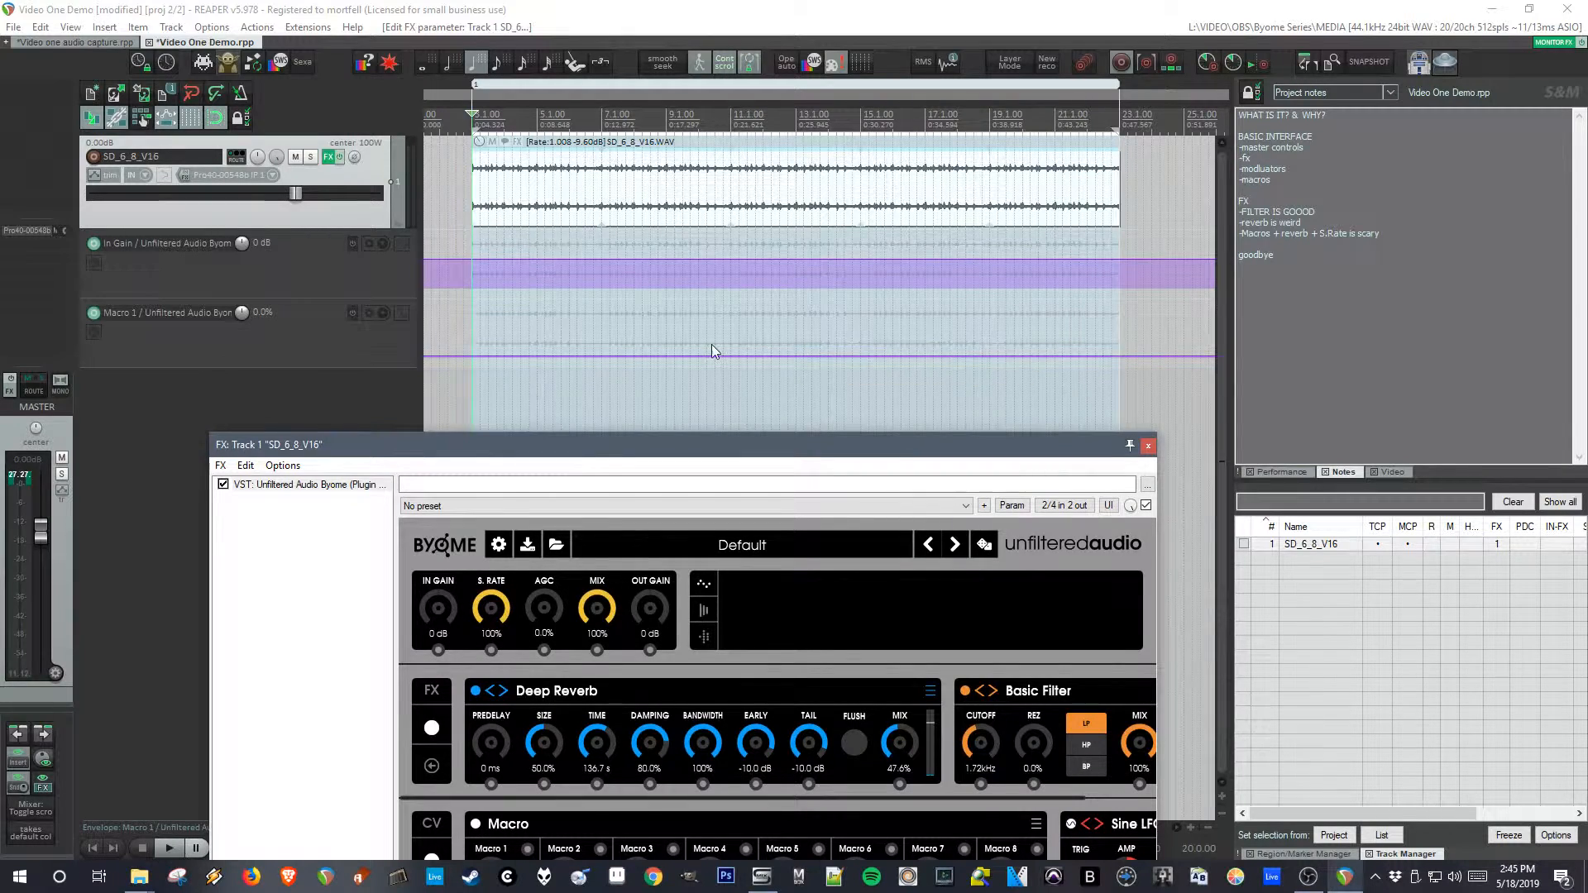
- Draw an automation shape onto the Macro 1 envelope lane
drag(861, 354, 1121, 304)
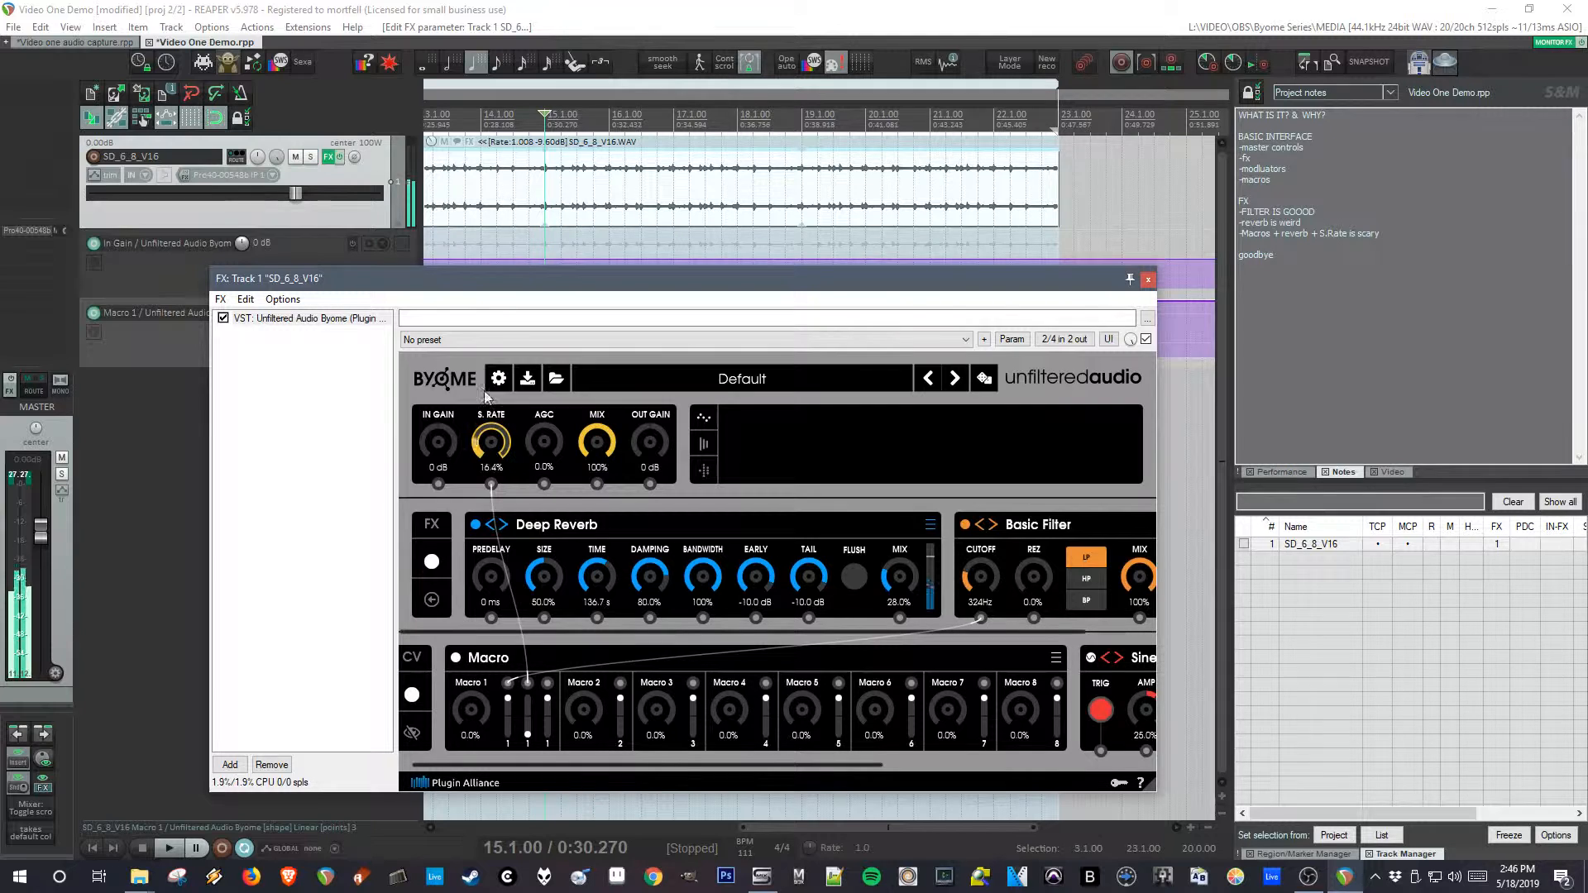
- Raise Byome's AGC during playback, then turn it back down to compare
drag(491, 440, 491, 405)
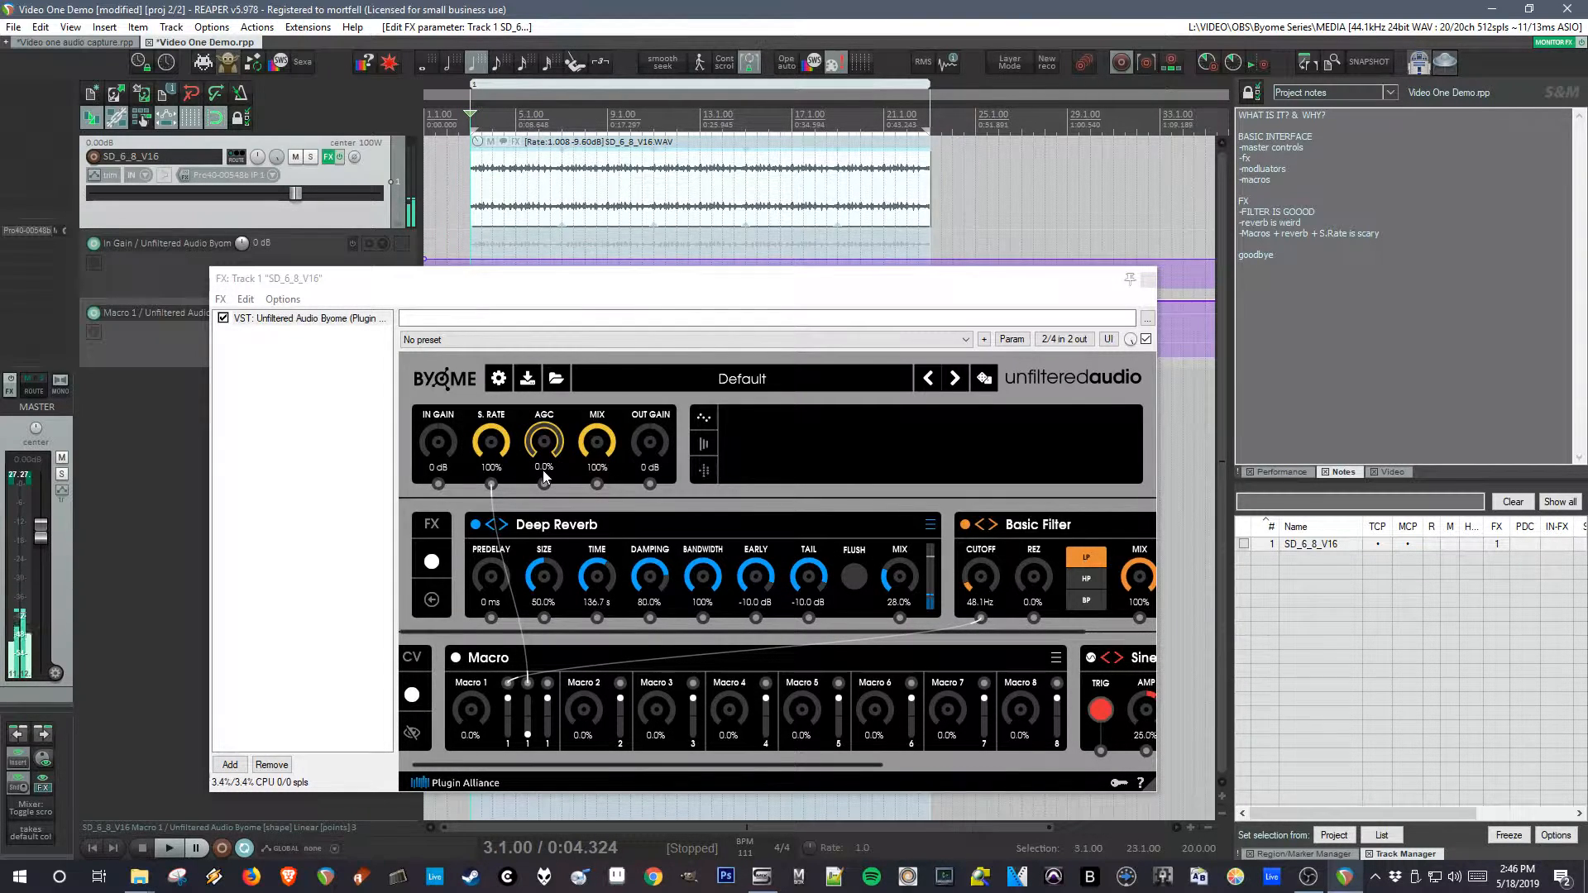
mouse_move(544, 440)
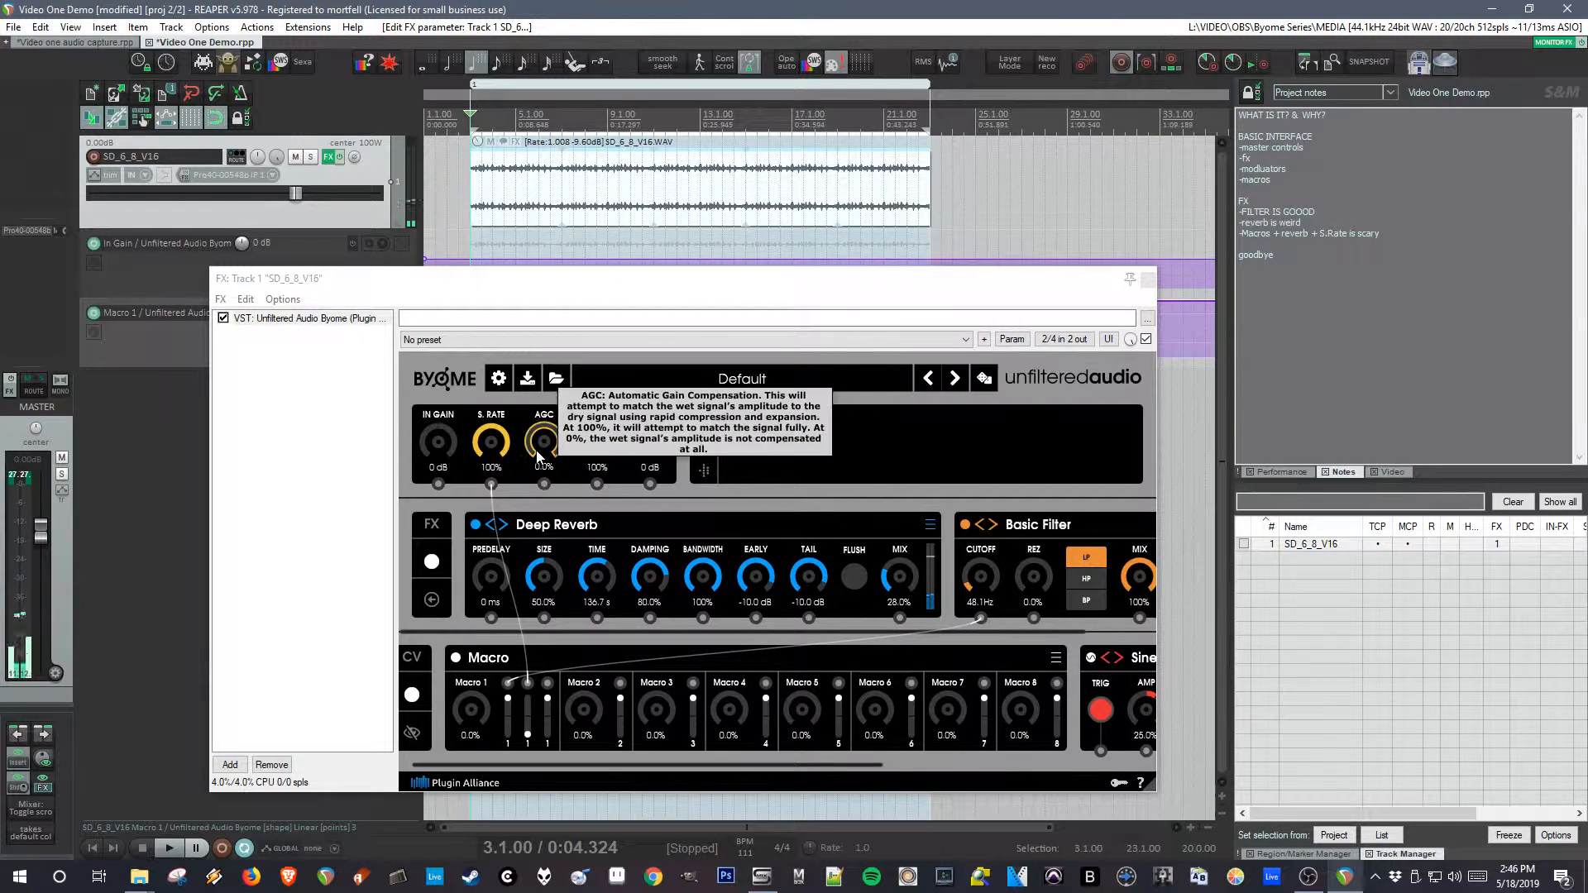
mouse_move(491, 440)
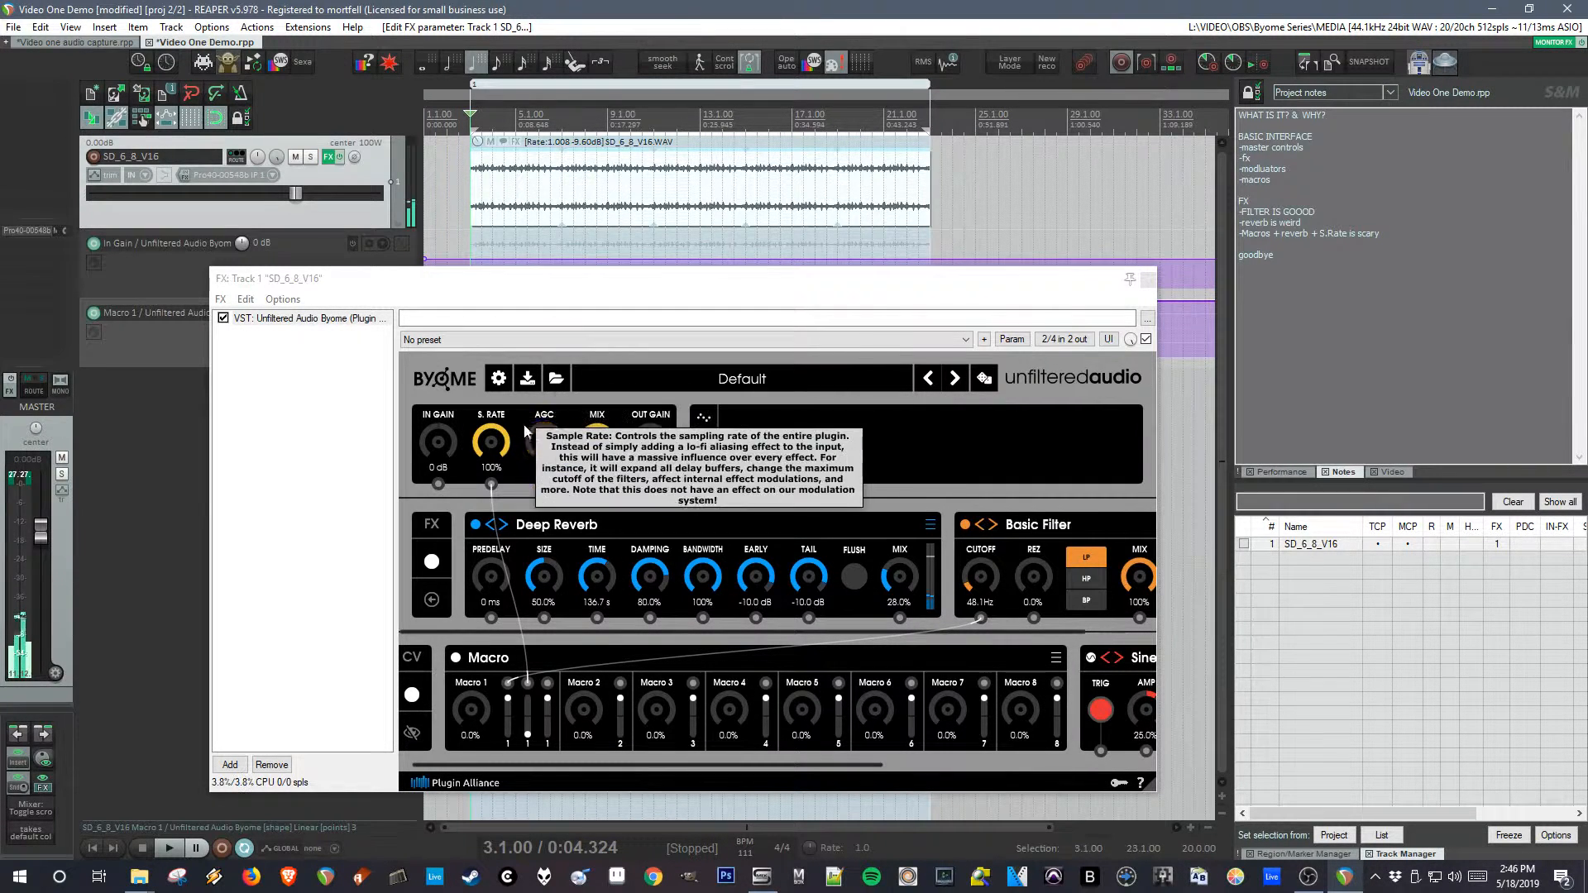
mouse_move(544, 440)
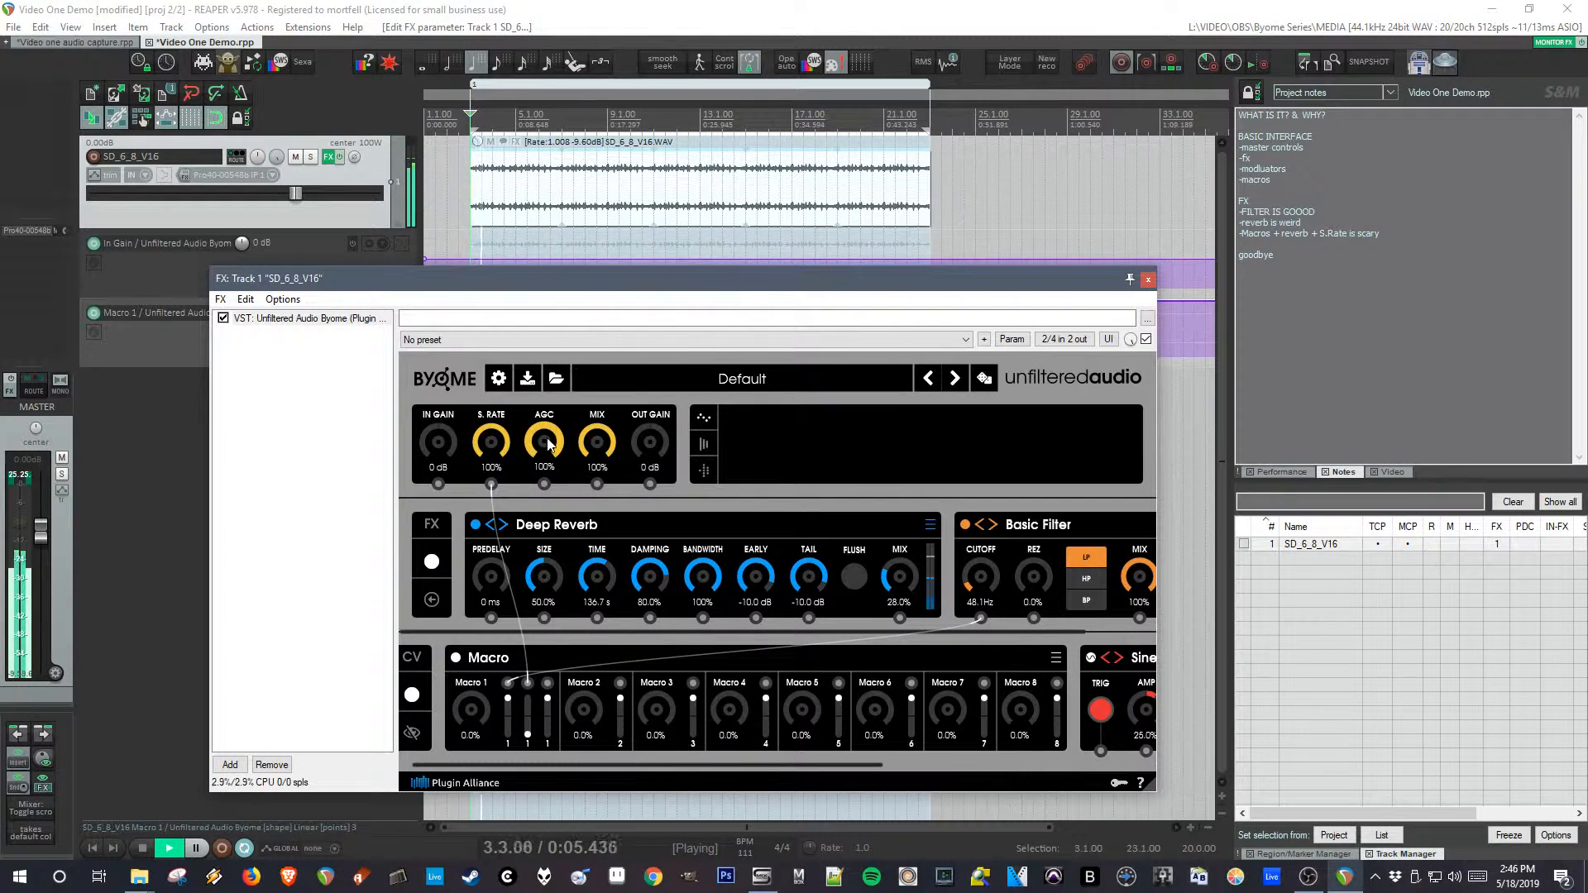
drag(980, 577, 979, 567)
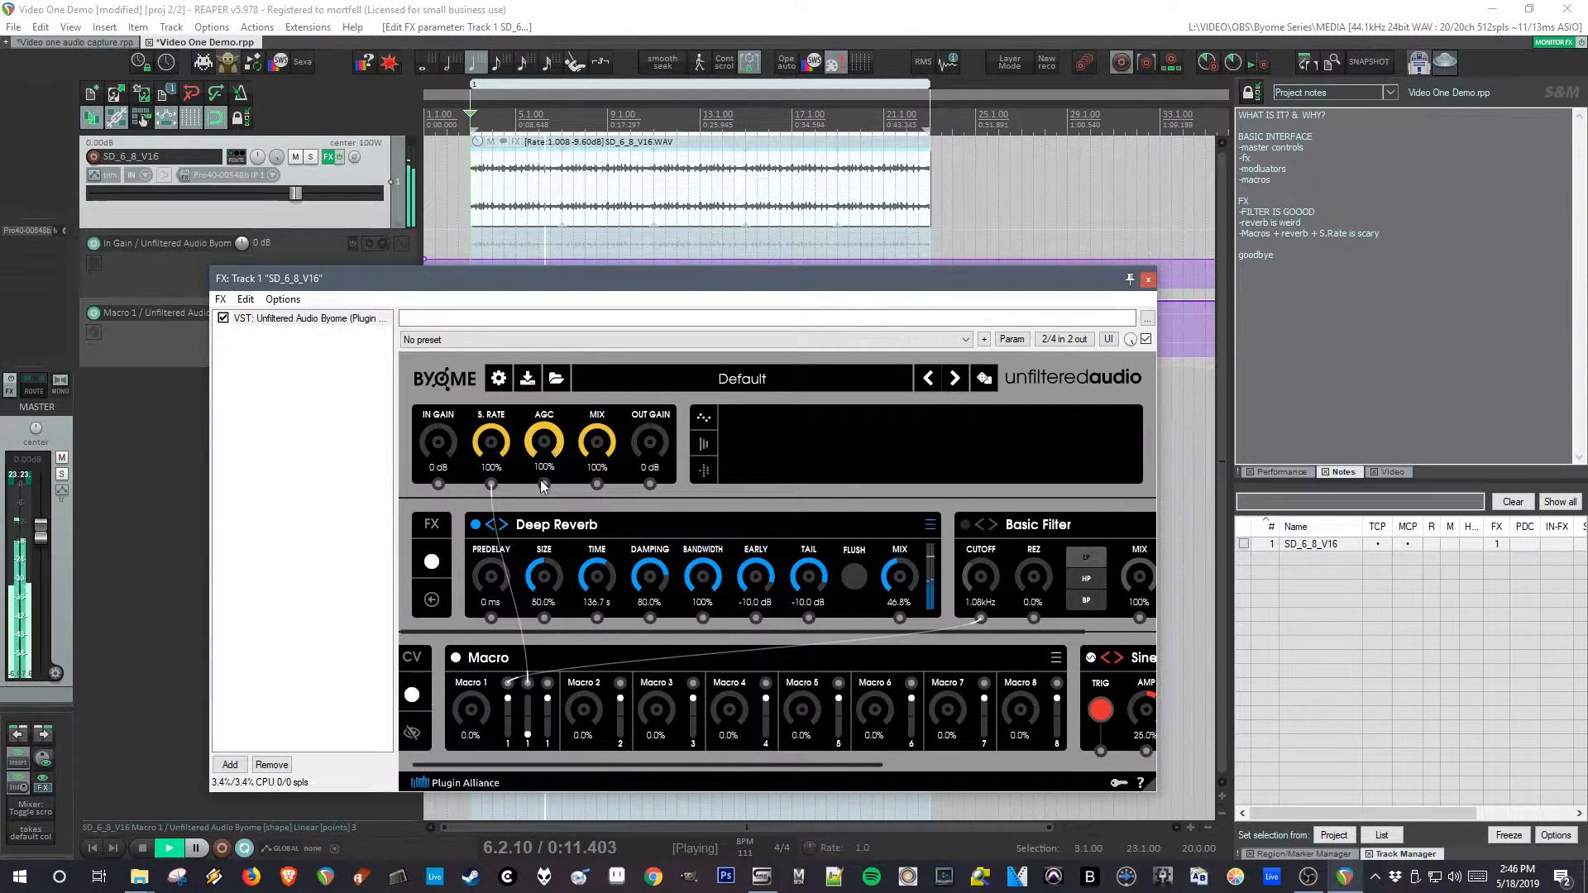
drag(545, 440, 545, 457)
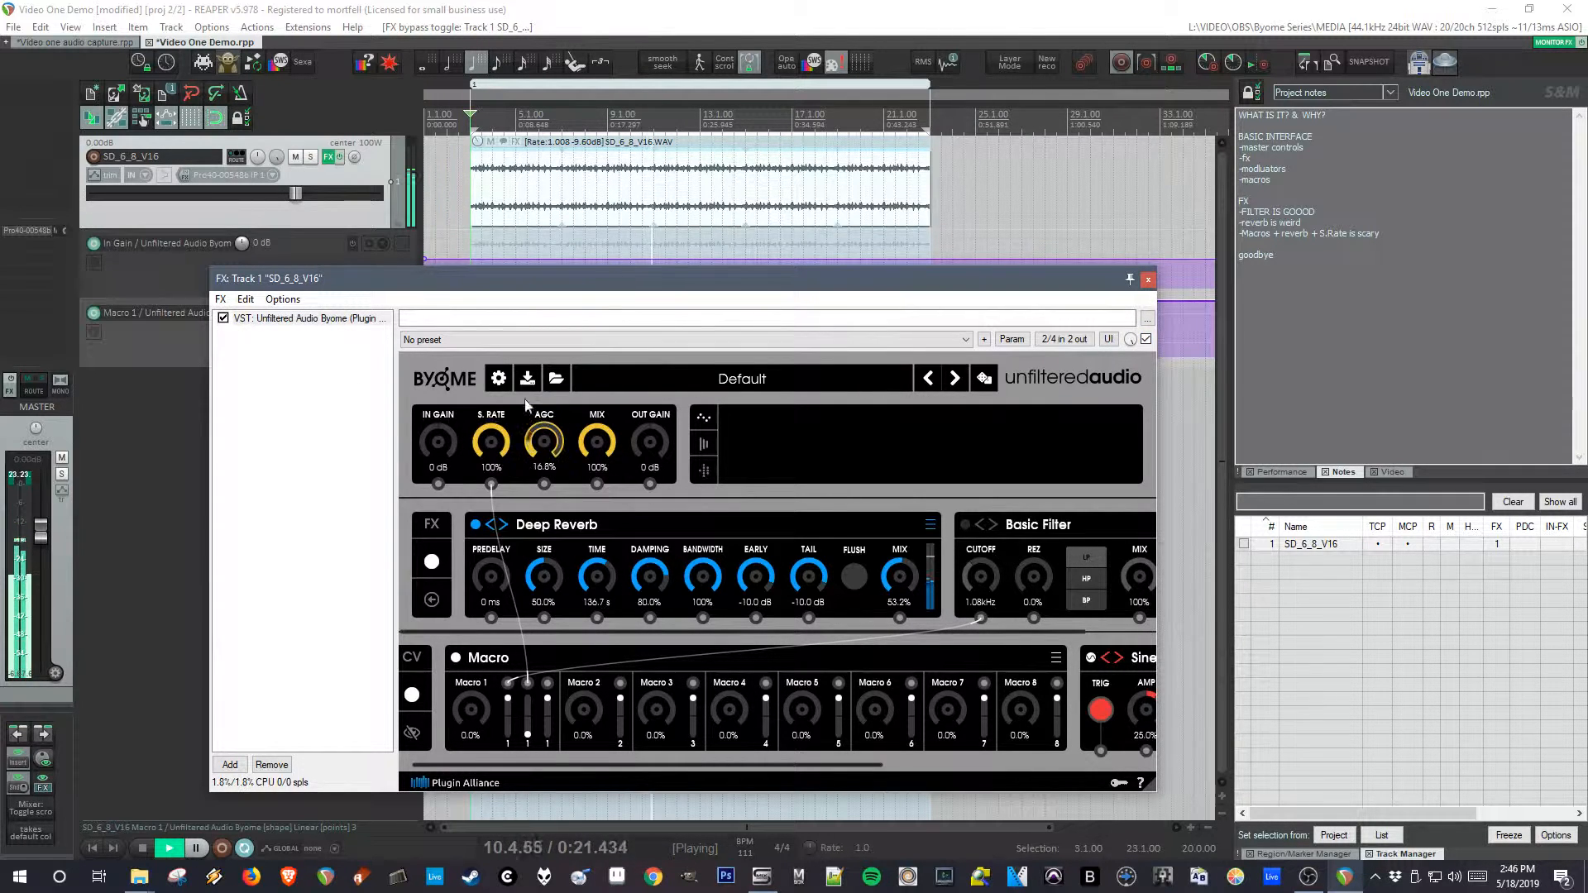
- Push AGC high again and settle it at about 51%
drag(544, 440, 544, 420)
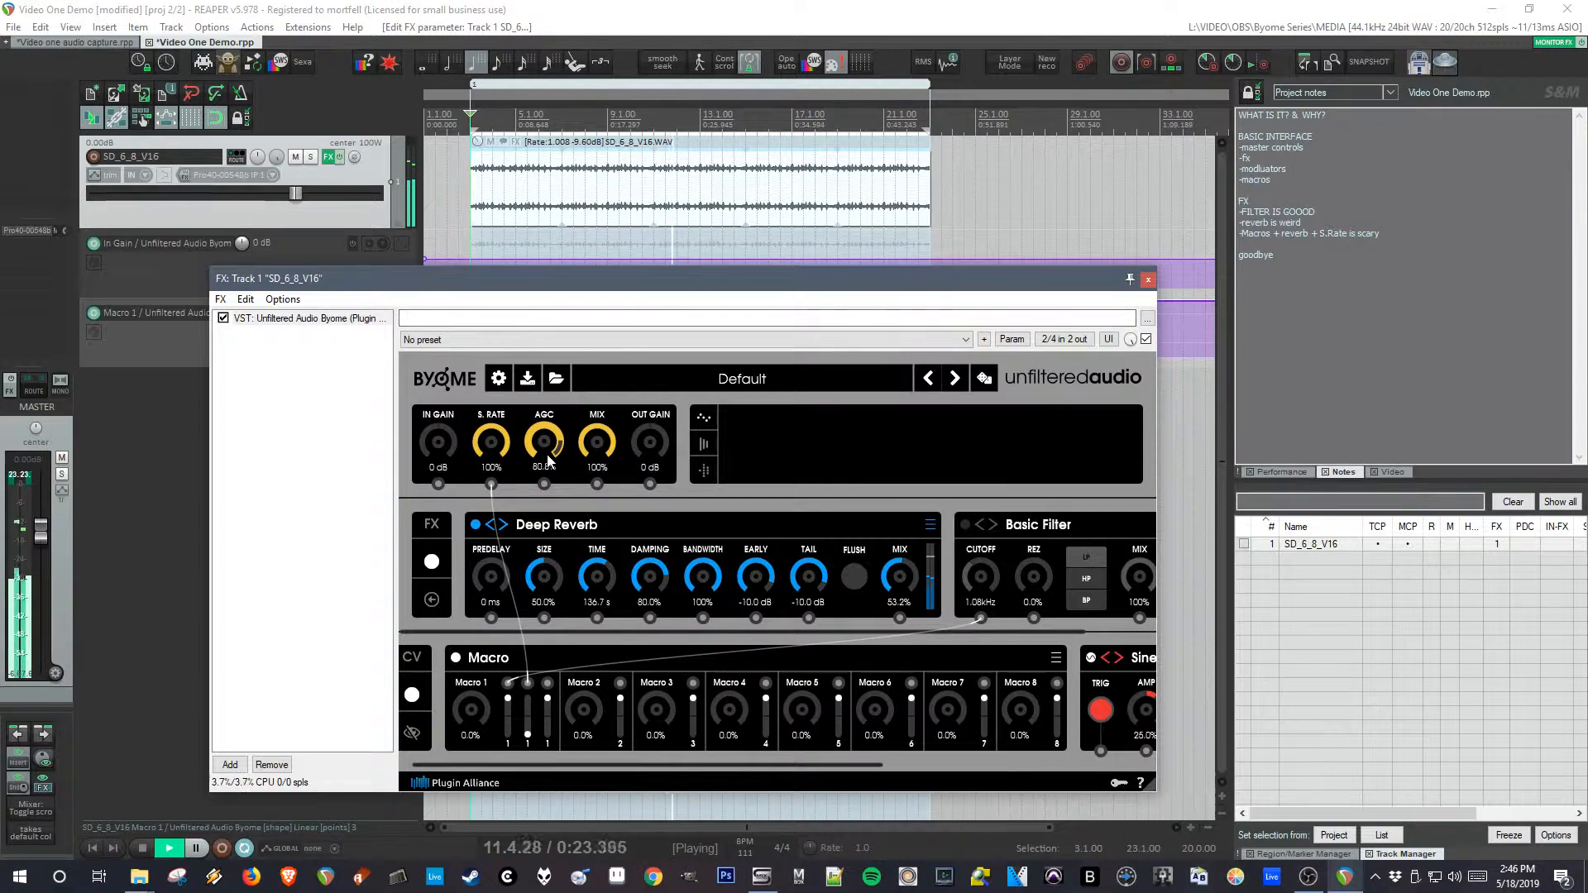
mouse_move(545, 441)
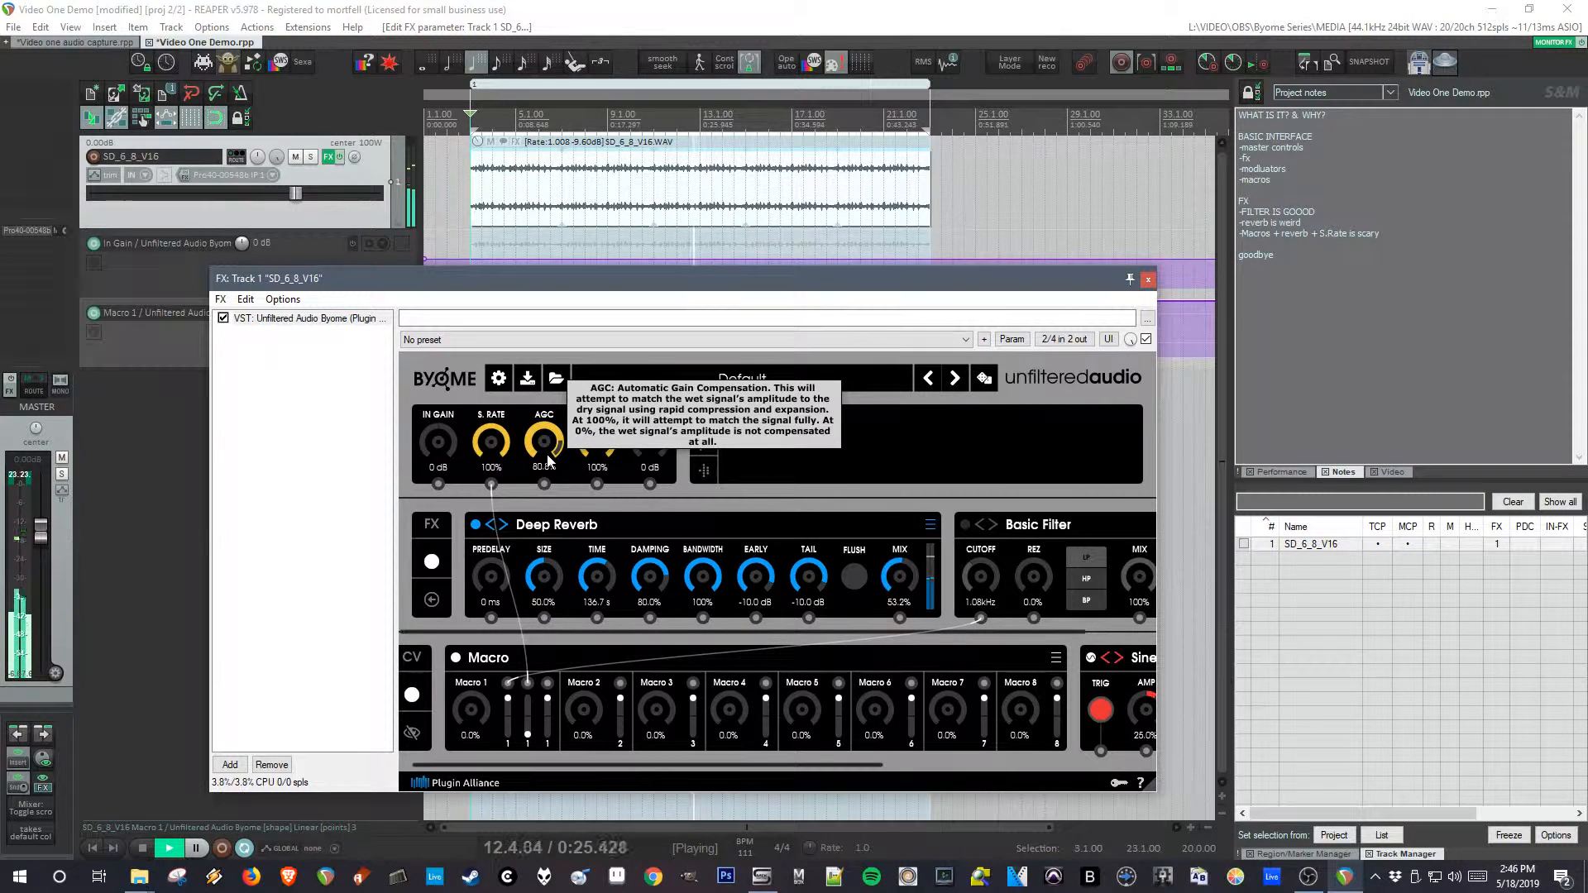
drag(543, 440, 543, 425)
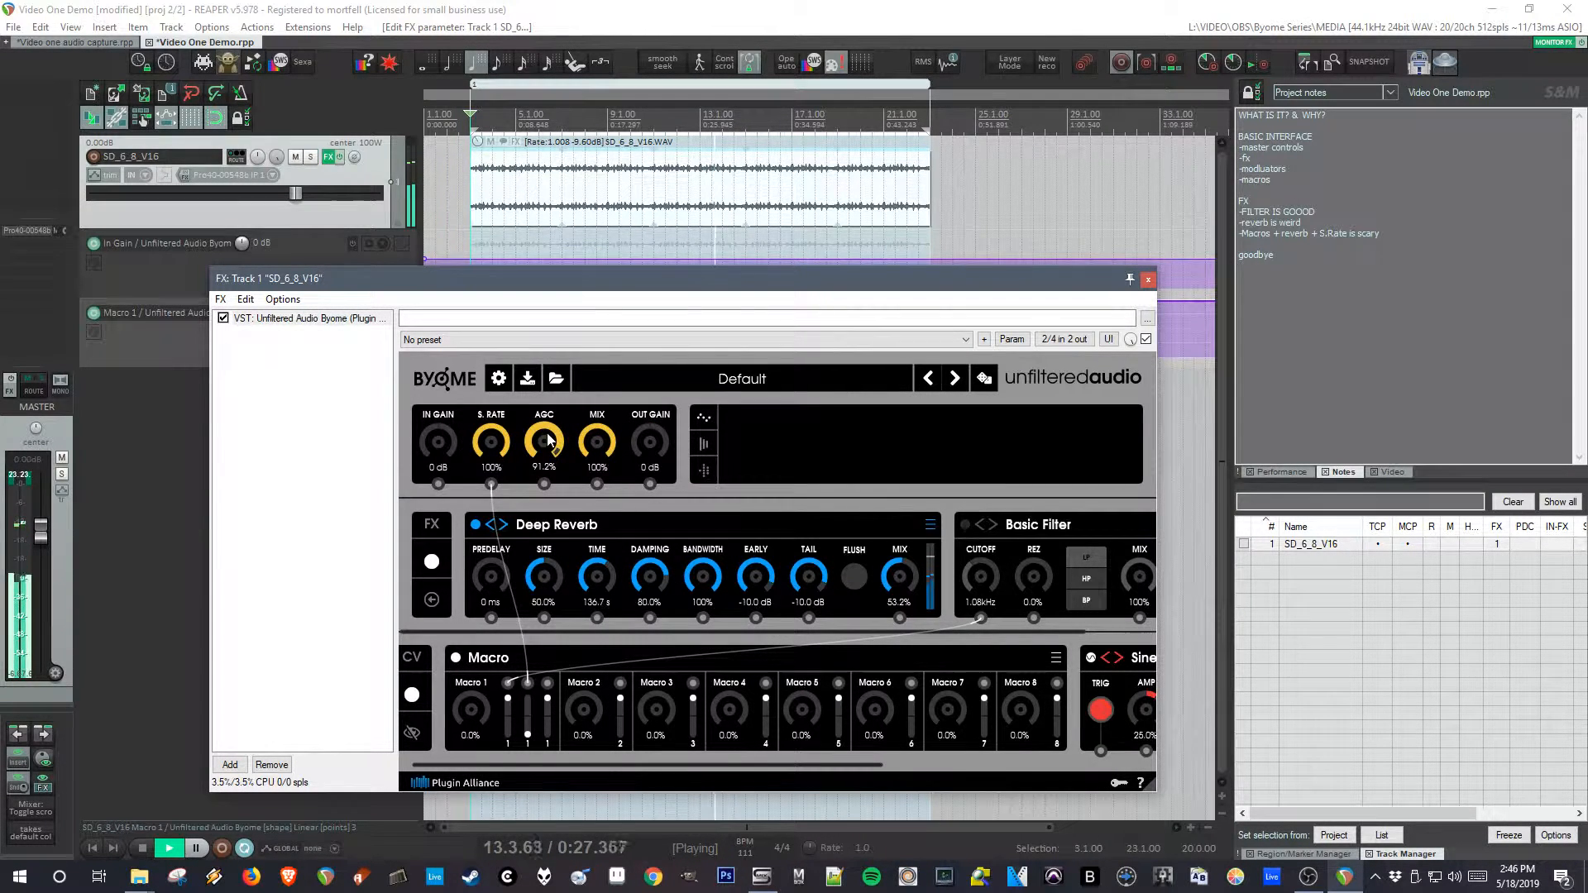
drag(542, 442, 542, 450)
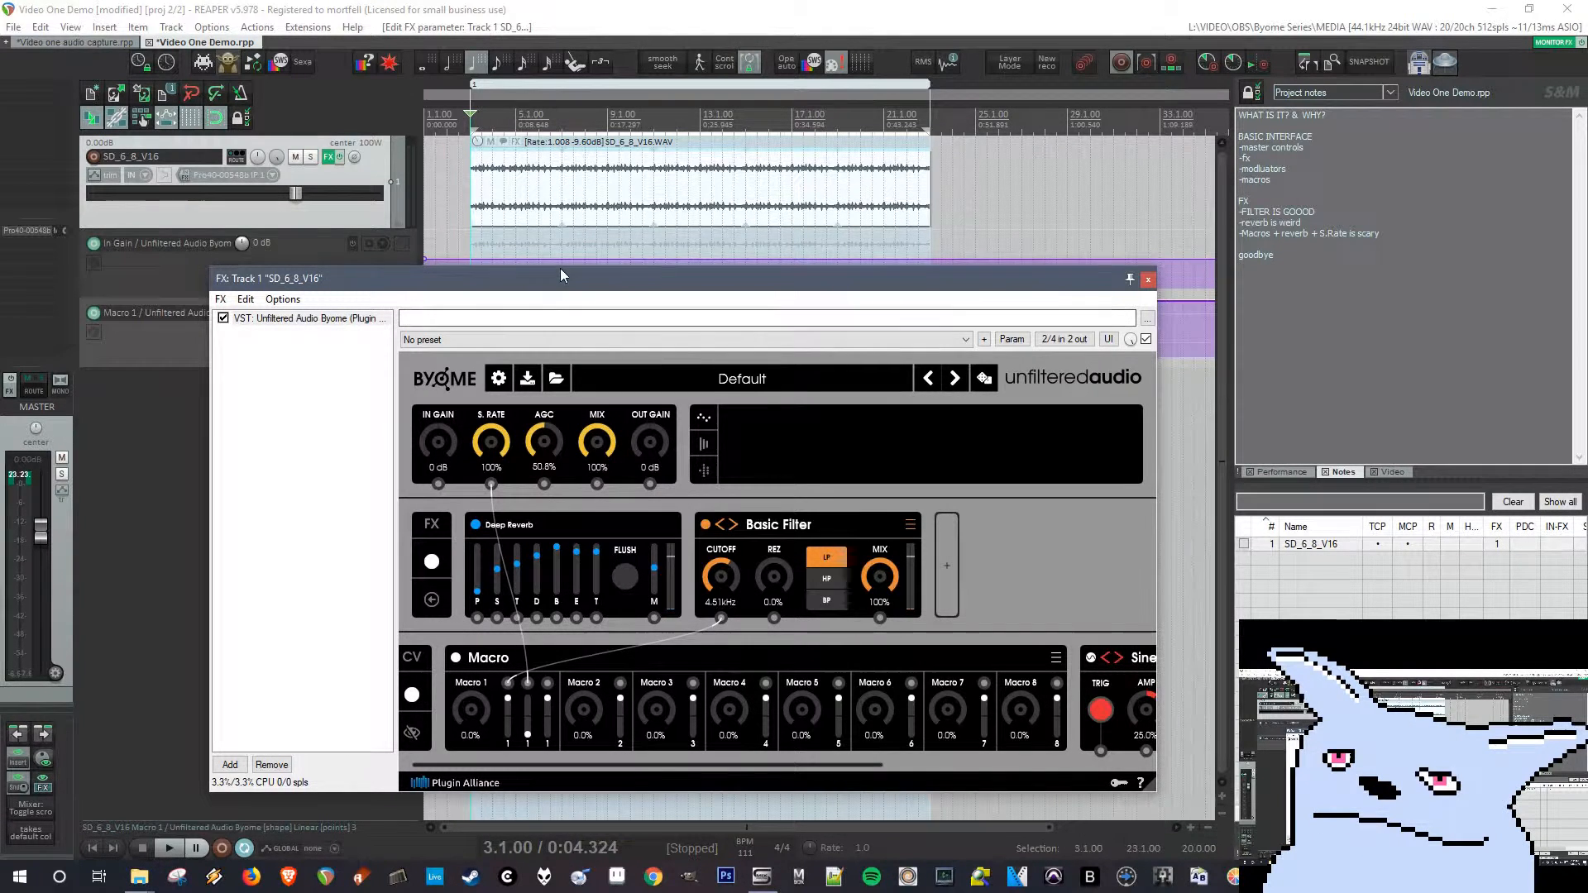
- Reposition the FX window after collapsing Deep Reverb to its compact view
drag(561, 278, 597, 309)
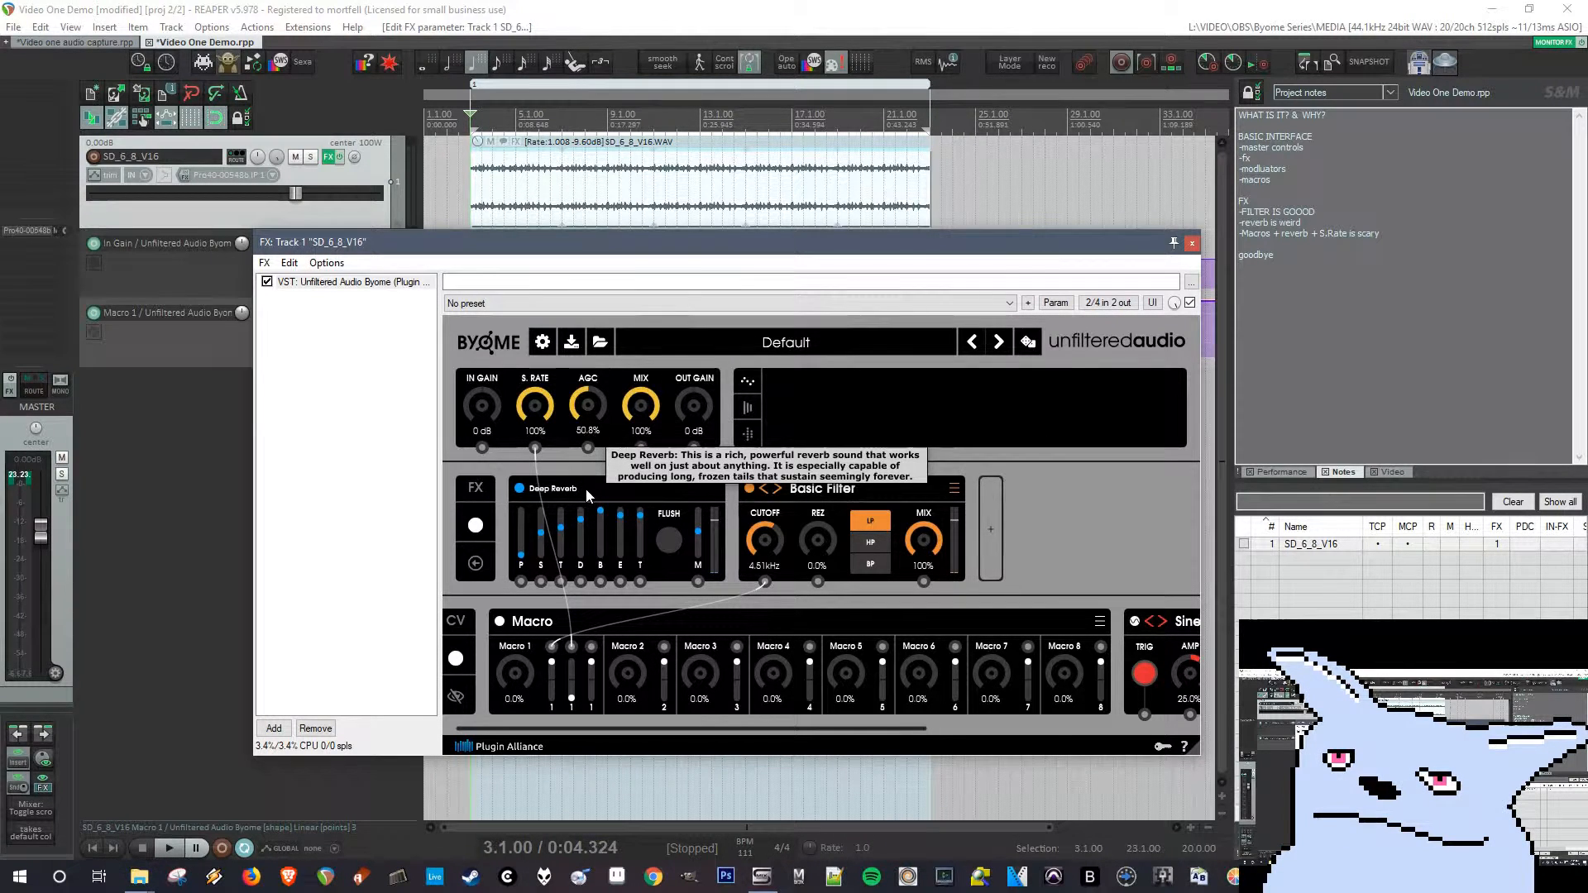
mouse_move(766, 460)
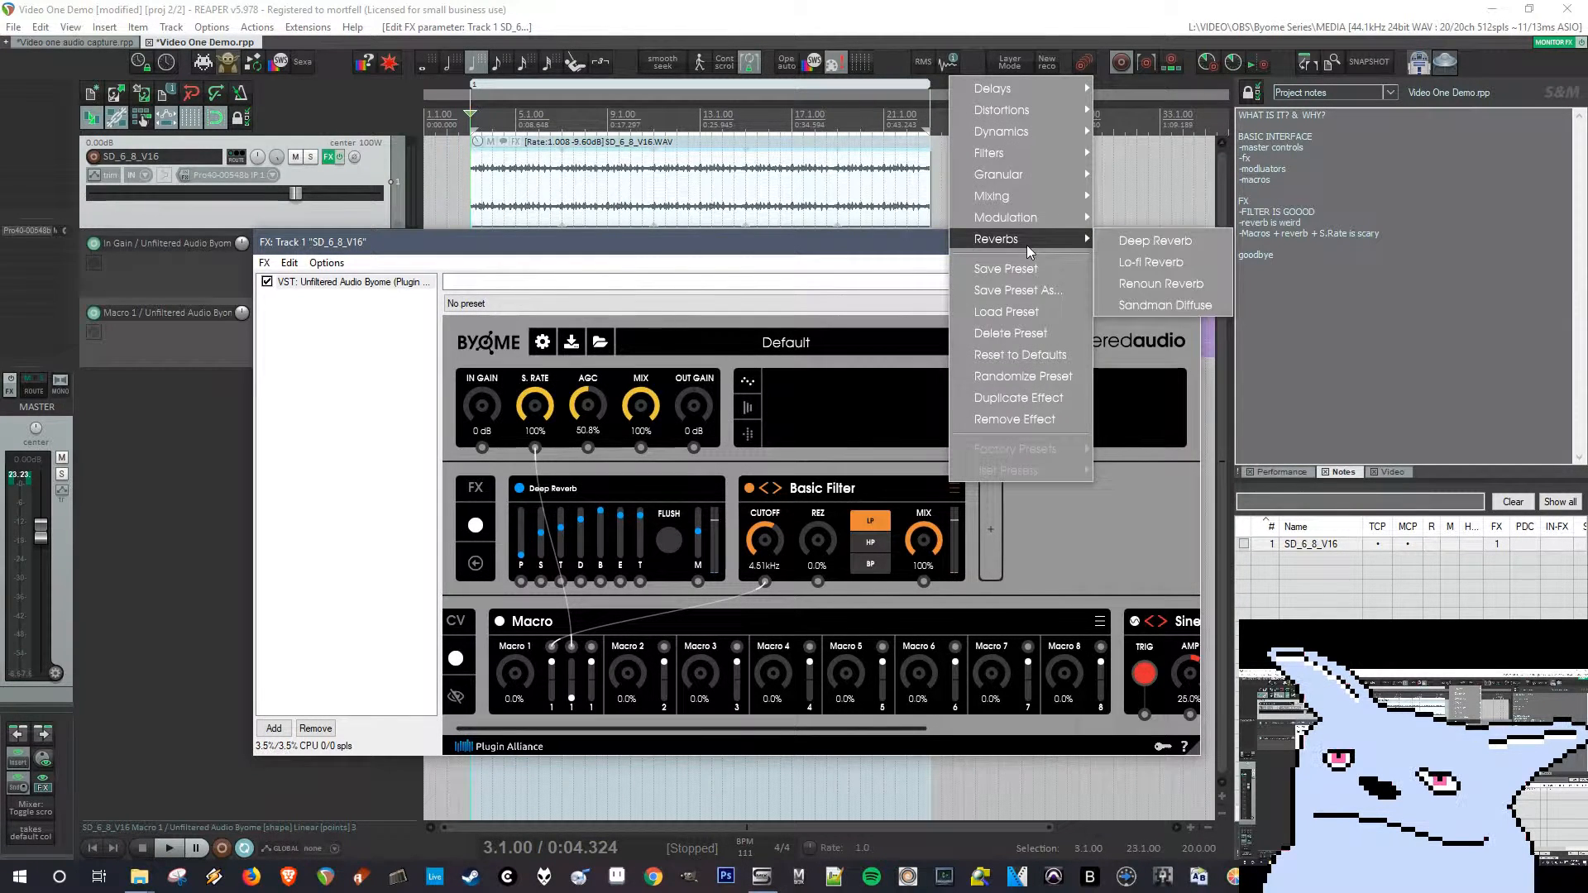
mouse_move(1000, 175)
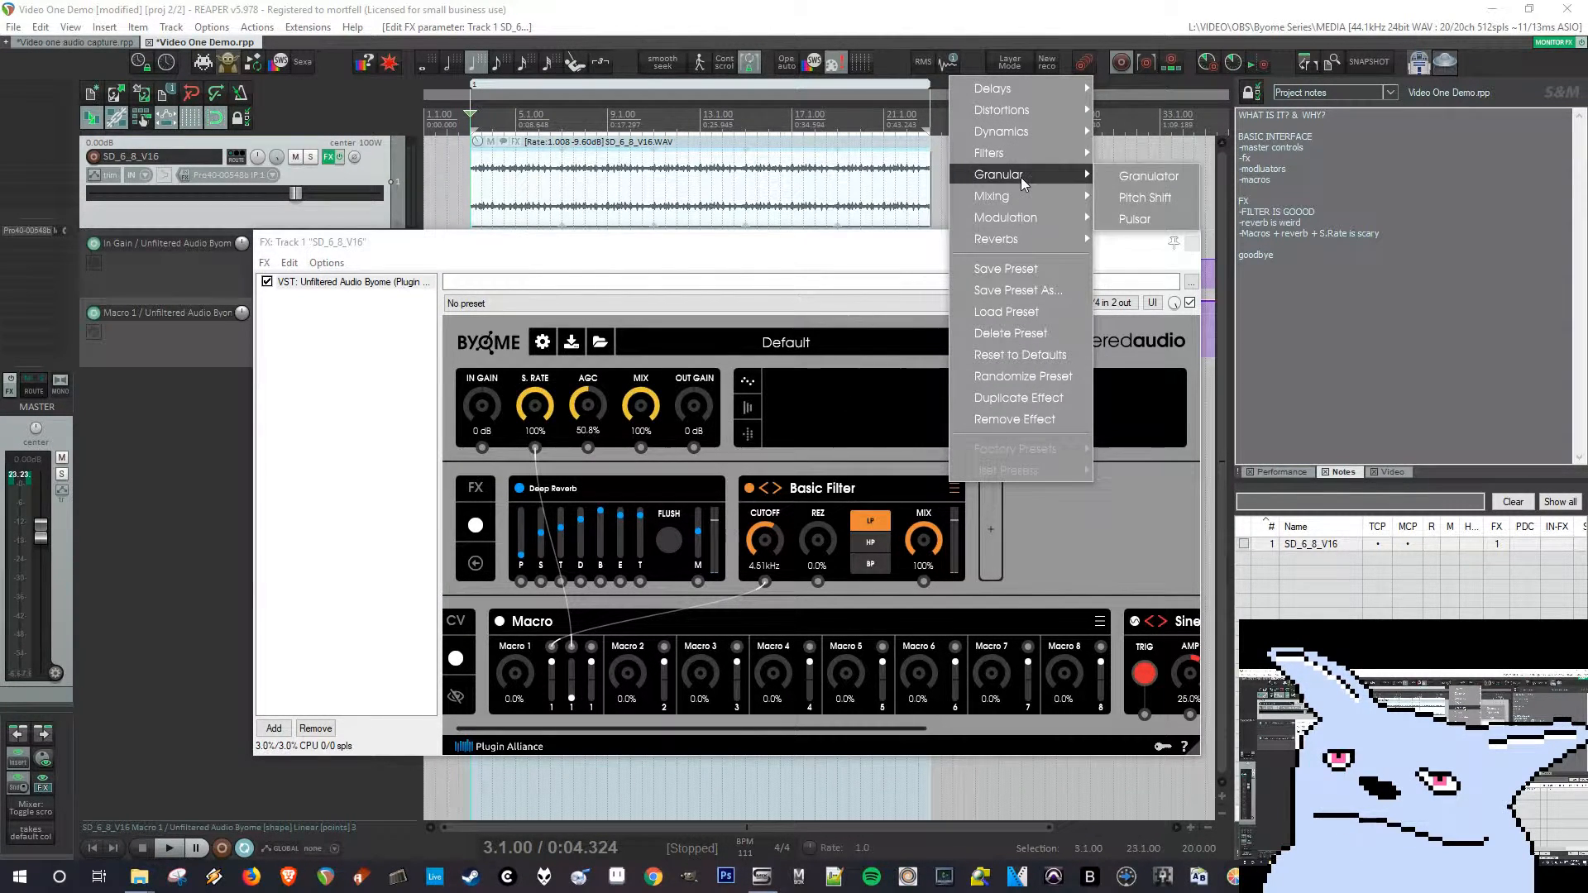
mouse_move(1148, 177)
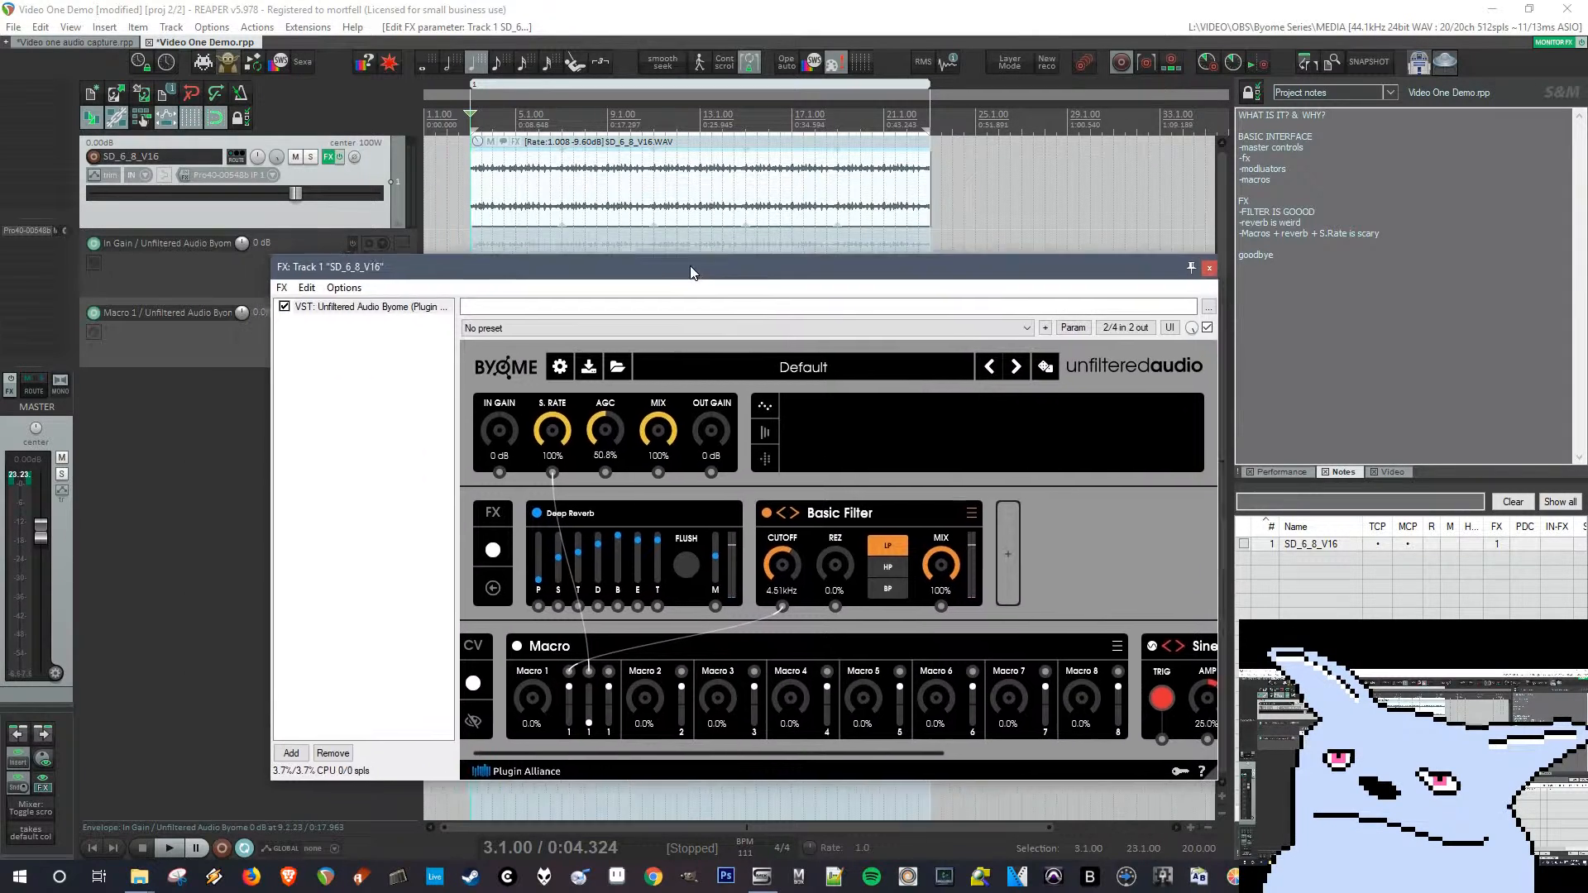
- Reposition the FX window and bring up the modulator type list from the Sine LFO area
drag(692, 267, 667, 273)
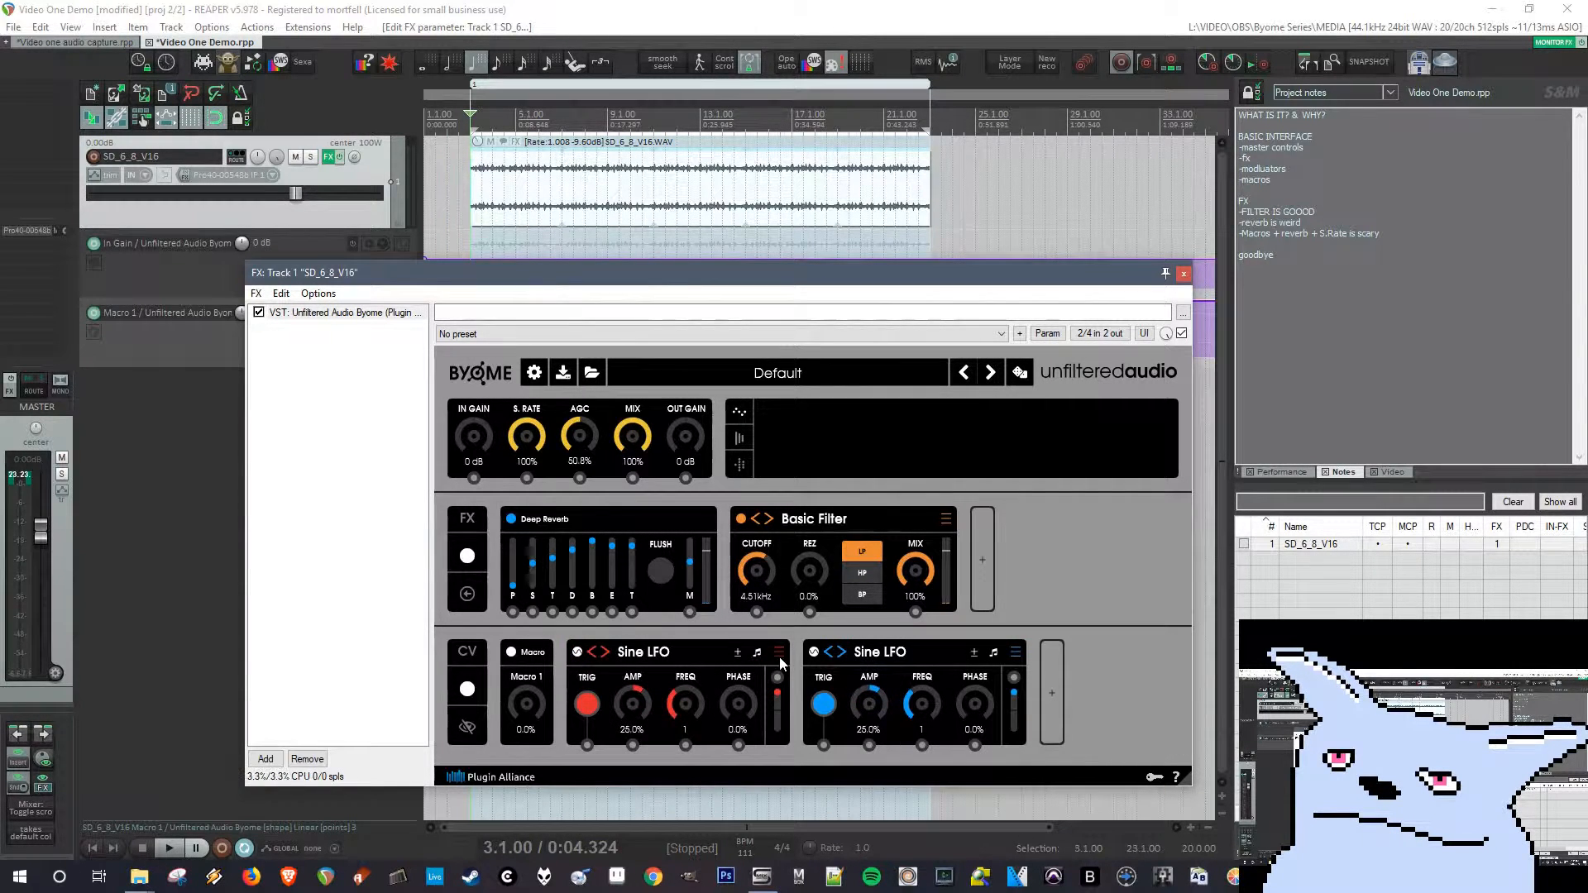
right_click(780, 663)
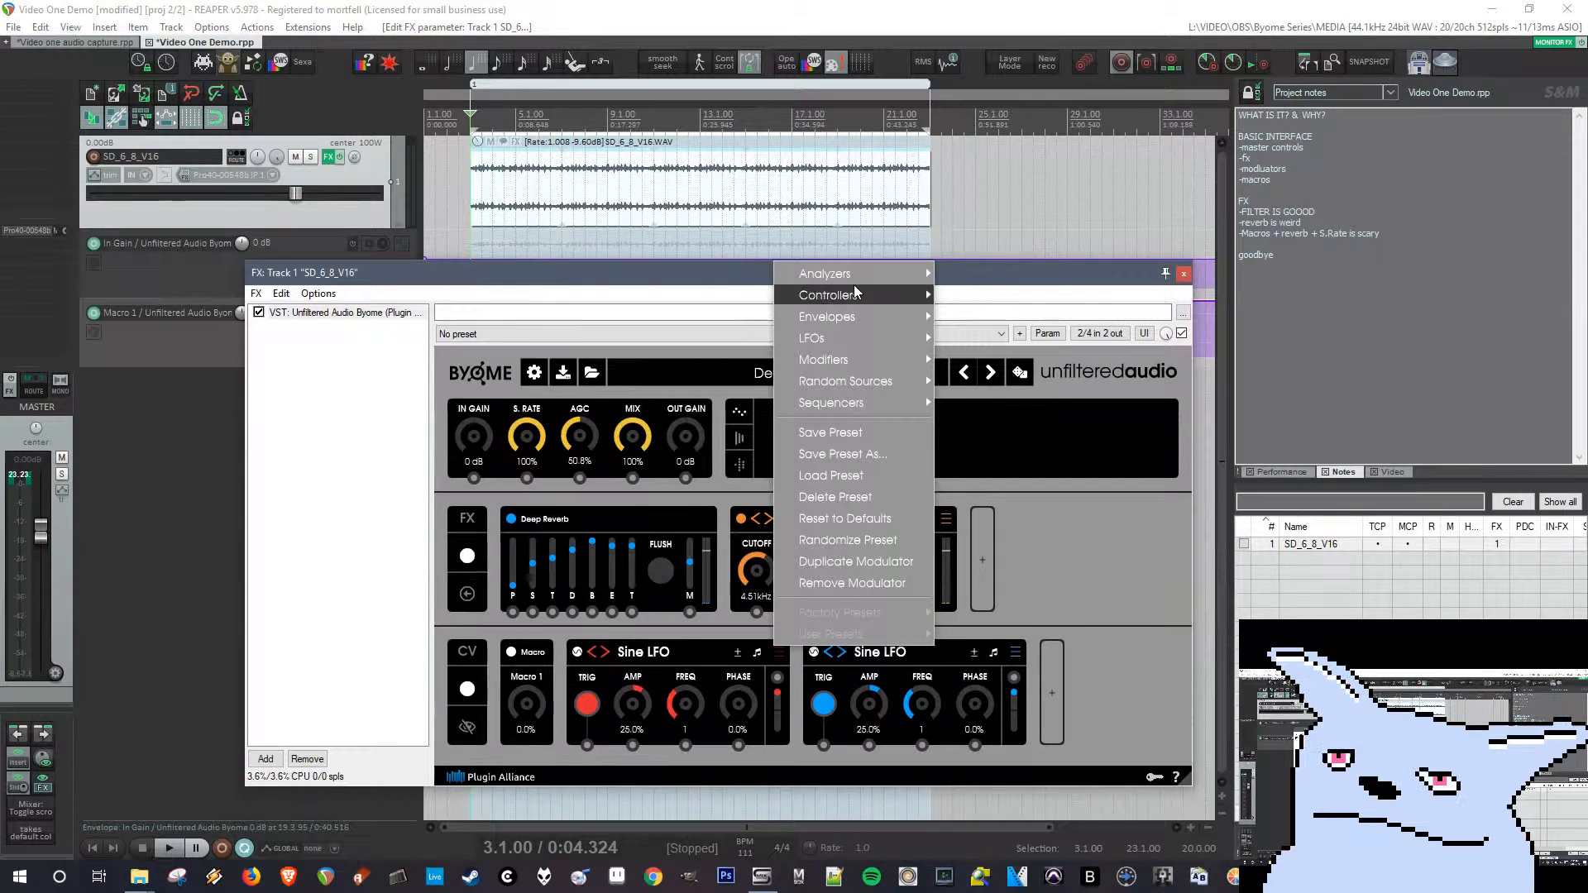
mouse_move(824, 273)
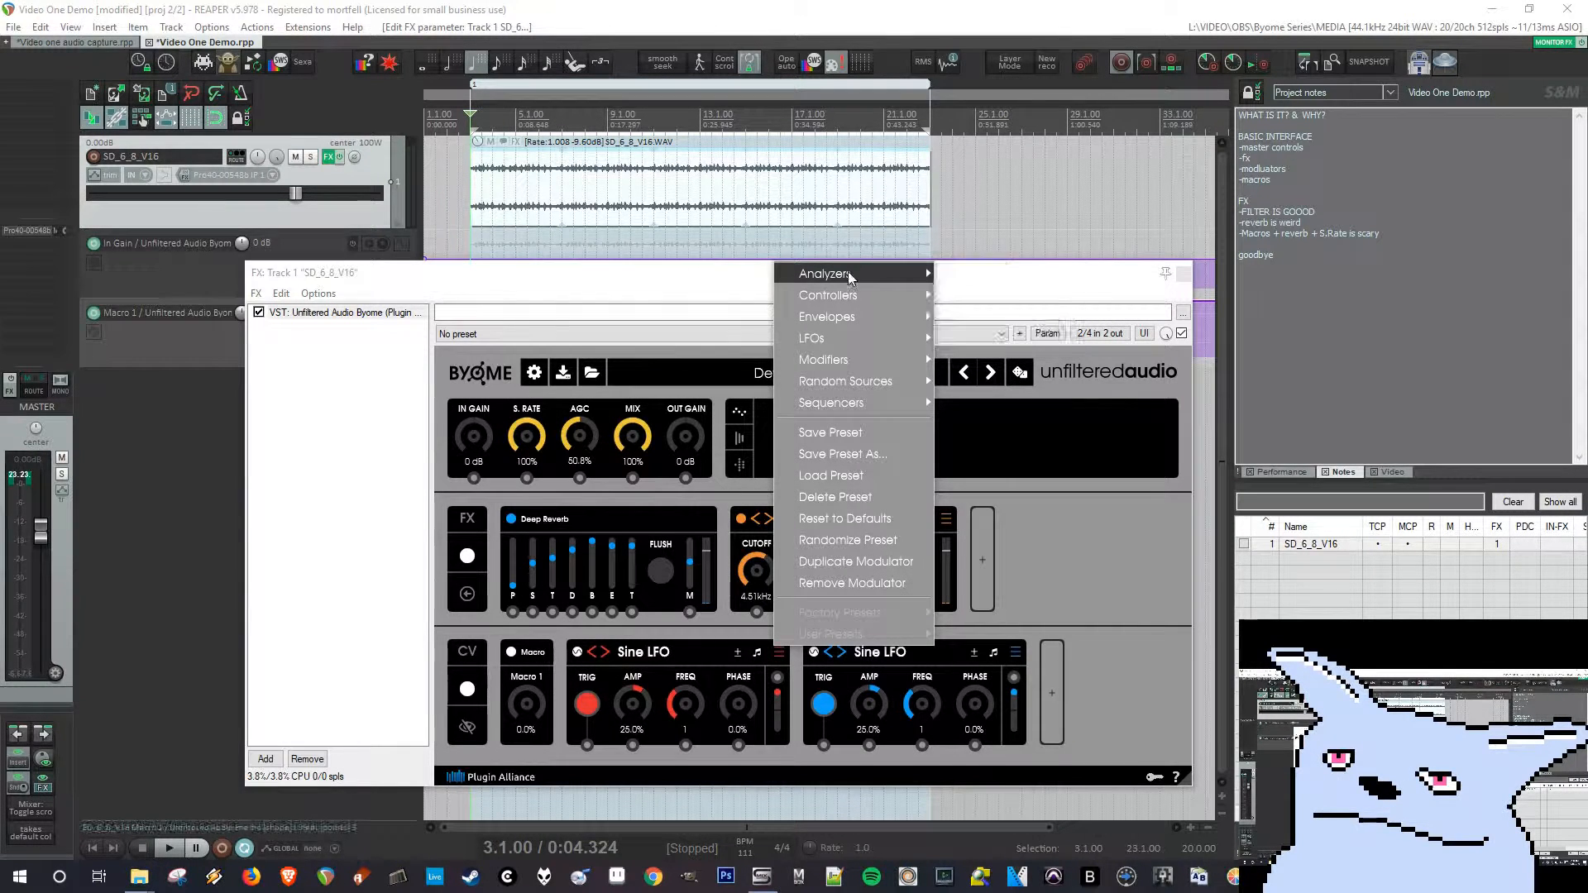